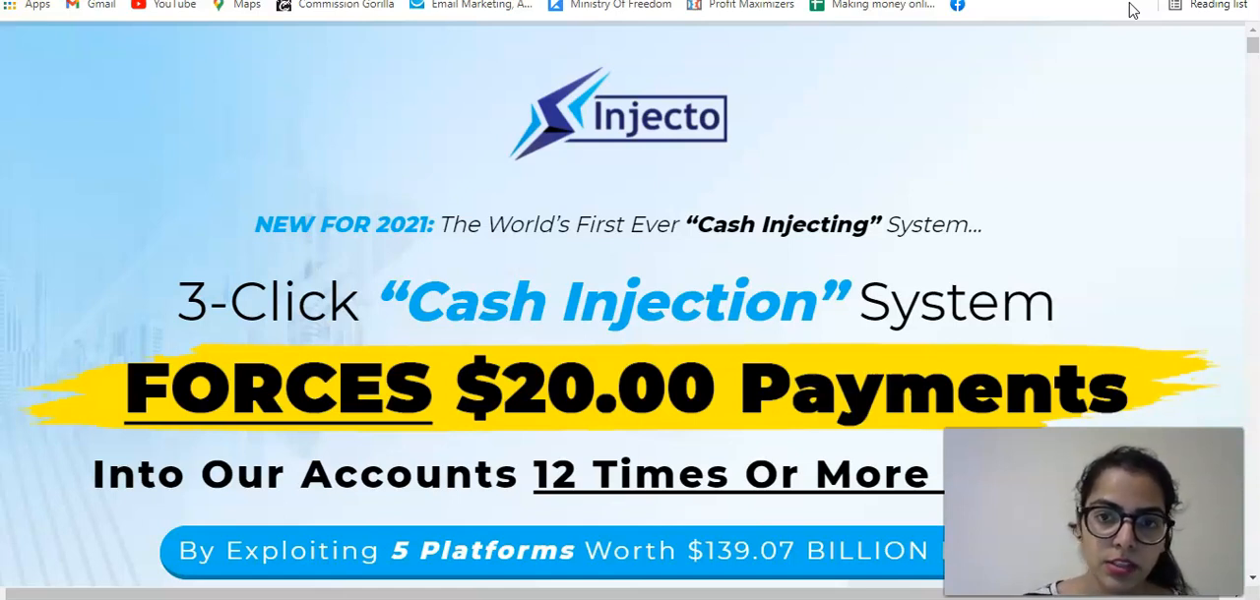
Scroll the Injecto sales page down to the 'It Quickly Snowballs Into Profits' section
{"action": "scroll", "scroll_direction": "down", "scroll_amount": 3}
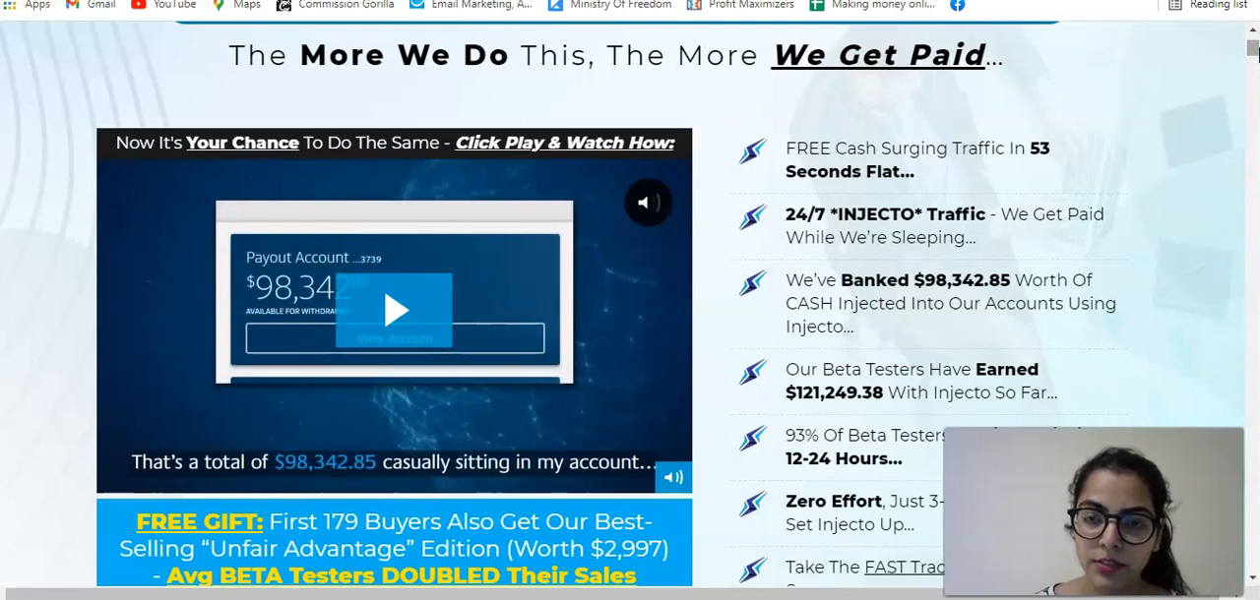
{"action": "scroll", "scroll_direction": "down", "scroll_amount": 3}
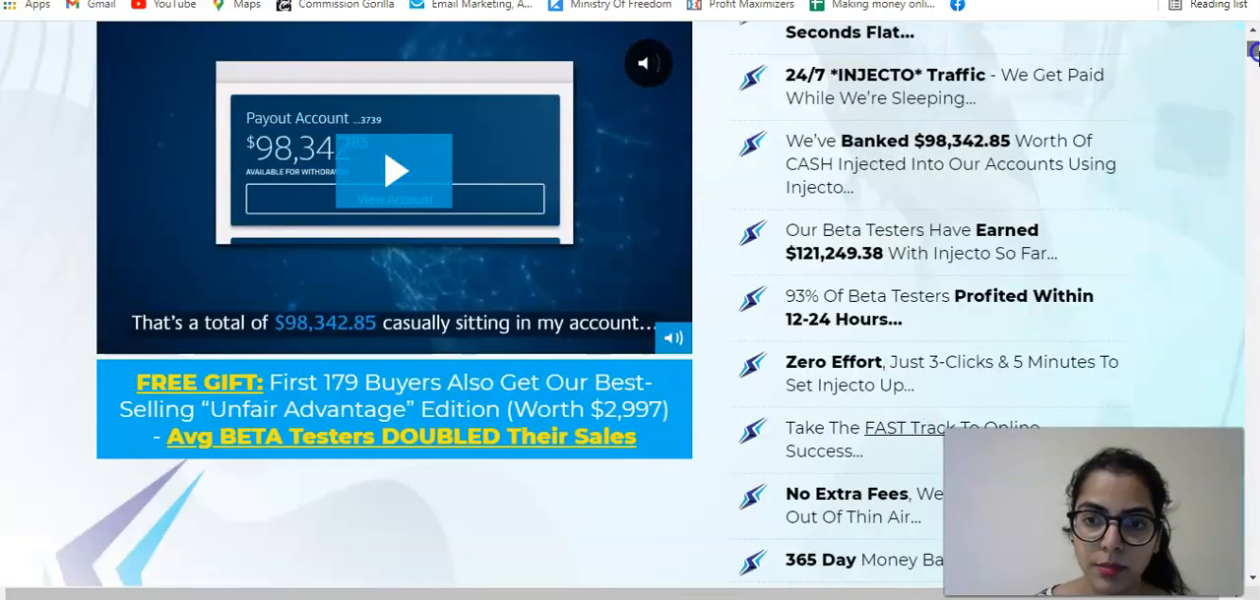
{"action": "scroll", "scroll_direction": "down", "scroll_amount": 3}
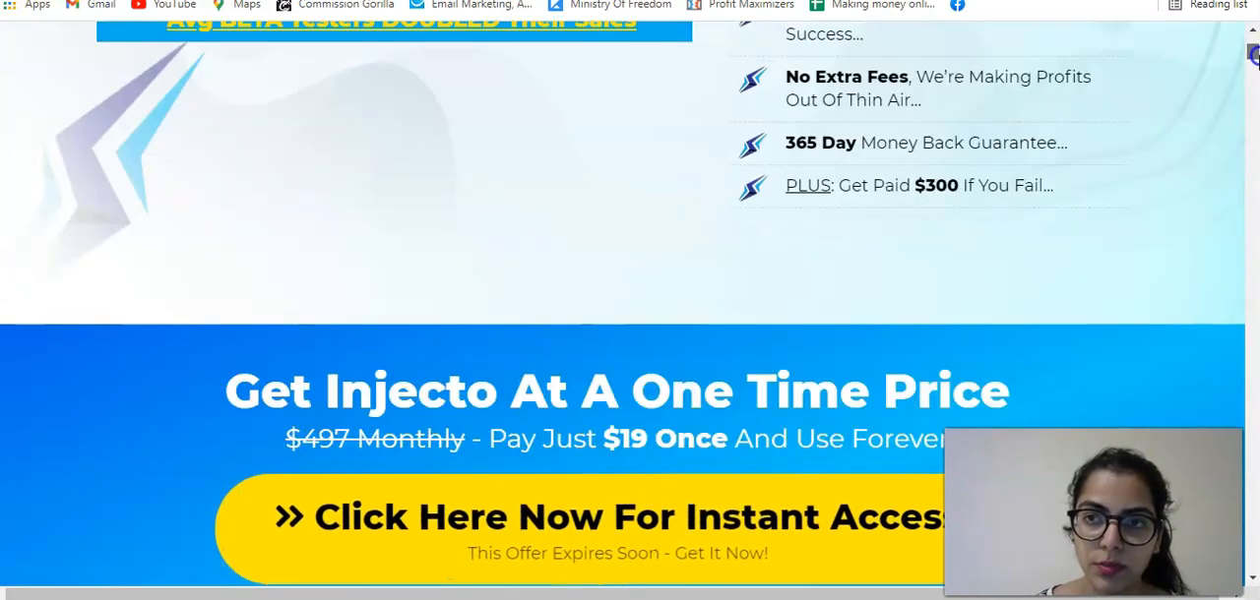
{"action": "scroll", "scroll_direction": "down", "scroll_amount": 3}
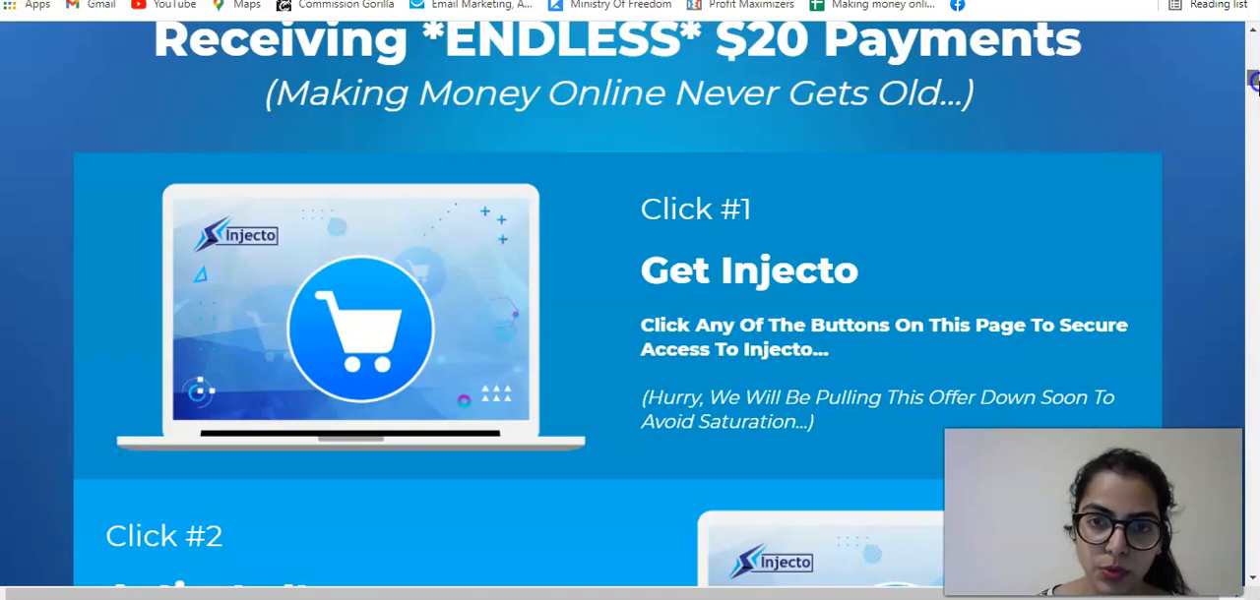
{"action": "scroll", "scroll_direction": "down", "scroll_amount": 3}
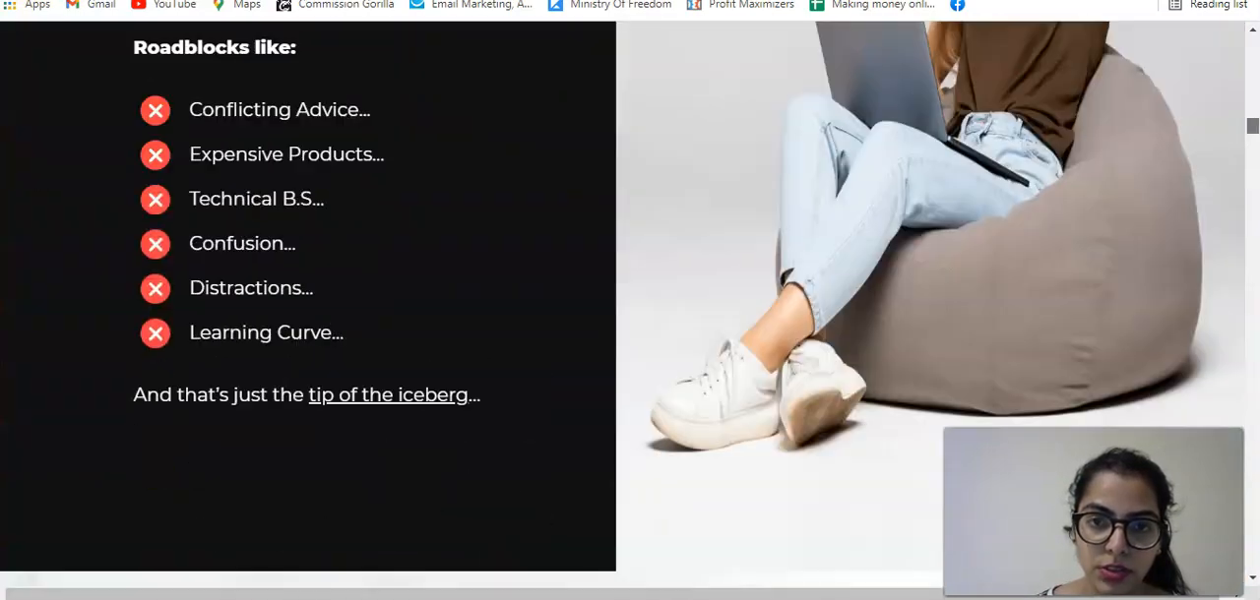
{"action": "scroll", "scroll_direction": "down", "scroll_amount": 3}
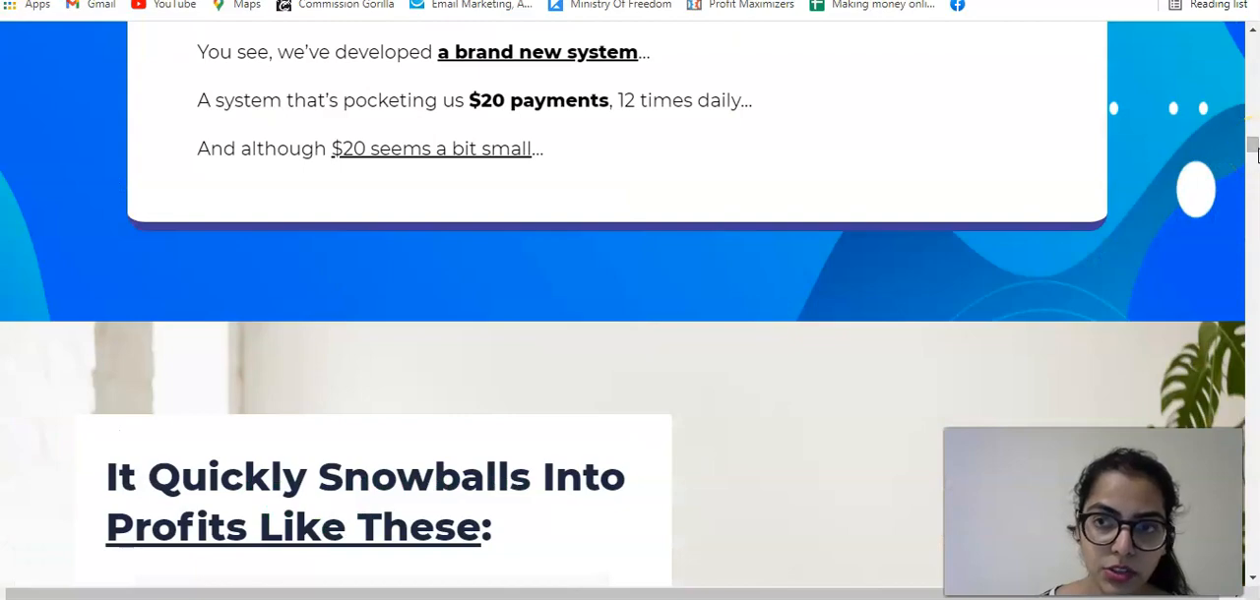
Scroll through FREE Bonus #1 to #5, ending at the Discount Coupon bonus
{"action": "scroll", "scroll_direction": "down", "scroll_amount": 3}
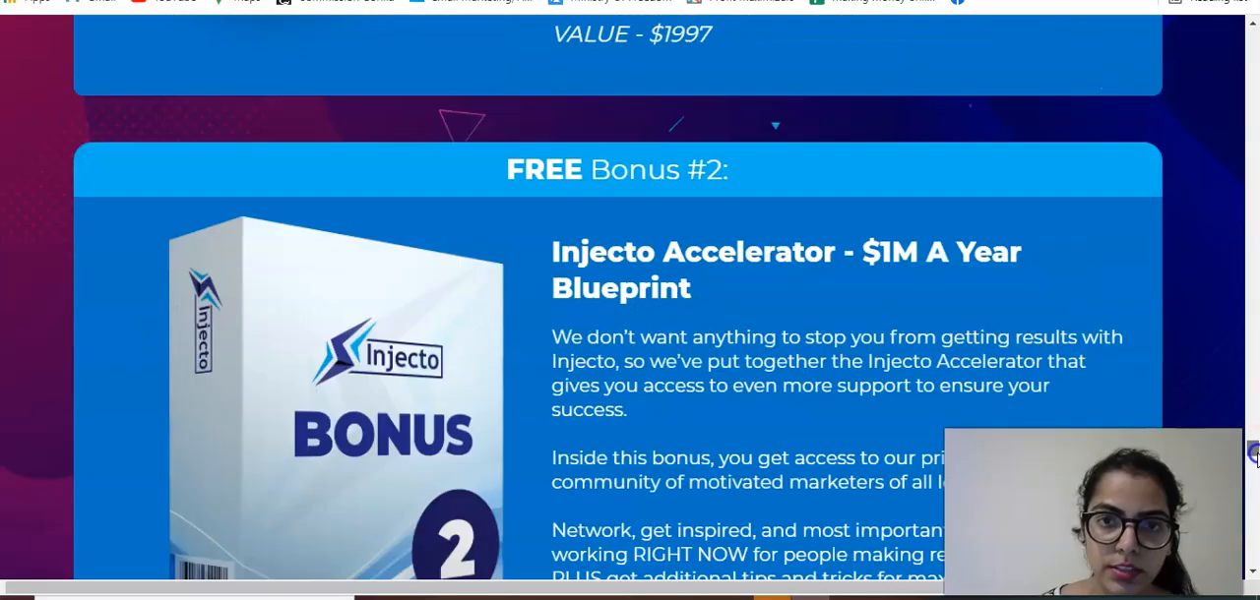
{"action": "scroll", "scroll_direction": "up", "scroll_amount": 3}
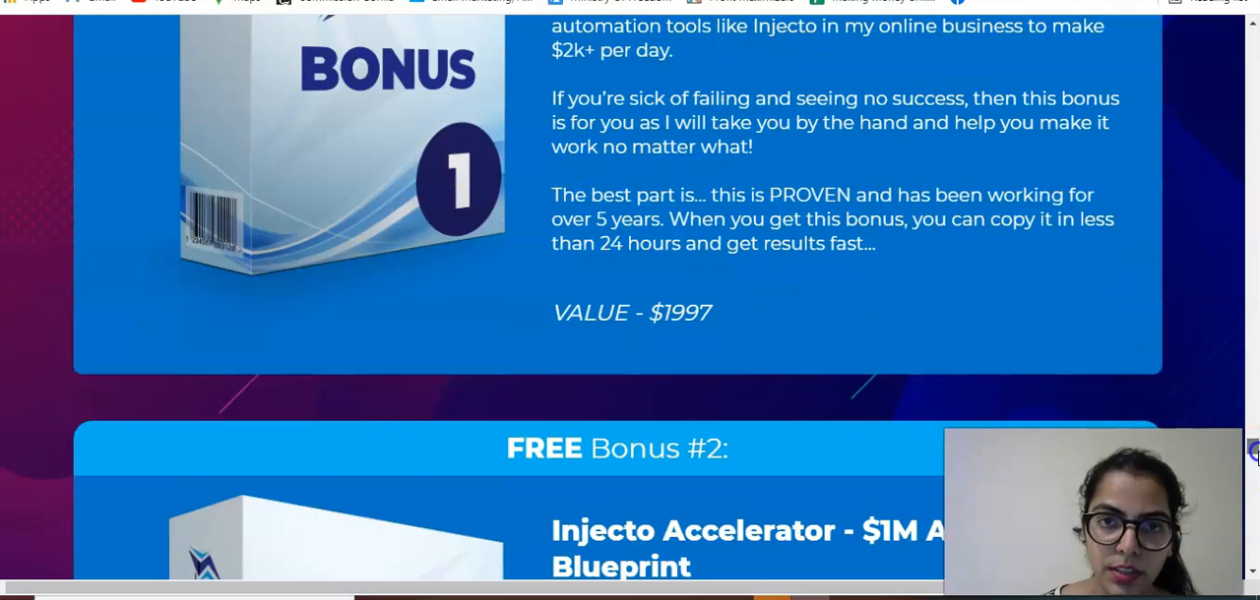
{"action": "scroll", "scroll_direction": "up", "scroll_amount": 3}
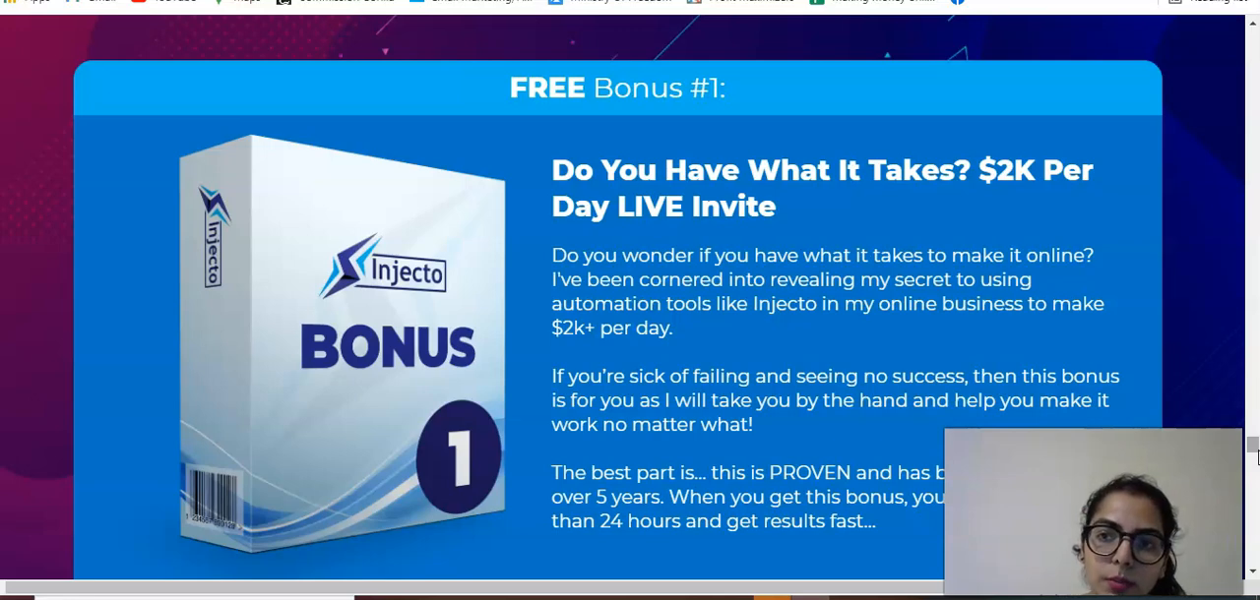
{"action": "scroll", "scroll_direction": "down", "scroll_amount": 3}
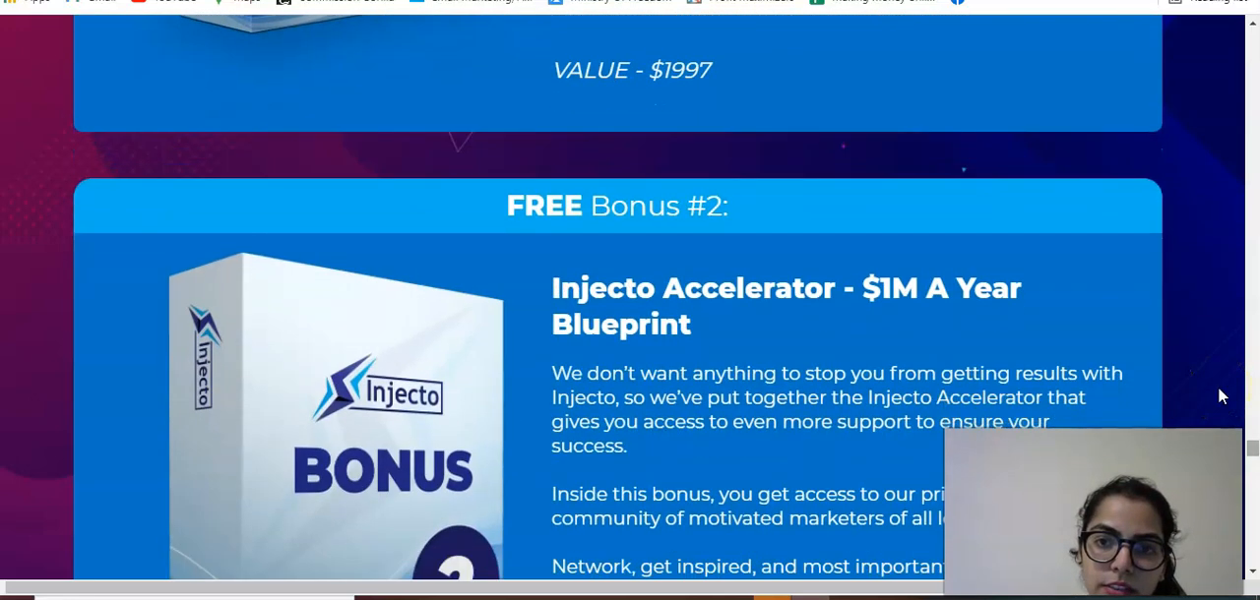
{"action": "scroll", "scroll_direction": "down", "scroll_amount": 3}
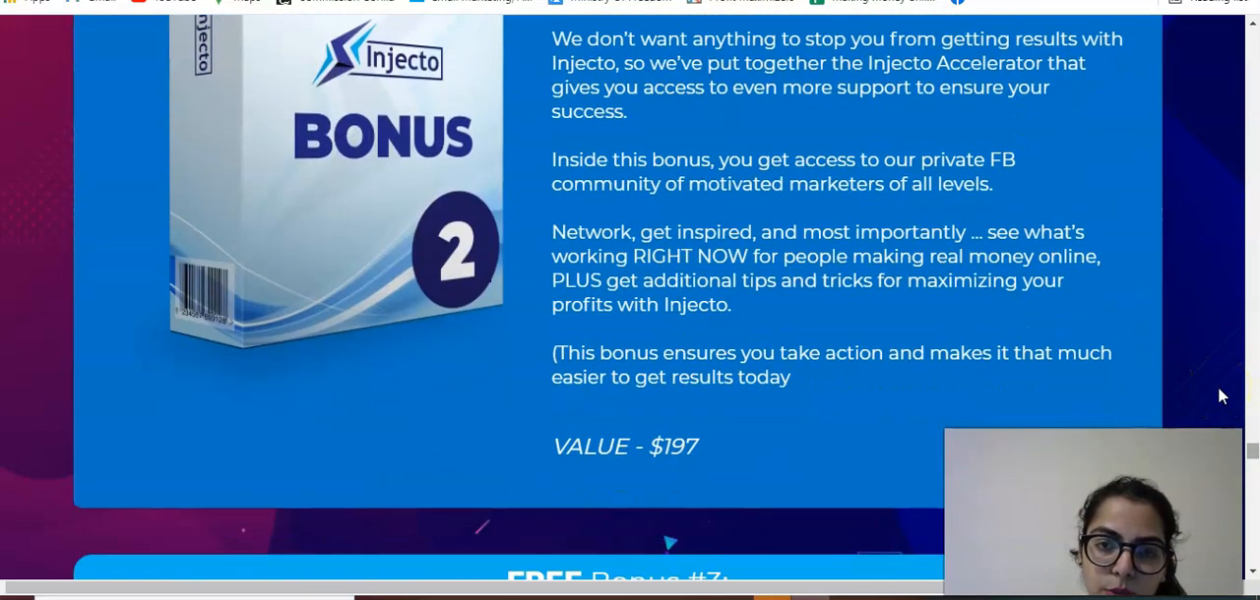
{"action": "scroll", "scroll_direction": "down", "scroll_amount": 3}
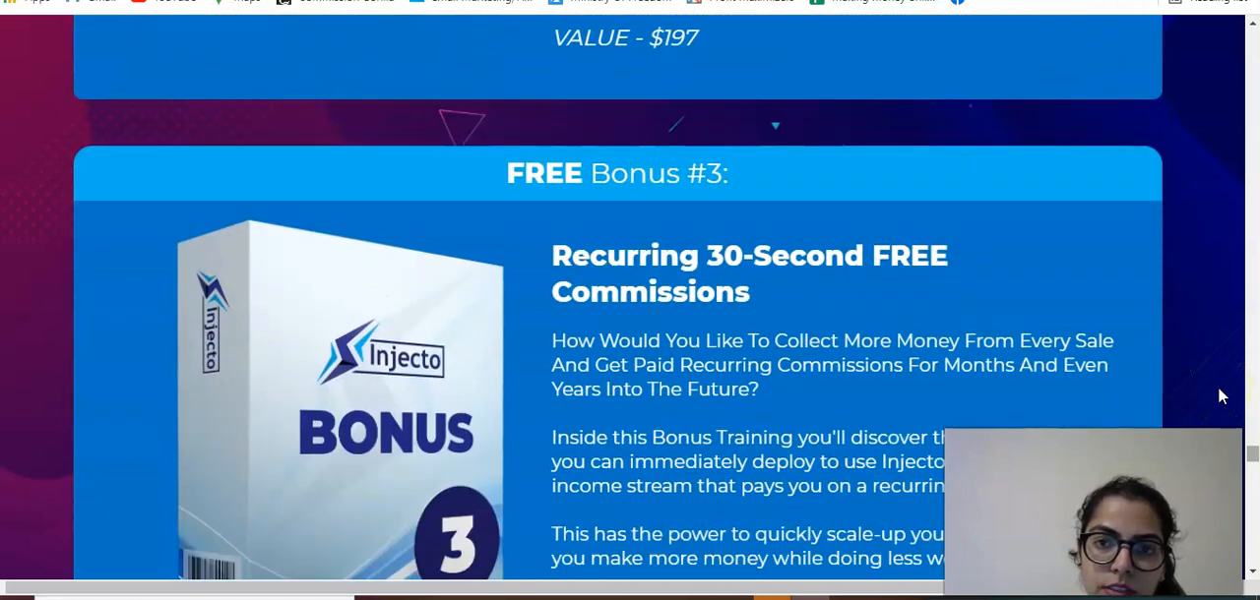
{"action": "scroll", "scroll_direction": "down", "scroll_amount": 3}
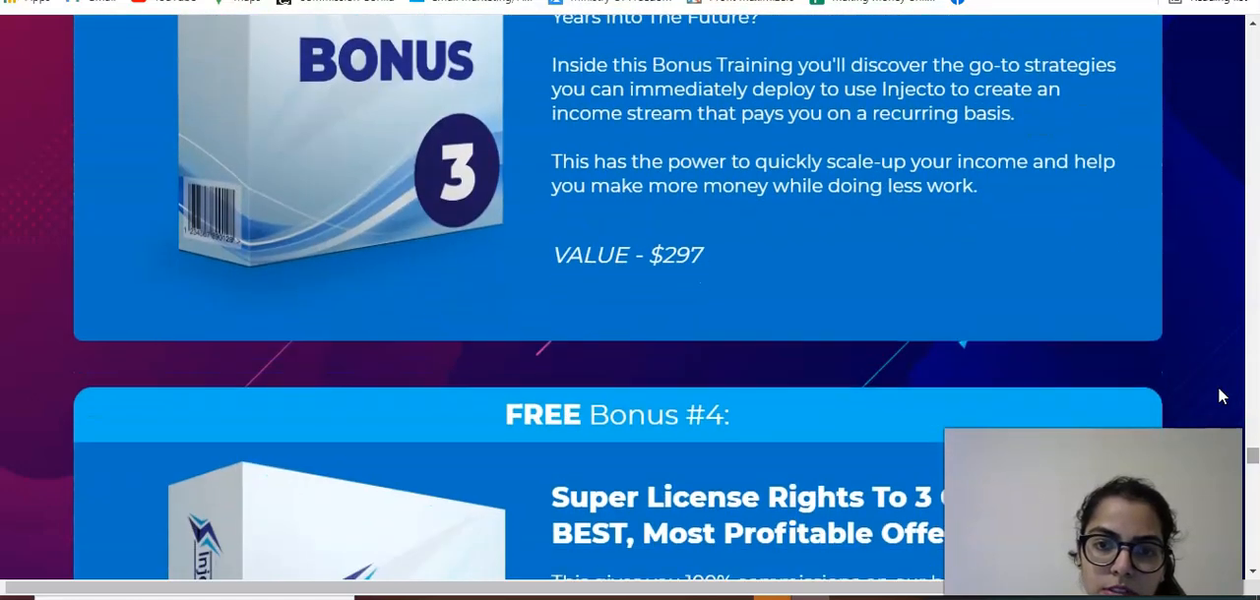
{"action": "scroll", "scroll_direction": "down", "scroll_amount": 3}
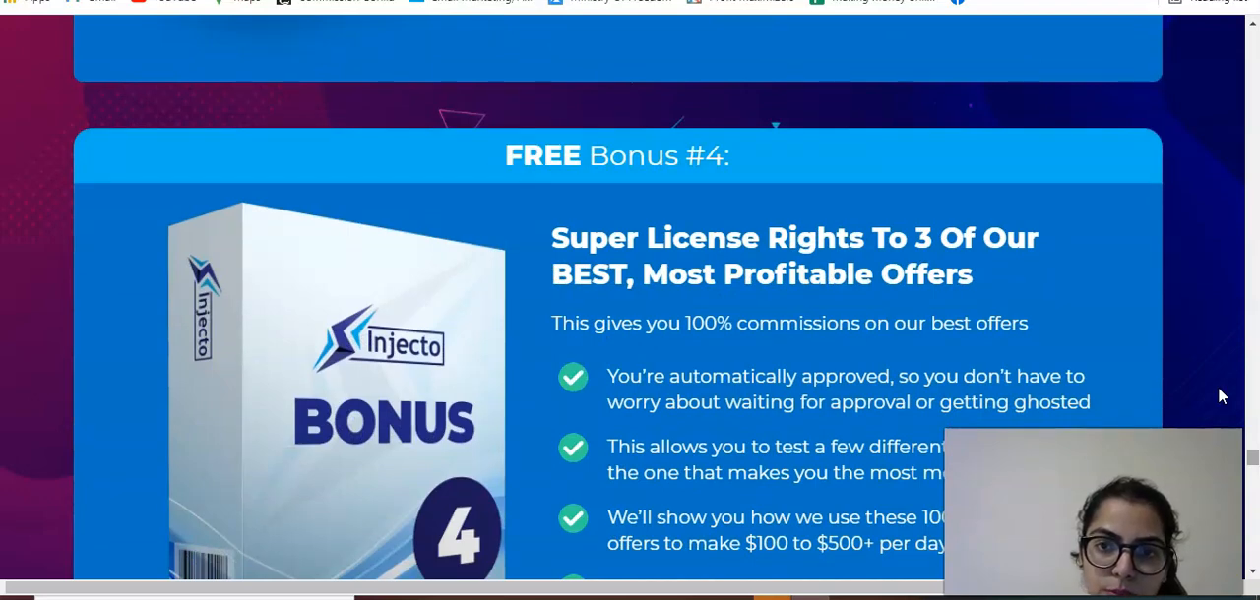
{"action": "scroll", "scroll_direction": "down", "scroll_amount": 3}
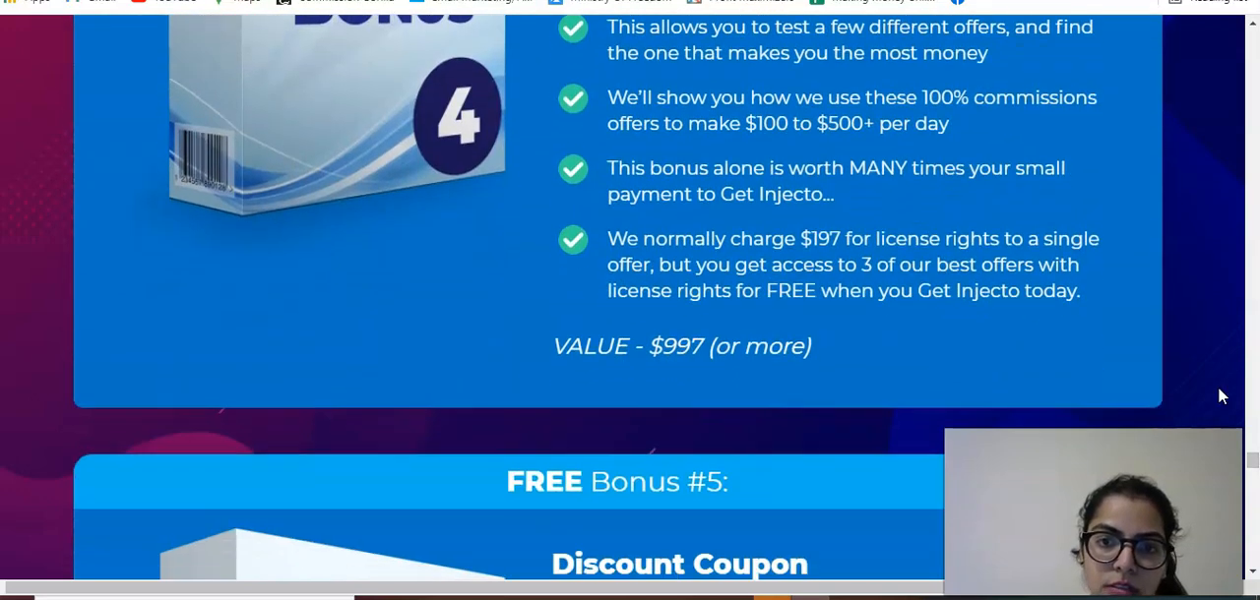
{"action": "scroll", "scroll_direction": "down", "scroll_amount": 3}
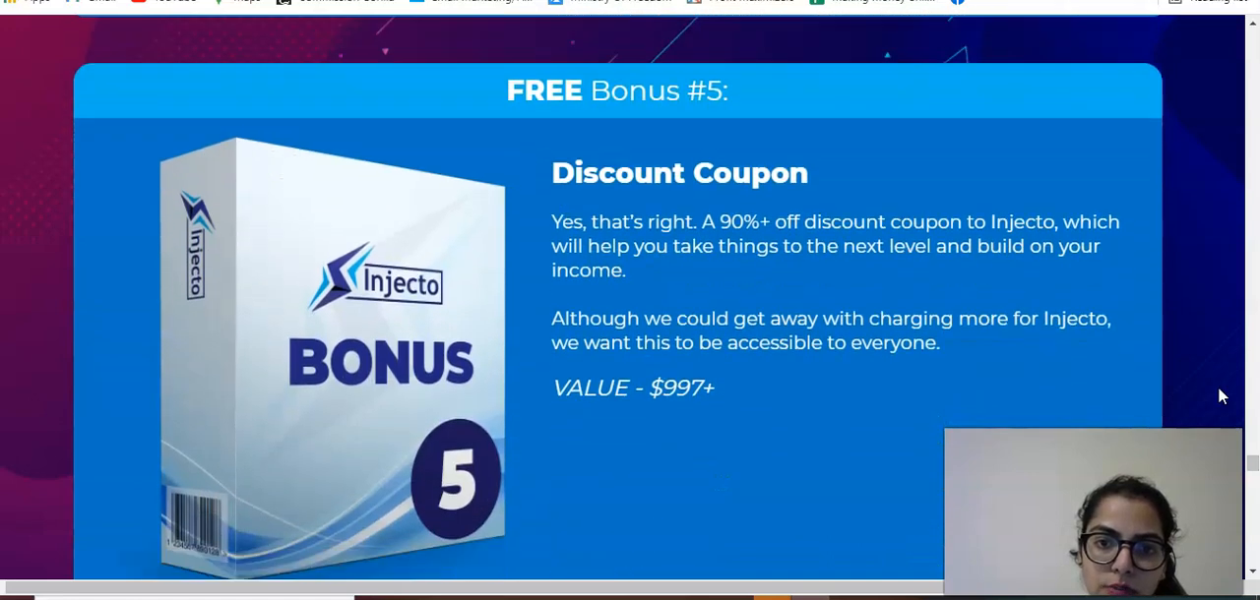
{"action": "scroll", "scroll_direction": "down", "scroll_amount": 3}
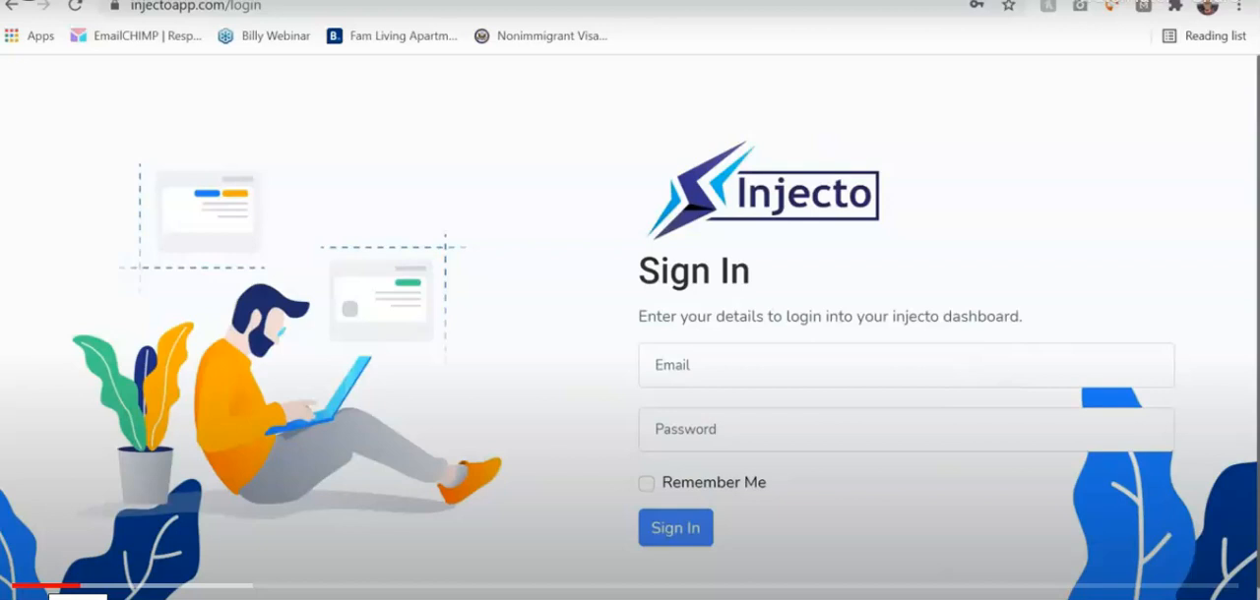
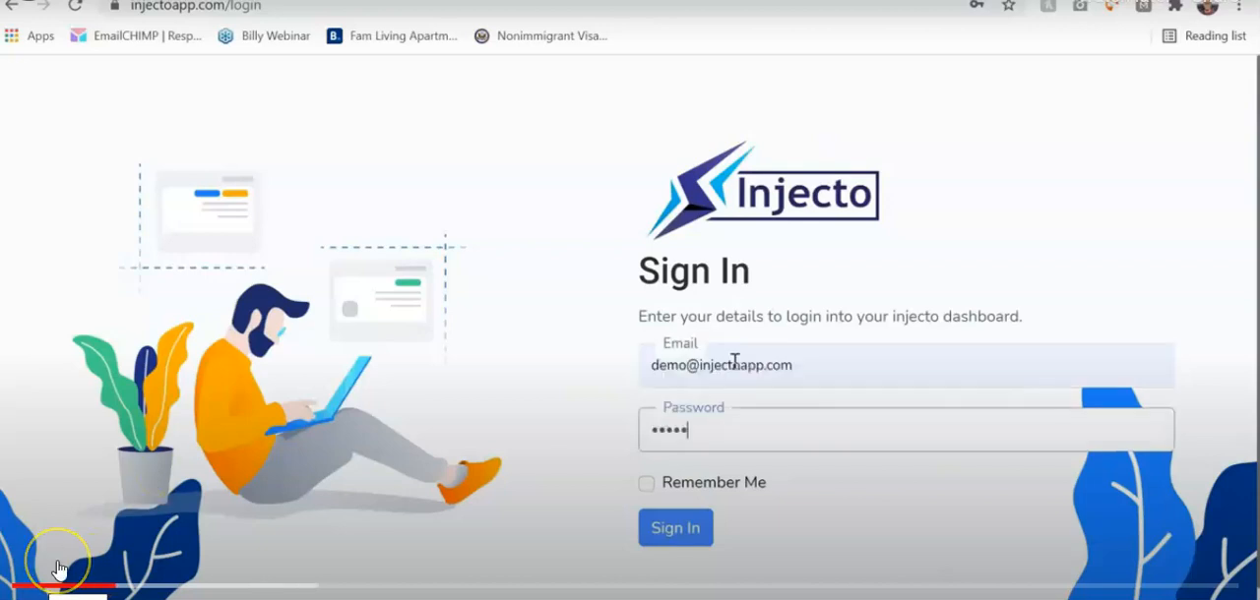
{"action": "type", "text": "password"}
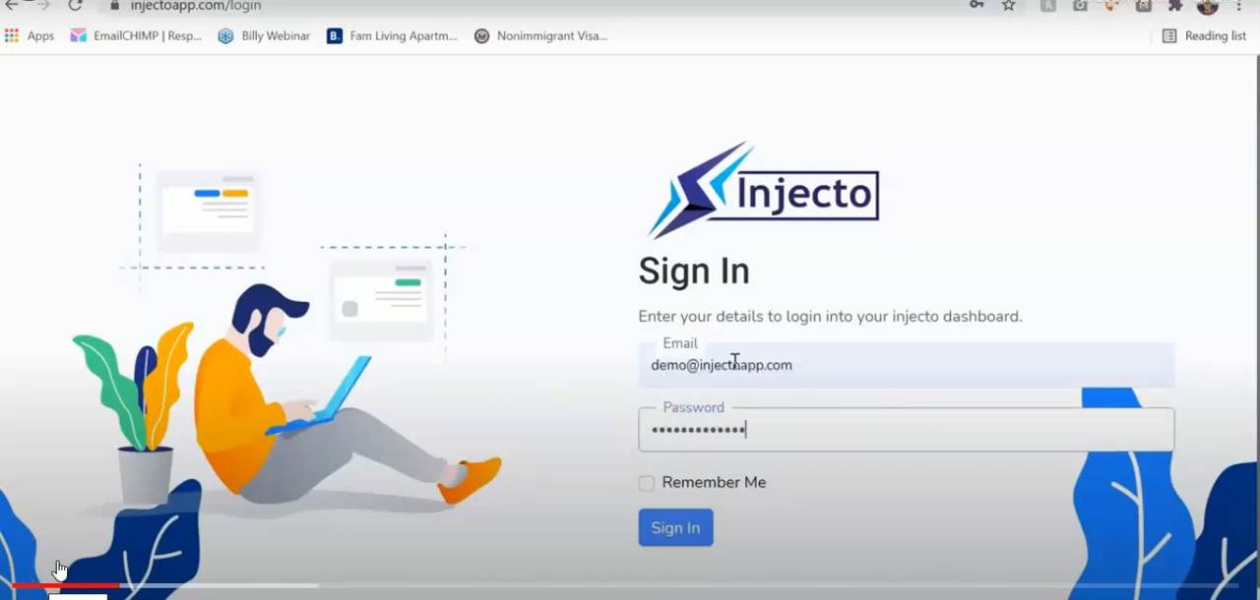
{"action": "left_click", "coordinate": [675, 528]}
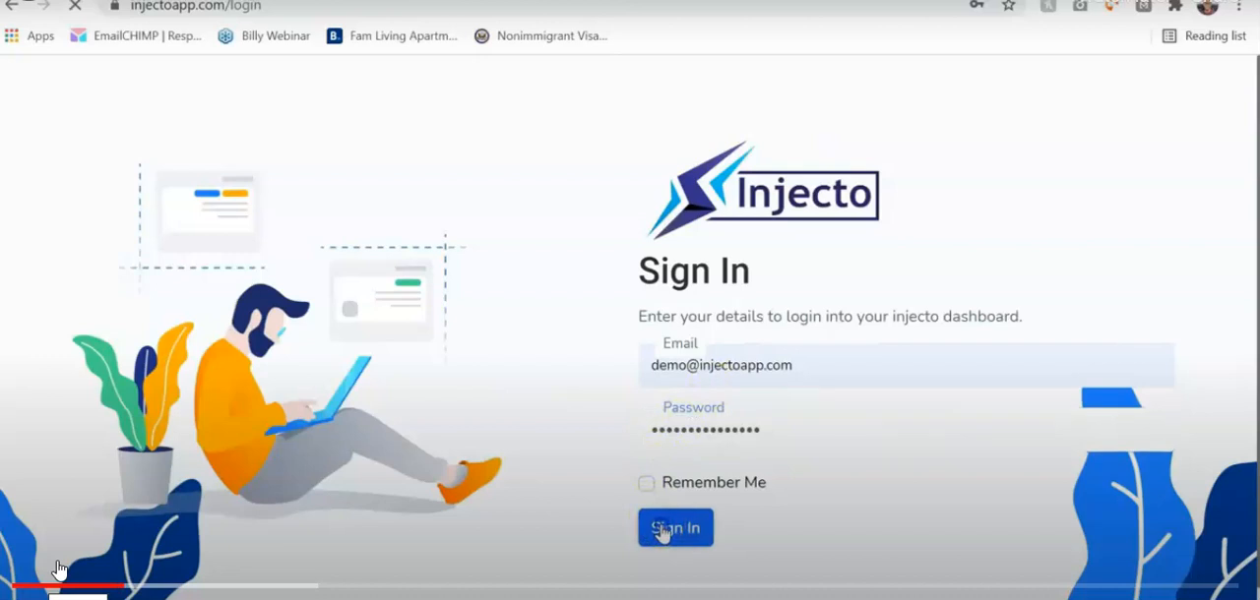
{"action": "left_click", "coordinate": [675, 526]}
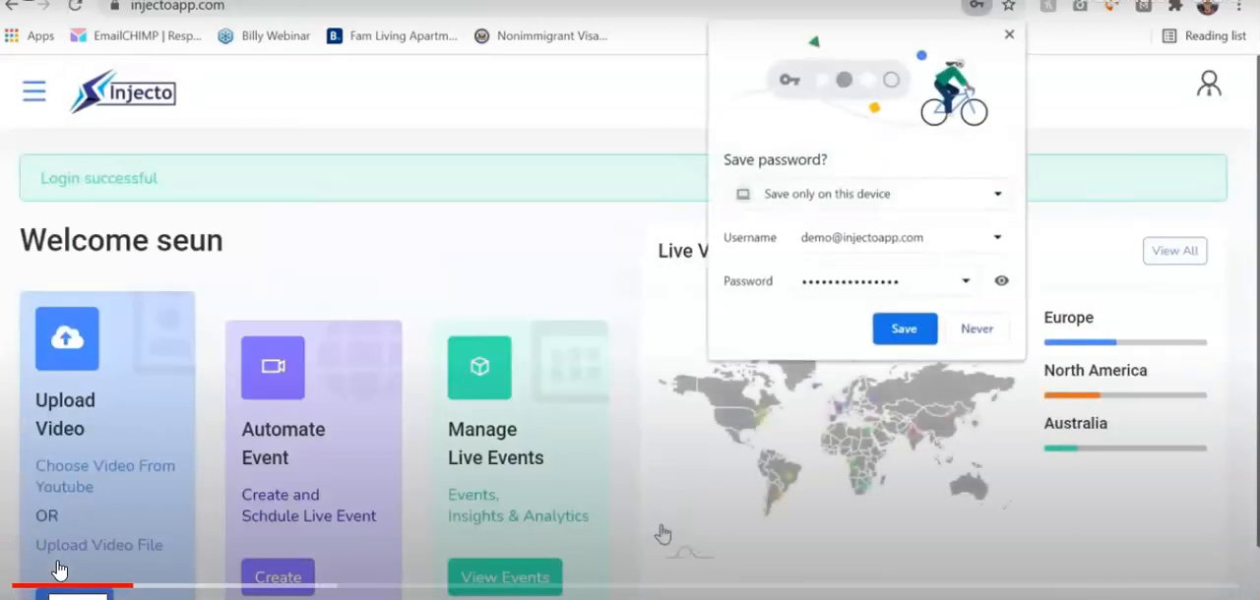
{"action": "mouse_move", "coordinate": [568, 296]}
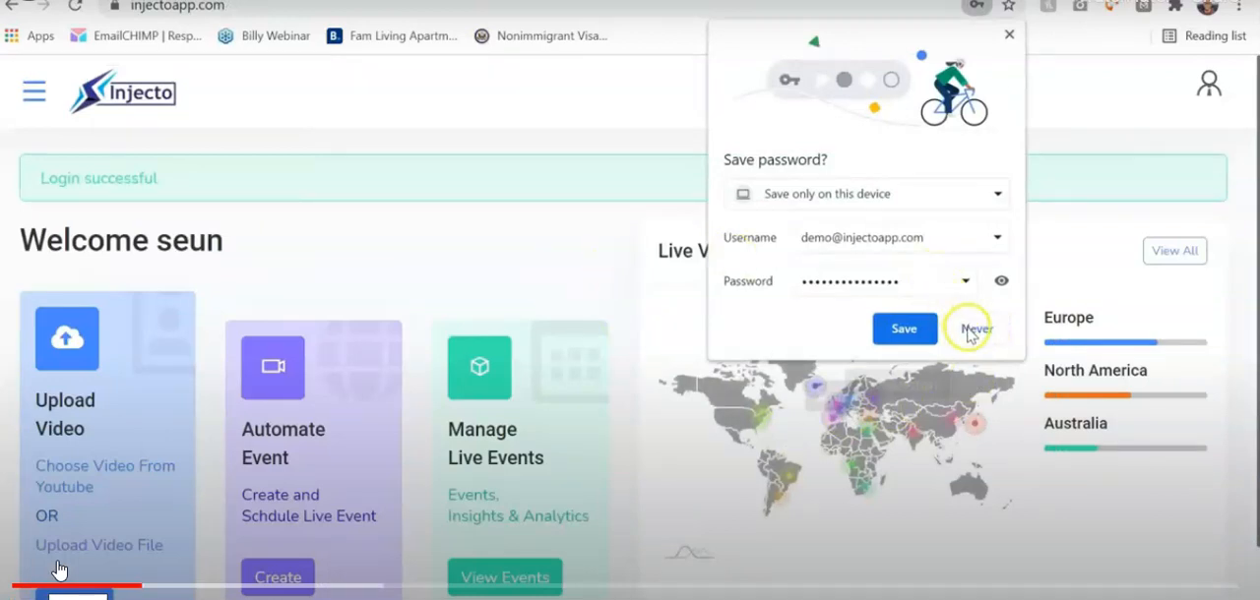
{"action": "left_click", "coordinate": [973, 329]}
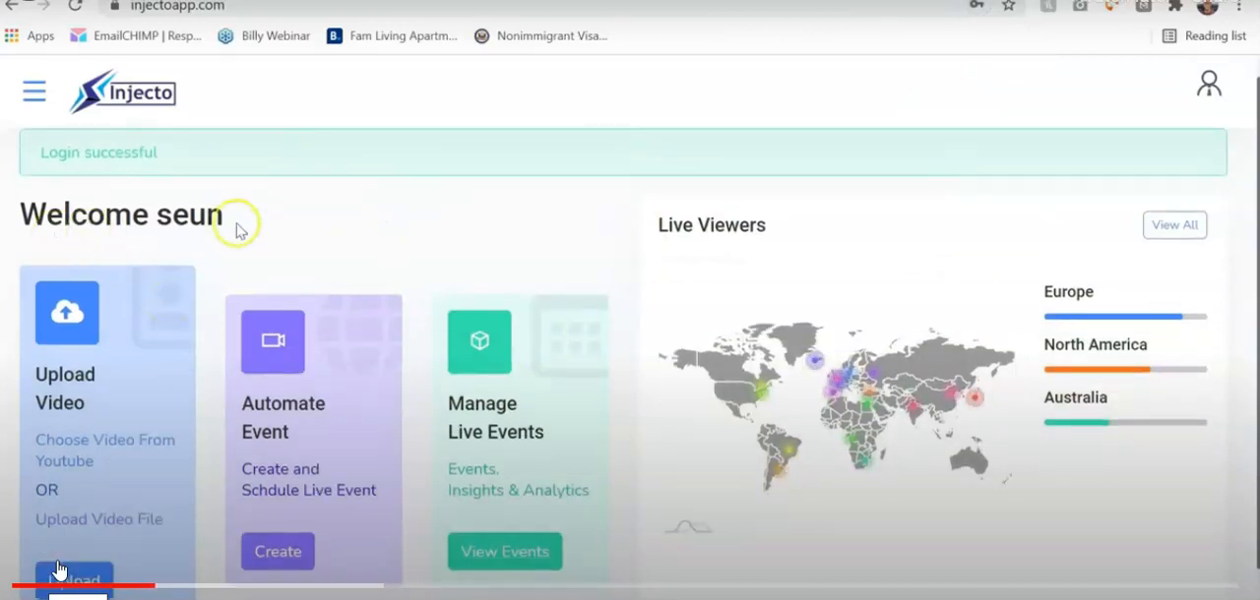
{"action": "mouse_move", "coordinate": [339, 376]}
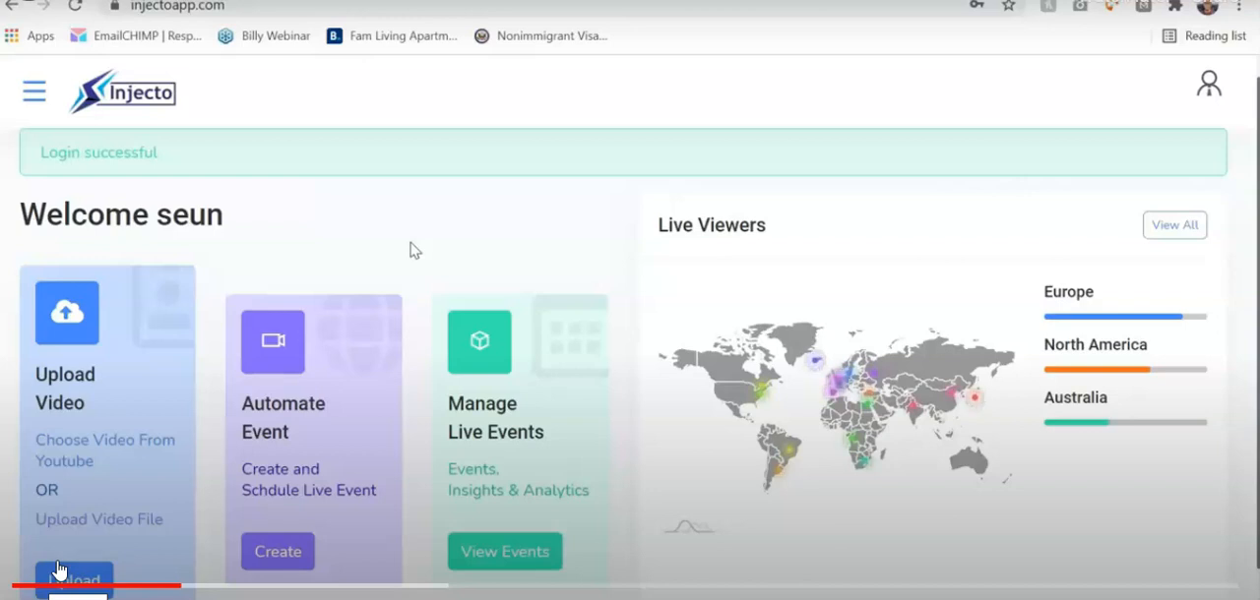
{"action": "mouse_move", "coordinate": [797, 416]}
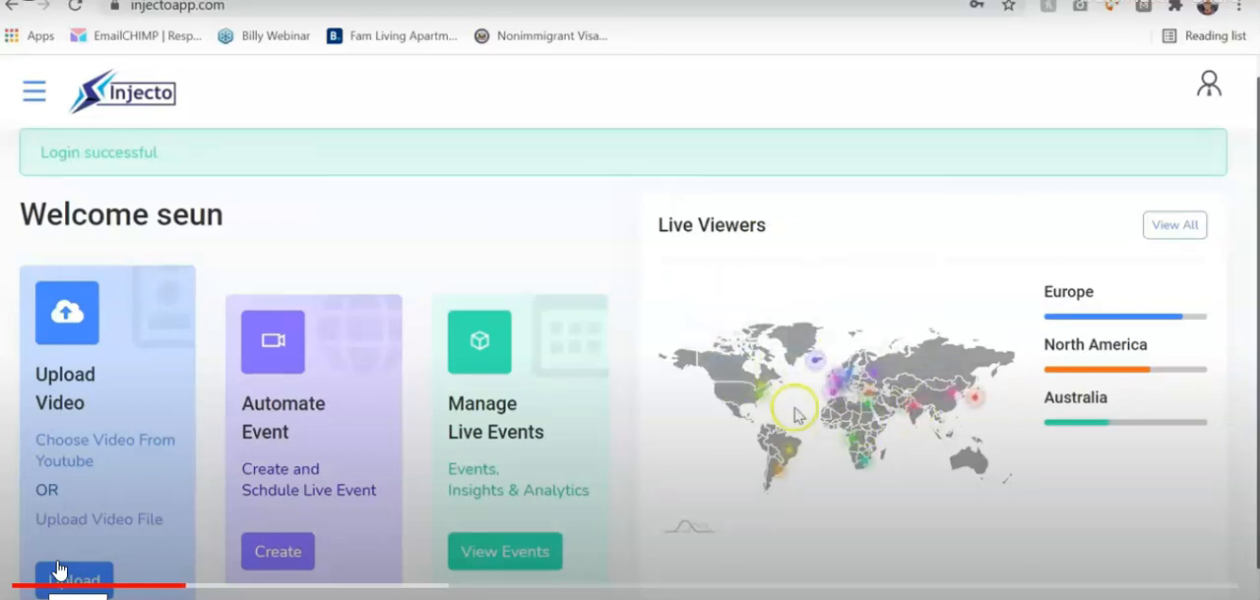
{"action": "mouse_move", "coordinate": [440, 193]}
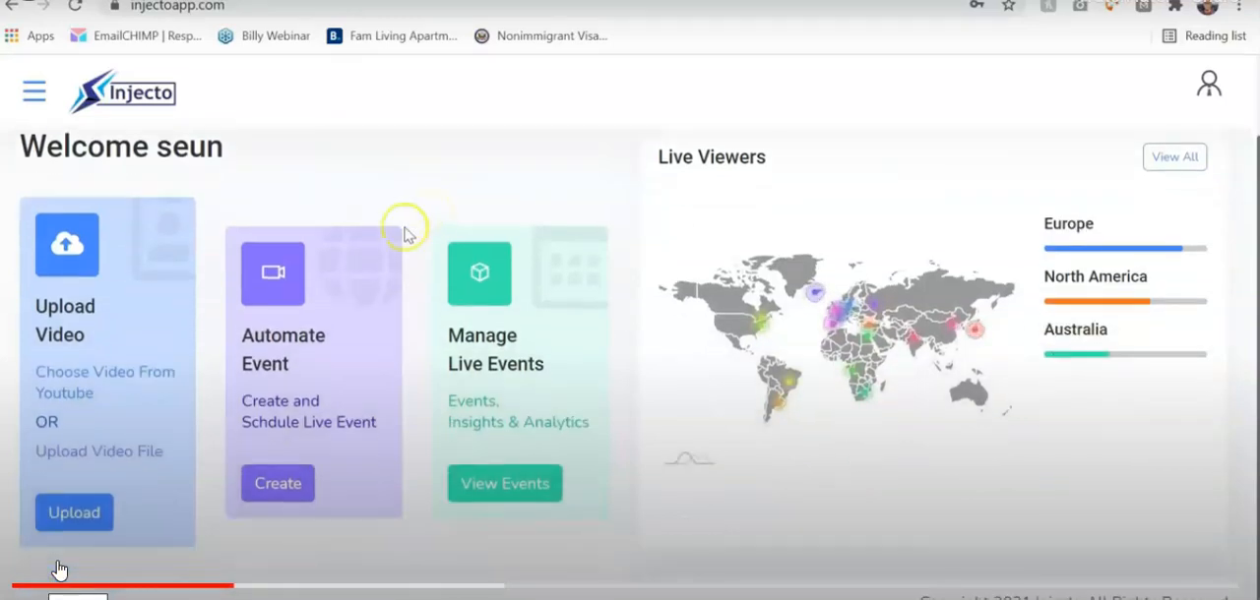
{"action": "mouse_move", "coordinate": [104, 315]}
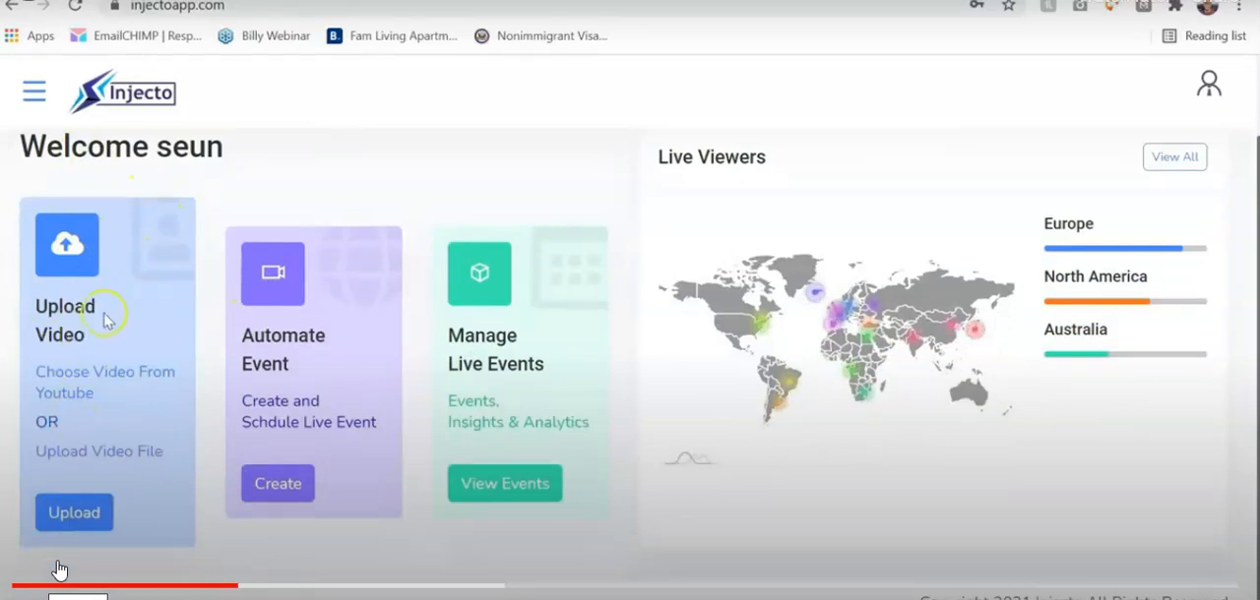
{"action": "mouse_move", "coordinate": [161, 406]}
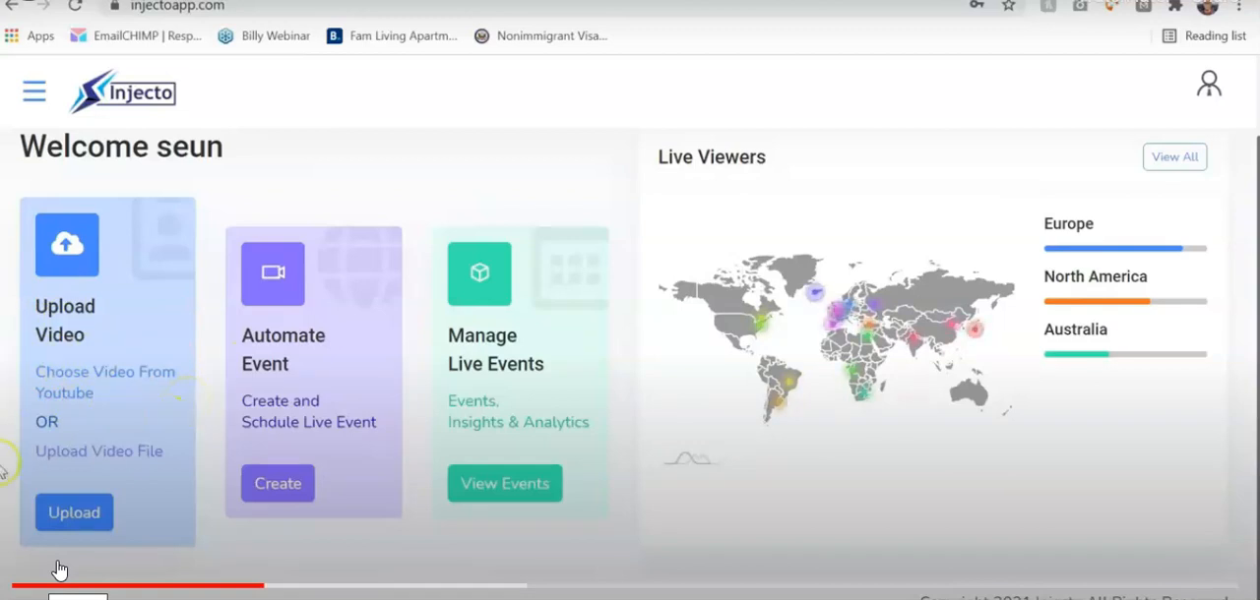
{"action": "mouse_move", "coordinate": [165, 483]}
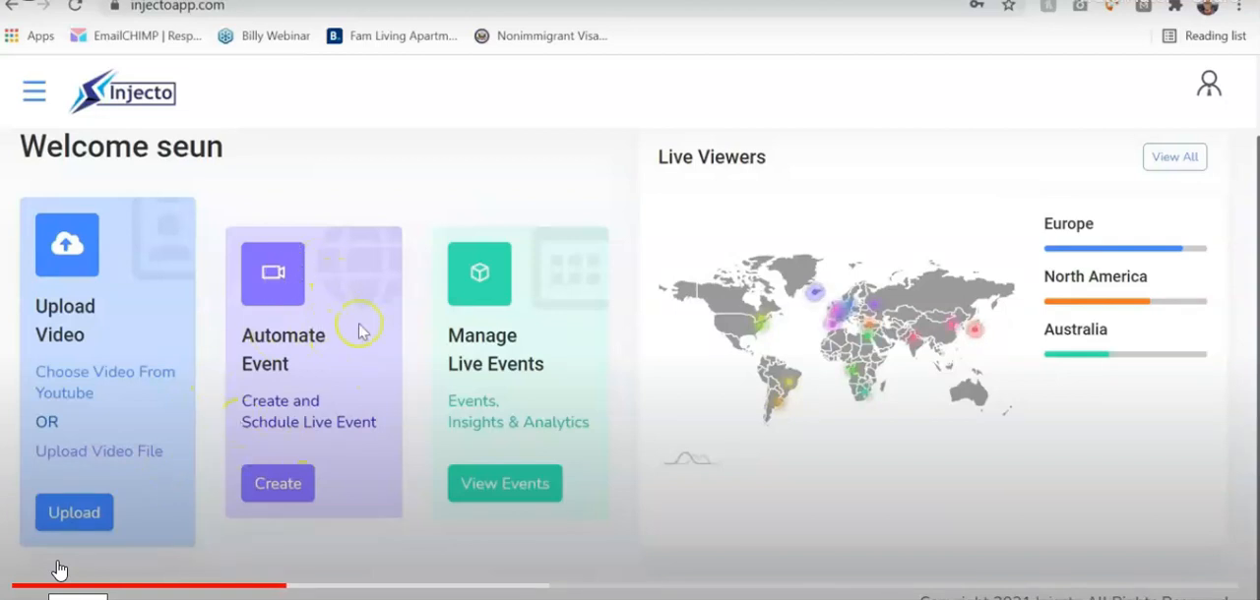
{"action": "mouse_move", "coordinate": [325, 394]}
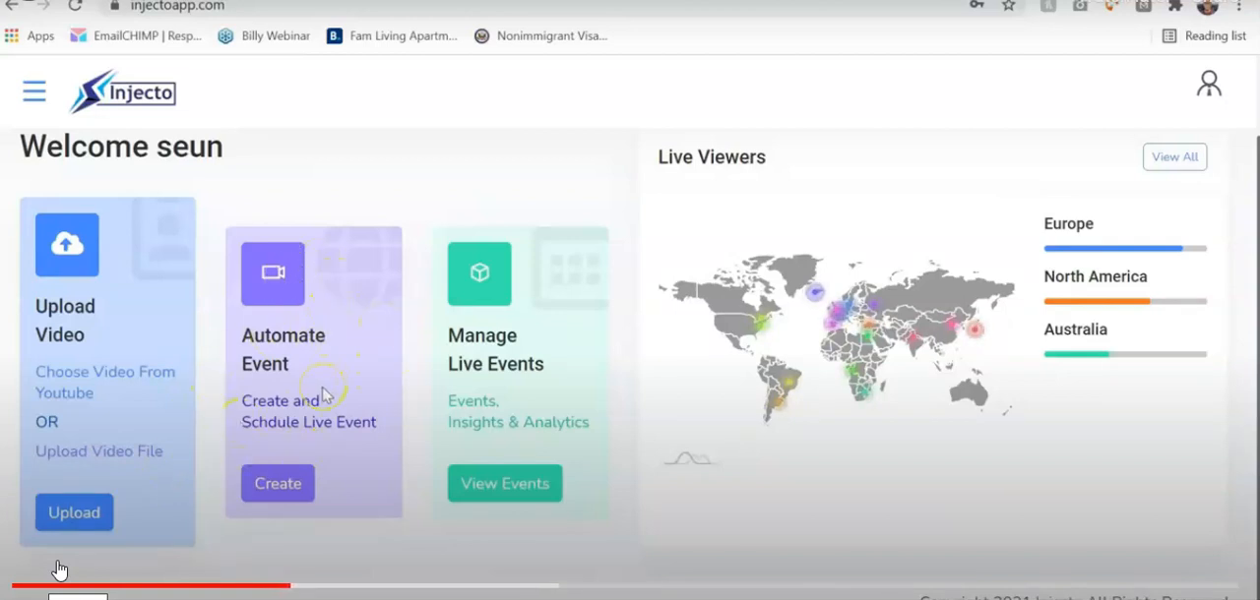
{"action": "mouse_move", "coordinate": [335, 422]}
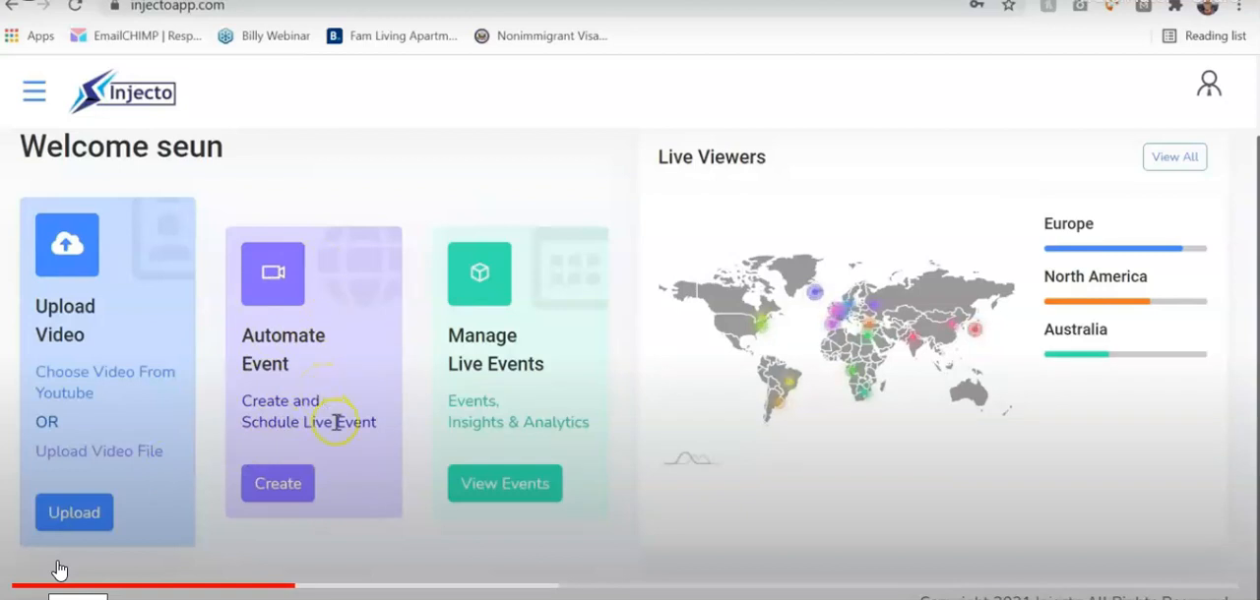
{"action": "mouse_move", "coordinate": [549, 389]}
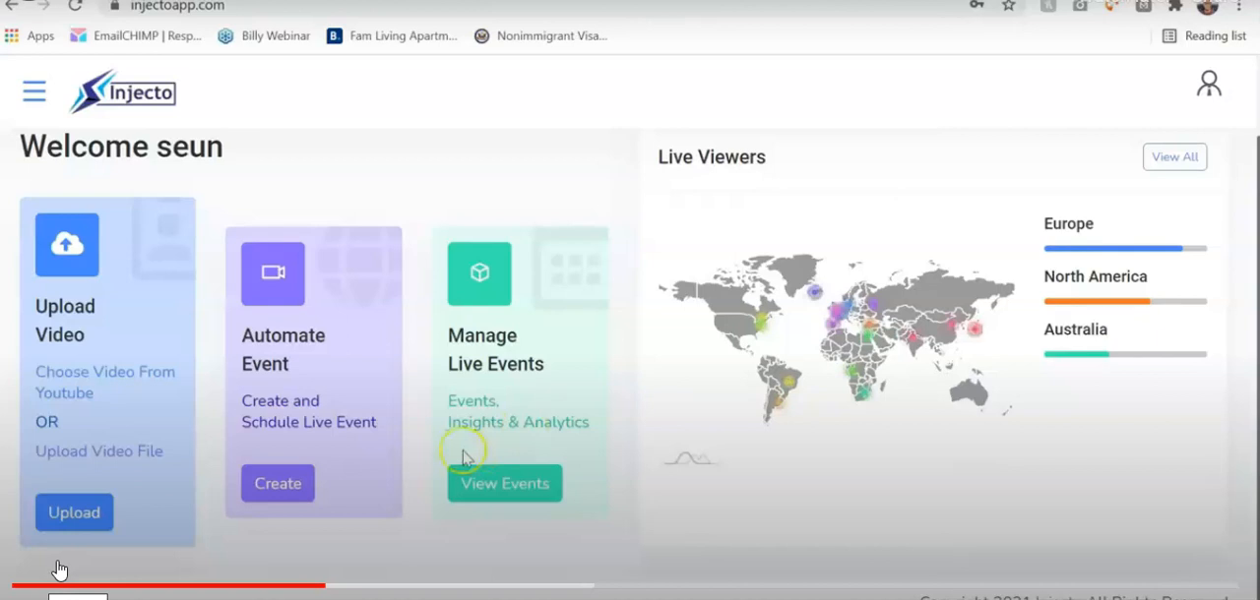
{"action": "mouse_move", "coordinate": [853, 230]}
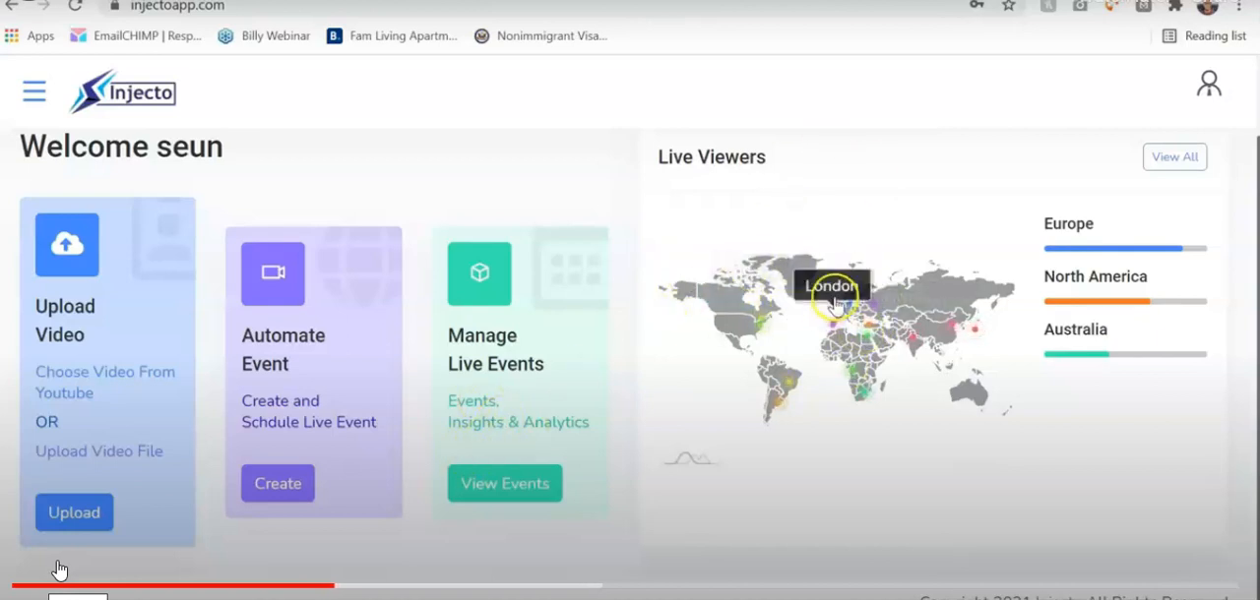
{"action": "mouse_move", "coordinate": [404, 293]}
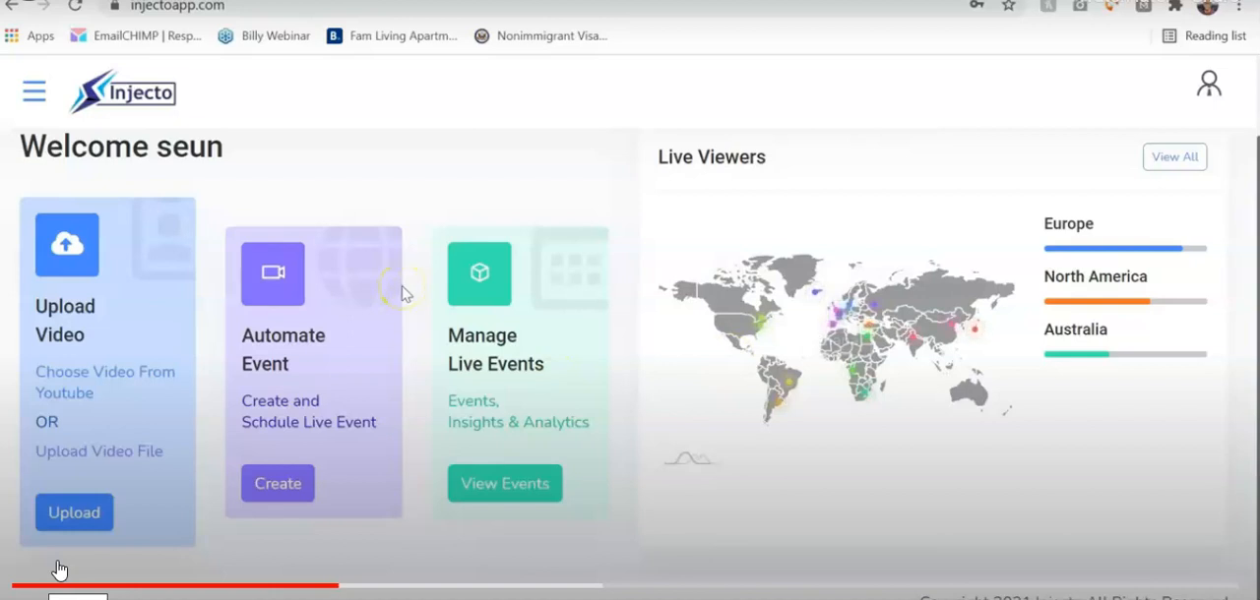
Expand the hamburger side menu to show Dashboard, Select Video, Settings and Events
{"action": "left_click", "coordinate": [35, 91]}
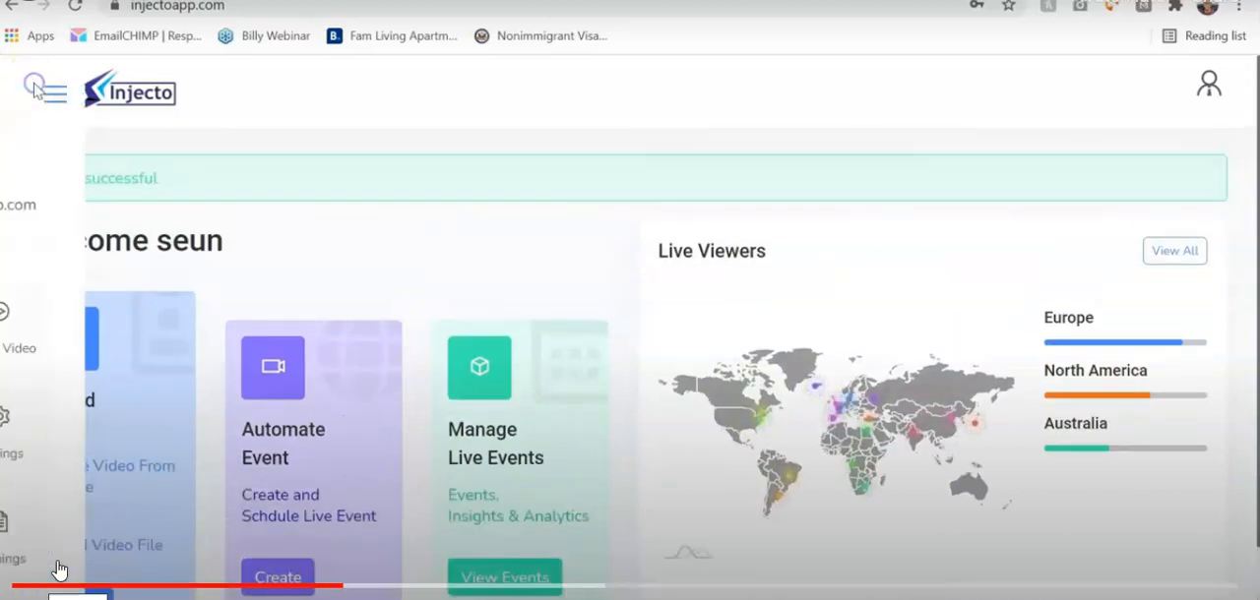
{"action": "left_click", "coordinate": [37, 89]}
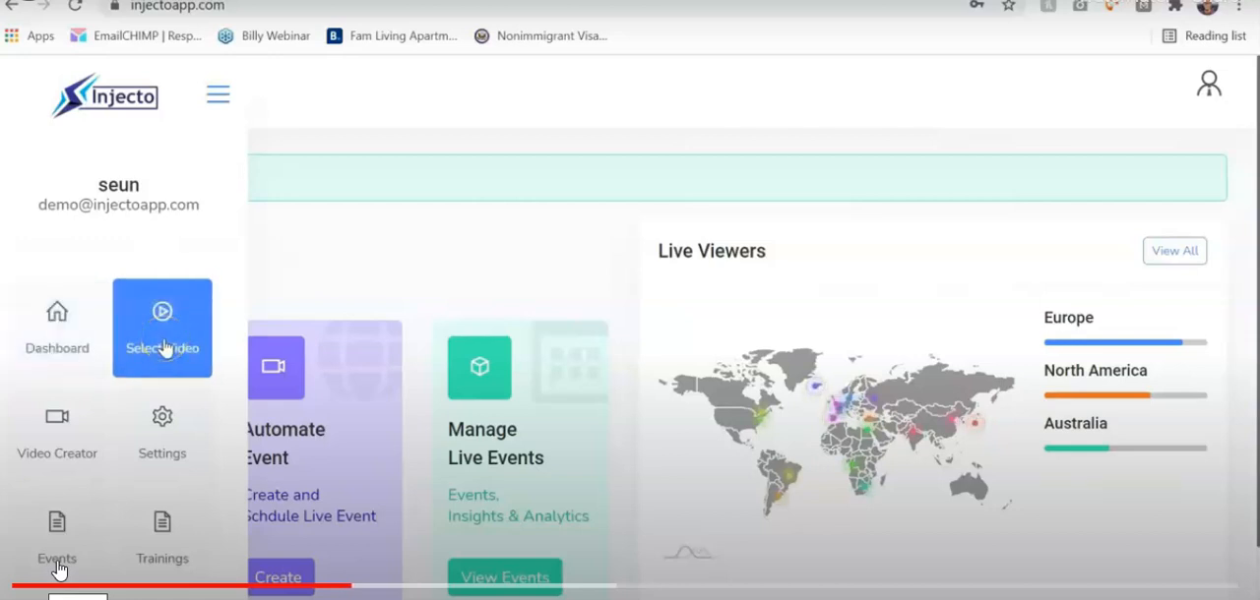
{"action": "mouse_move", "coordinate": [56, 428]}
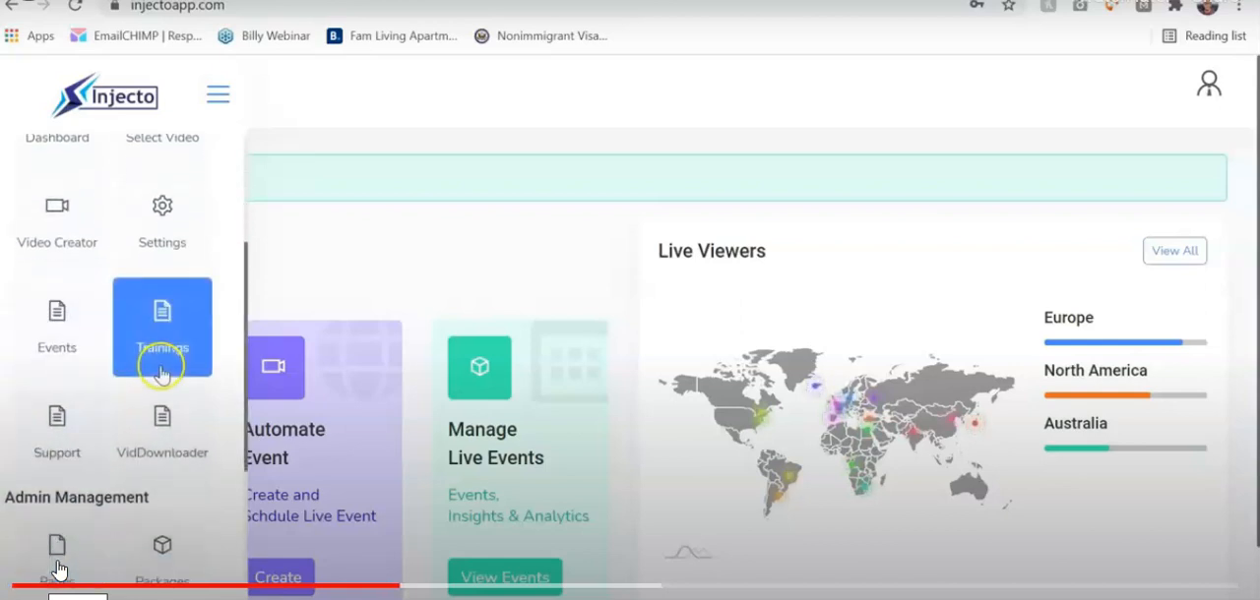
{"action": "mouse_move", "coordinate": [176, 433]}
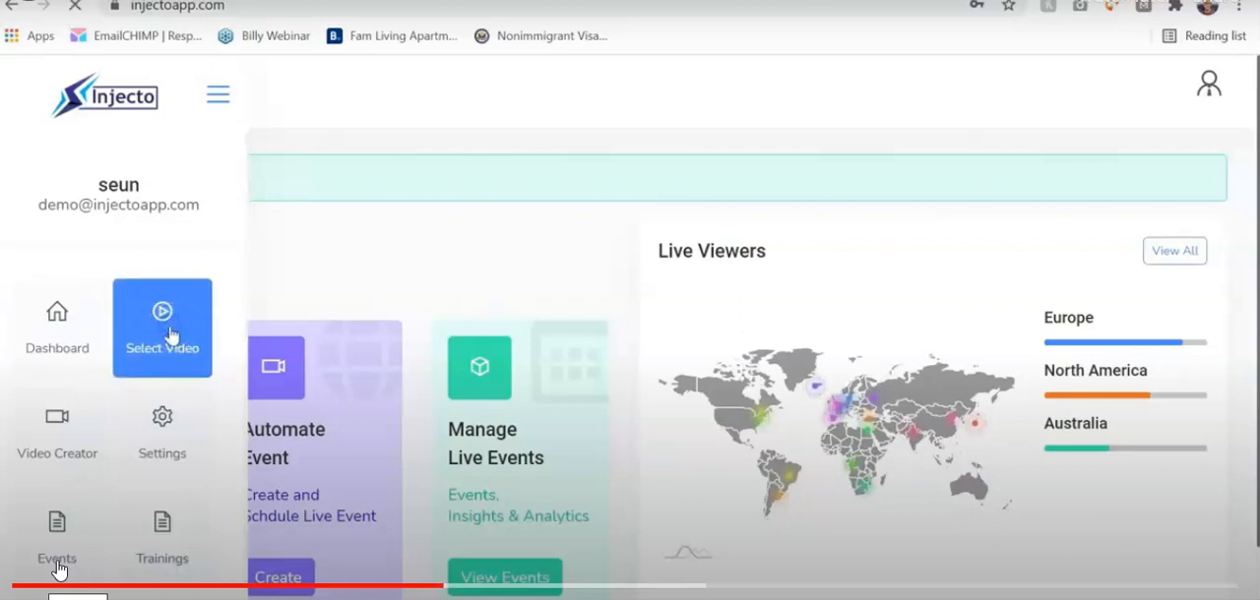
Open User Settings from the side menu
{"action": "left_click", "coordinate": [161, 416]}
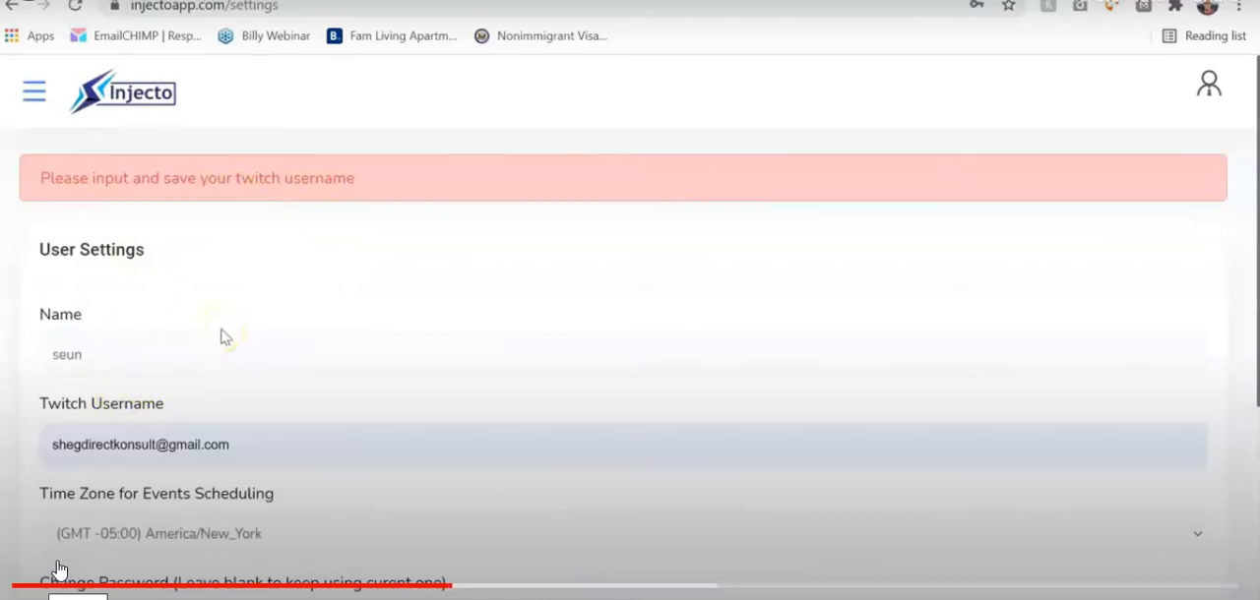
{"action": "mouse_move", "coordinate": [384, 248]}
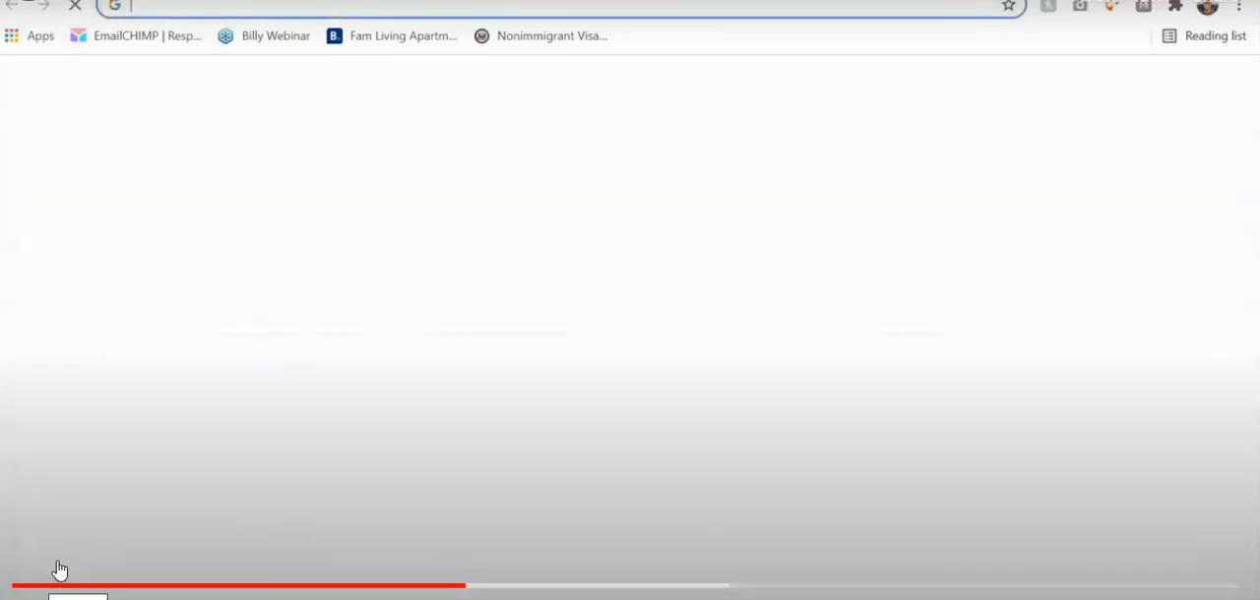
Load twitch.tv and pause the featured live stream on its homepage
{"action": "type", "text": "tiw"}
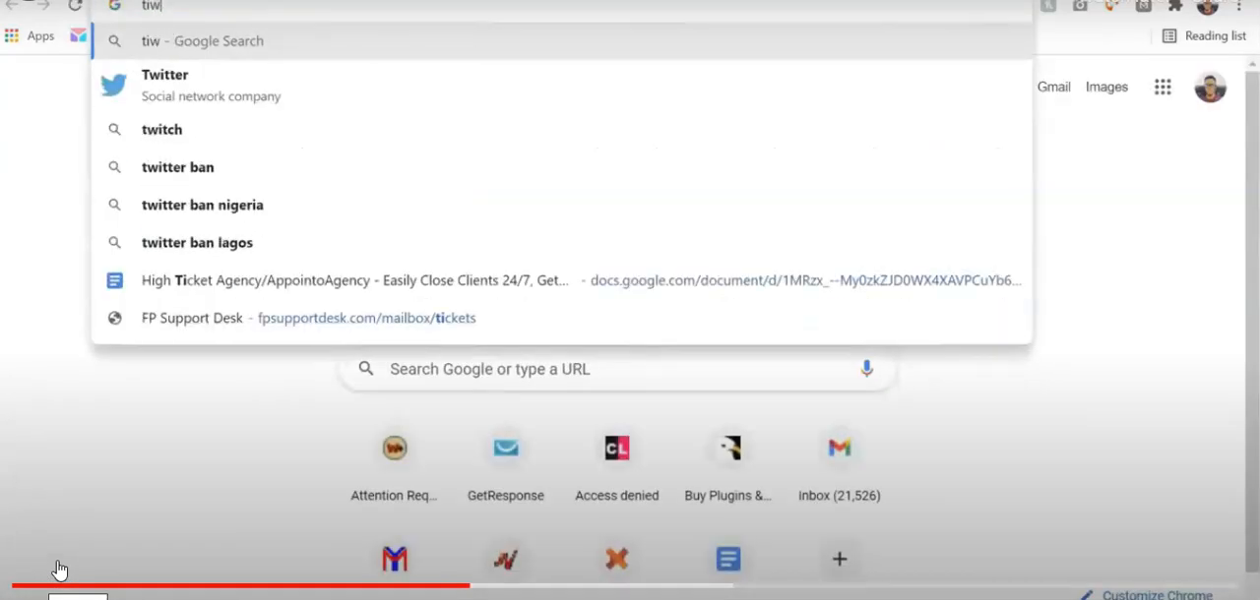
{"action": "type", "text": "witch.tv"}
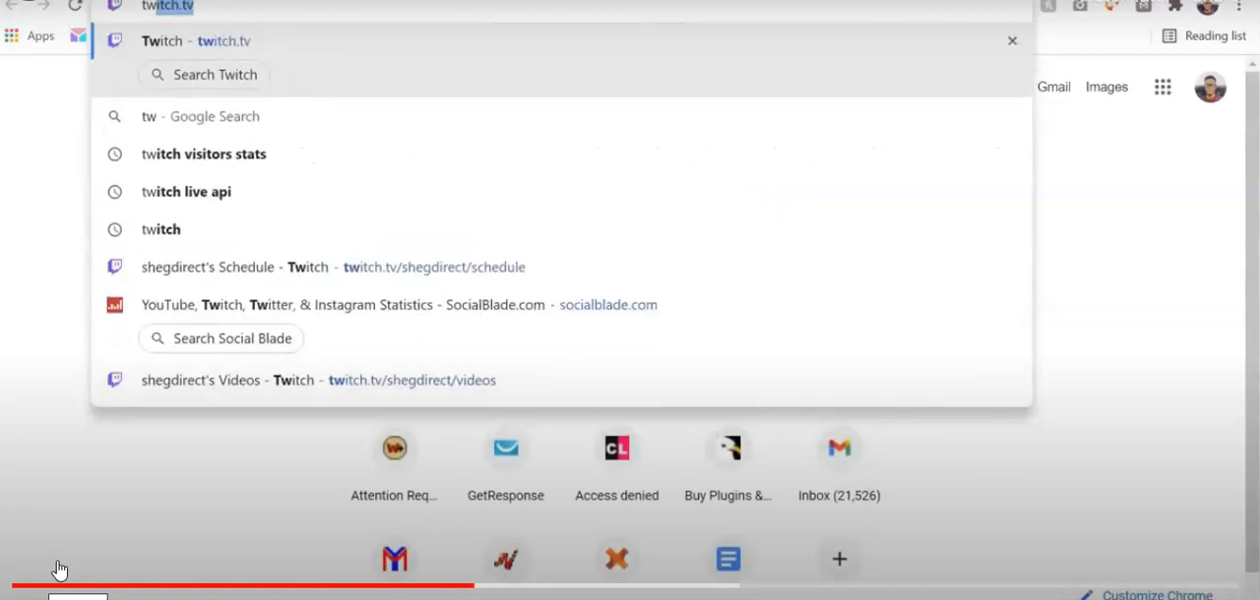
{"action": "left_click", "coordinate": [197, 41]}
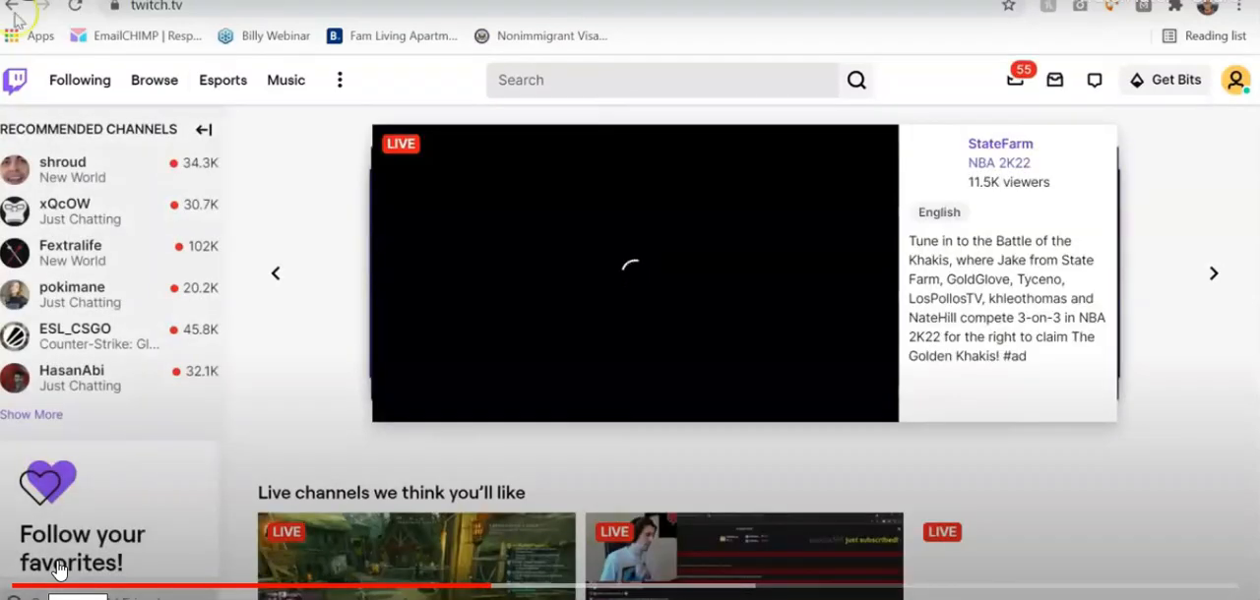
{"action": "mouse_move", "coordinate": [209, 171]}
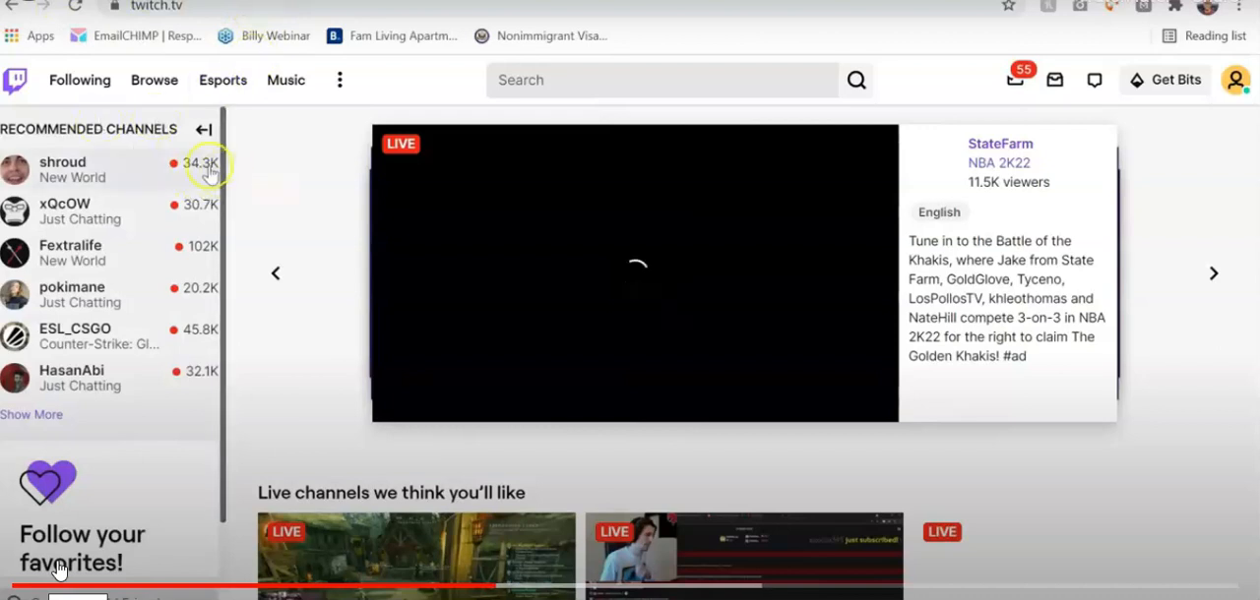
{"action": "mouse_move", "coordinate": [206, 207]}
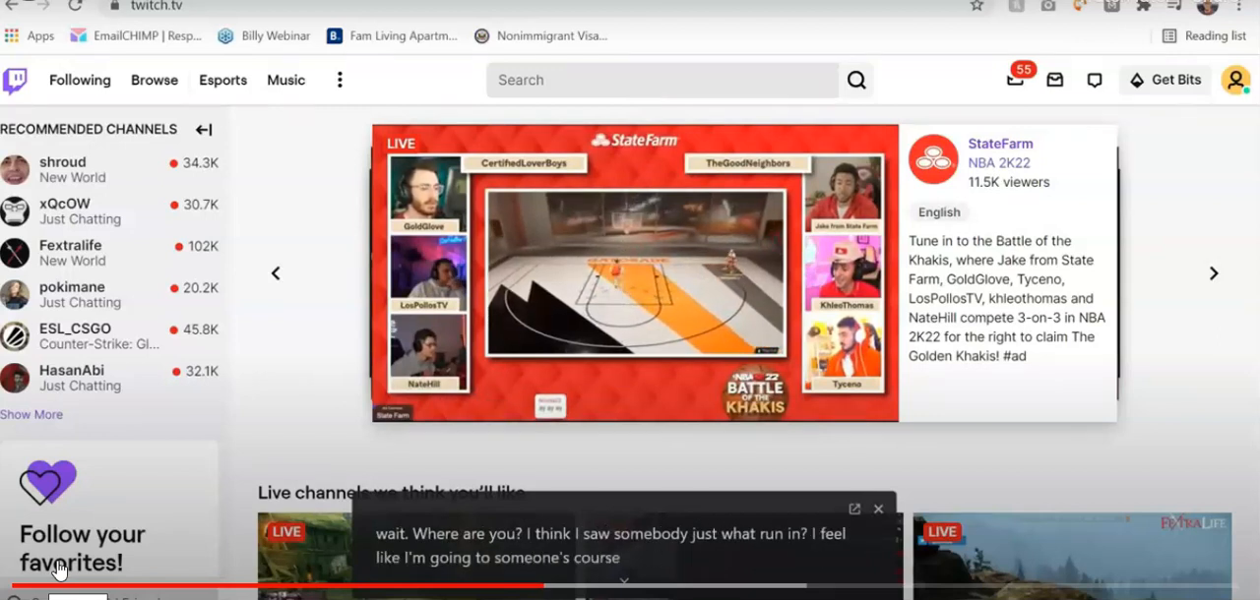
{"action": "mouse_move", "coordinate": [388, 409]}
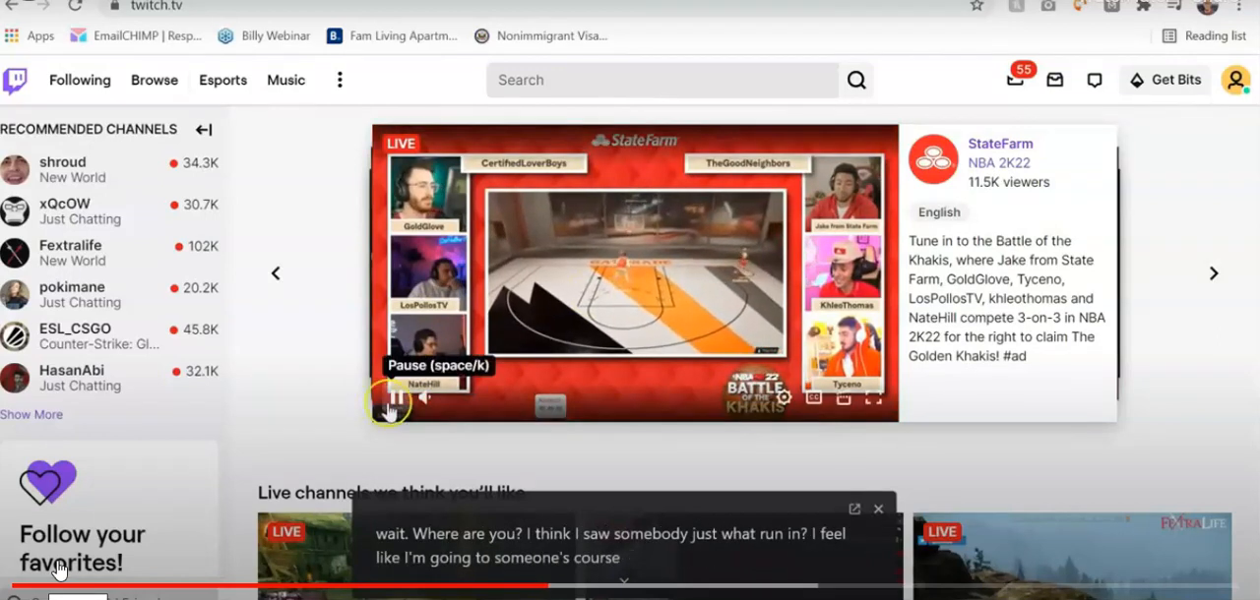
{"action": "left_click", "coordinate": [395, 398]}
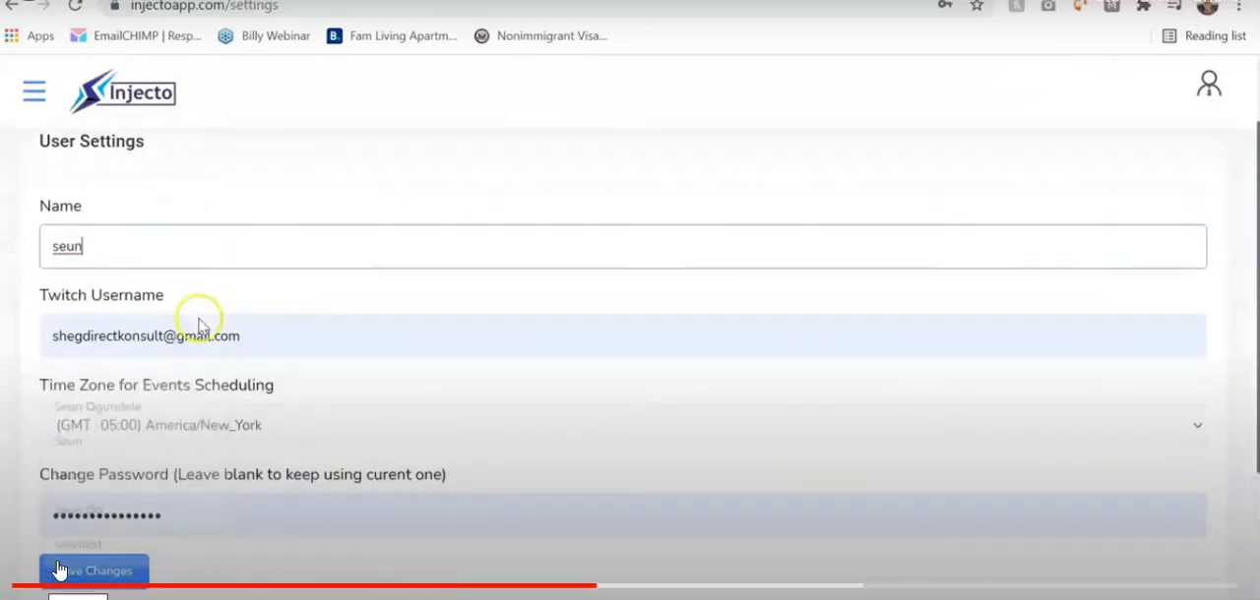
Set the Twitch username to 'shegdi', save settings, and reach the access token section
{"action": "left_click", "coordinate": [145, 334]}
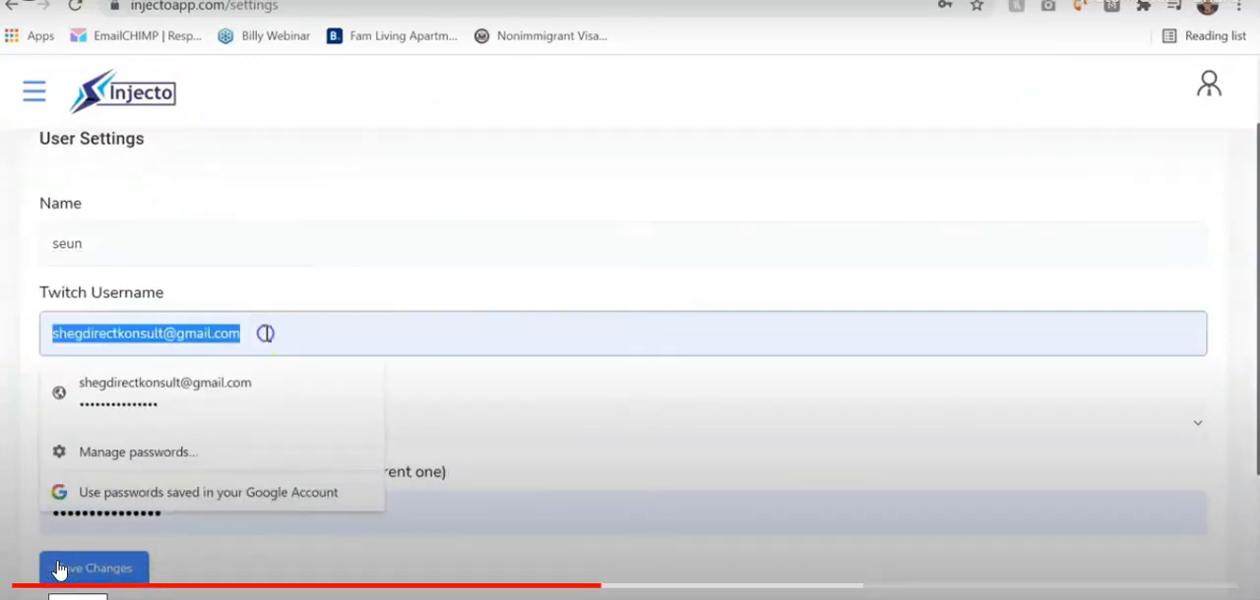
{"action": "type", "text": "shegdirect"}
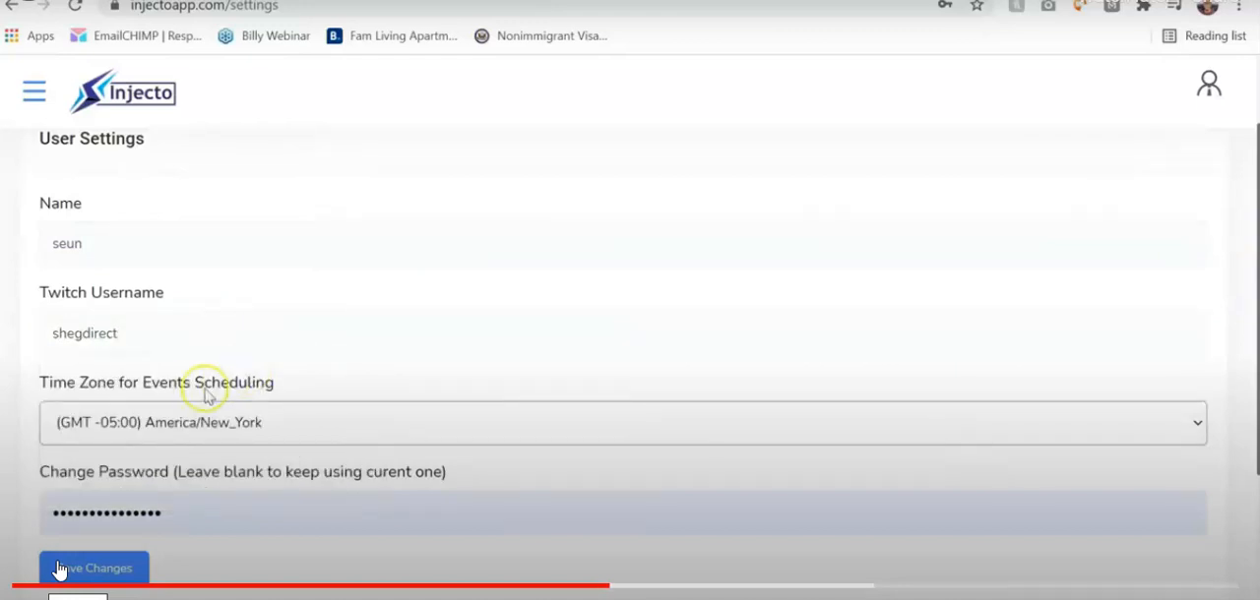
{"action": "scroll", "scroll_direction": "down", "scroll_amount": 3}
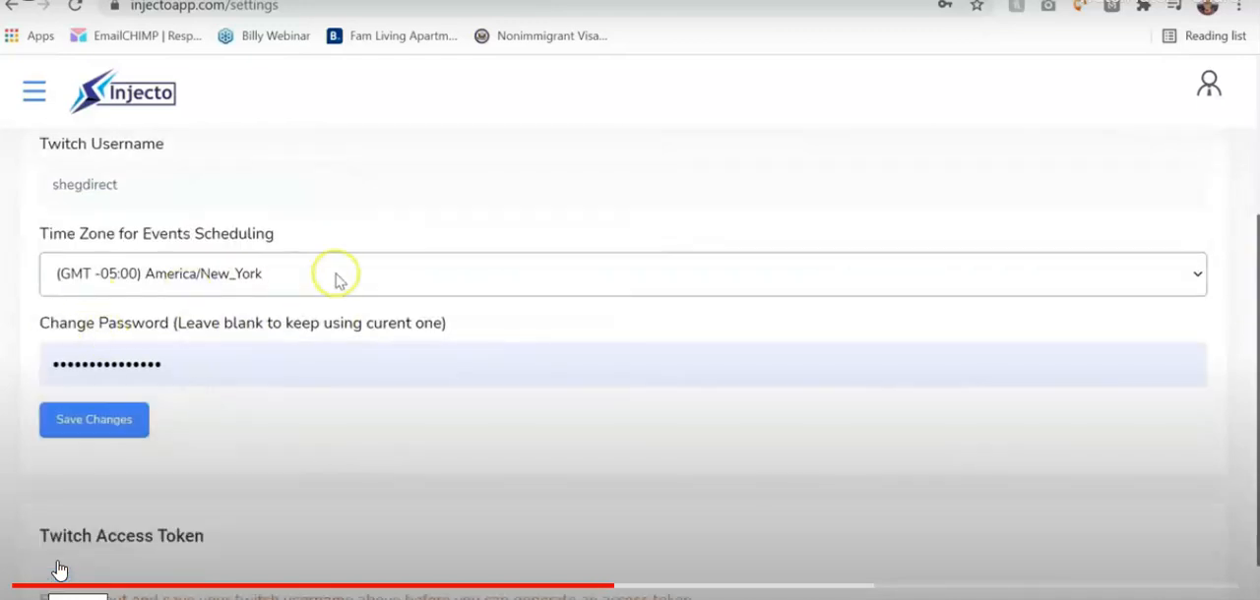
{"action": "left_click", "coordinate": [193, 364]}
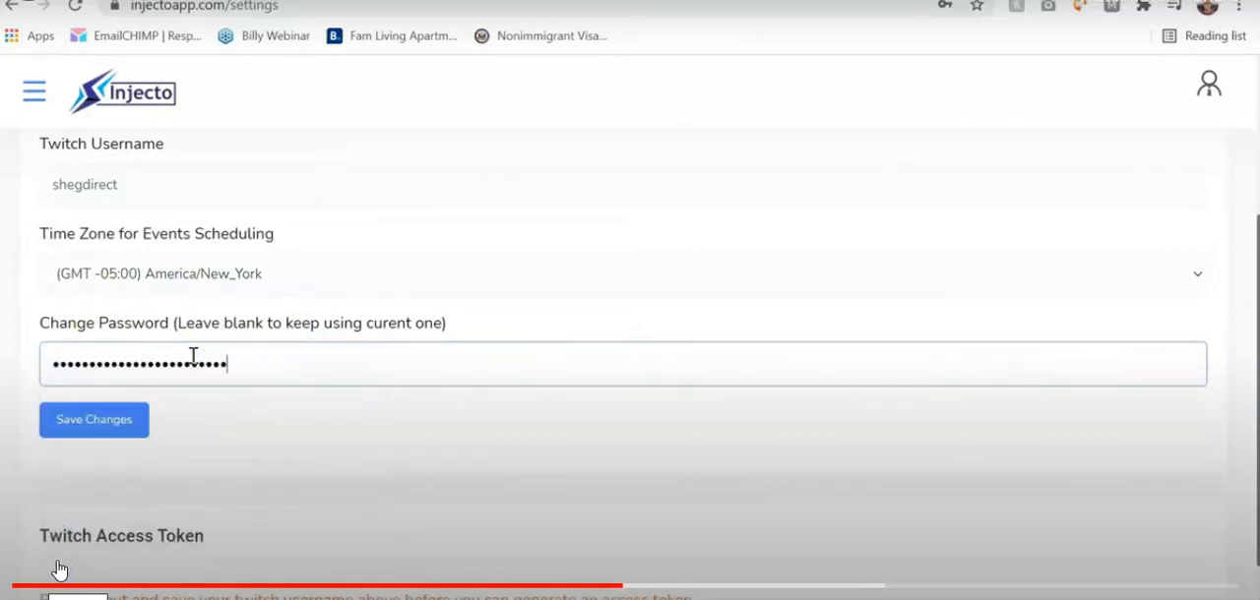
{"action": "left_click", "coordinate": [94, 420]}
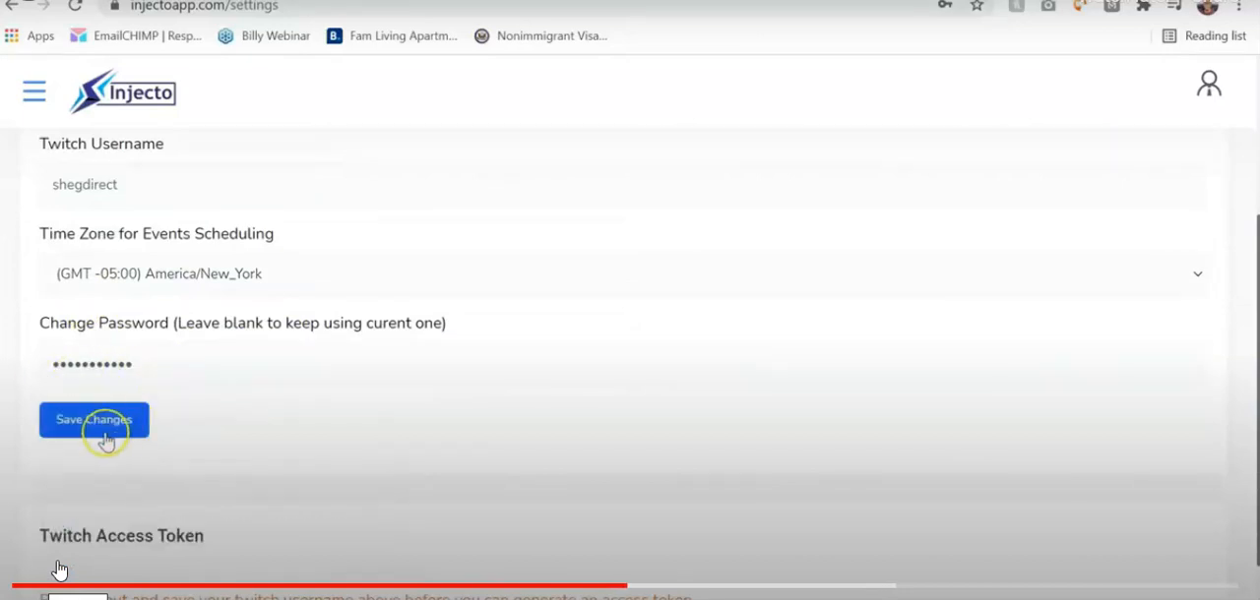
{"action": "left_click", "coordinate": [93, 421]}
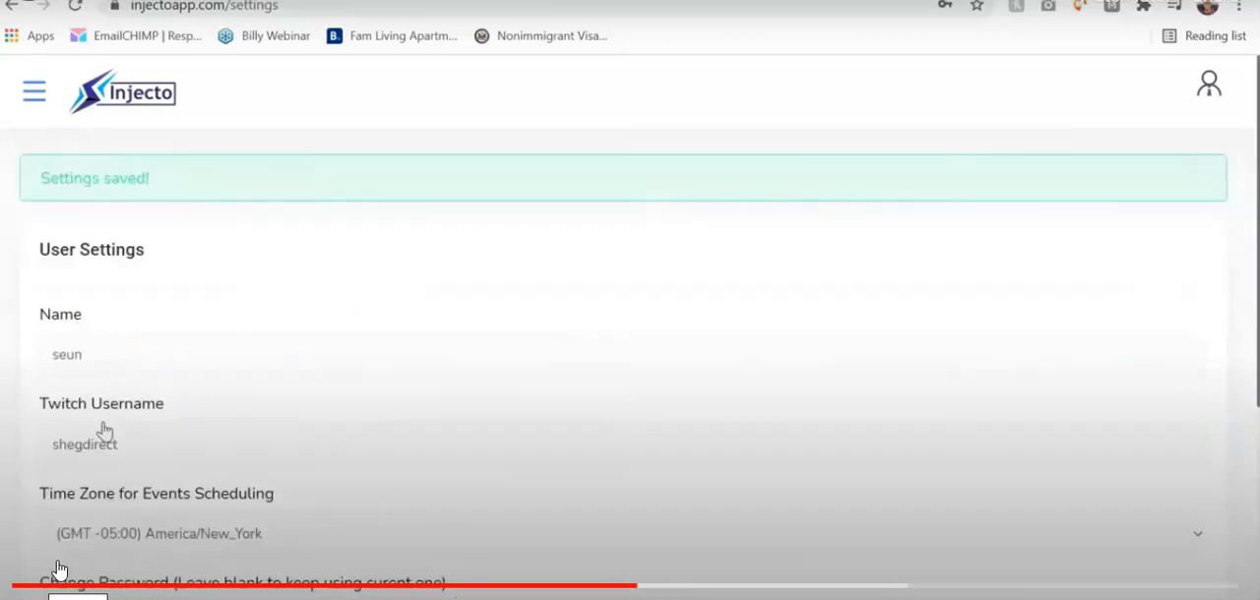
{"action": "scroll", "scroll_direction": "down", "scroll_amount": 3}
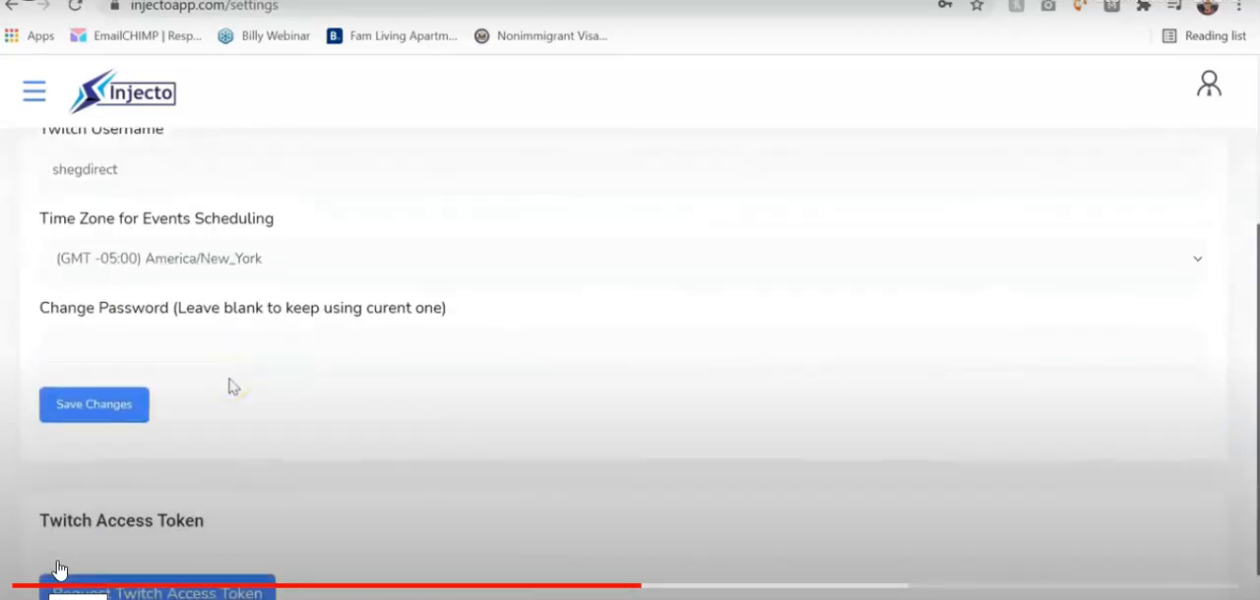
{"action": "scroll", "scroll_direction": "down", "scroll_amount": 3}
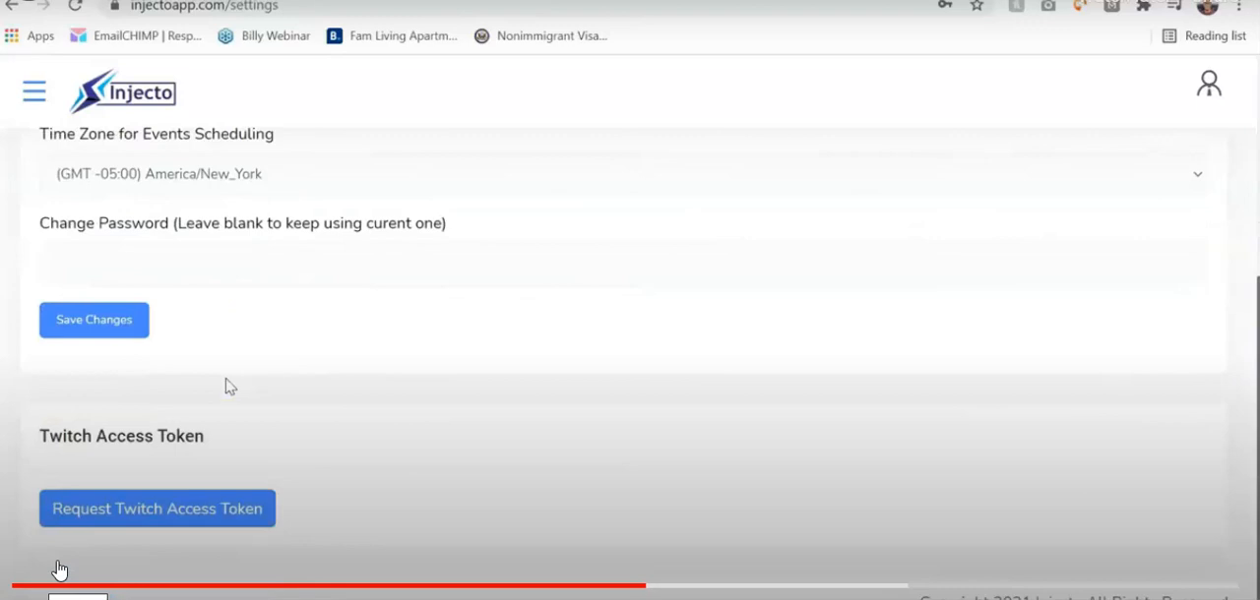
Request a Twitch access token and confirm it shows as valid with its expiry
{"action": "left_click", "coordinate": [154, 509]}
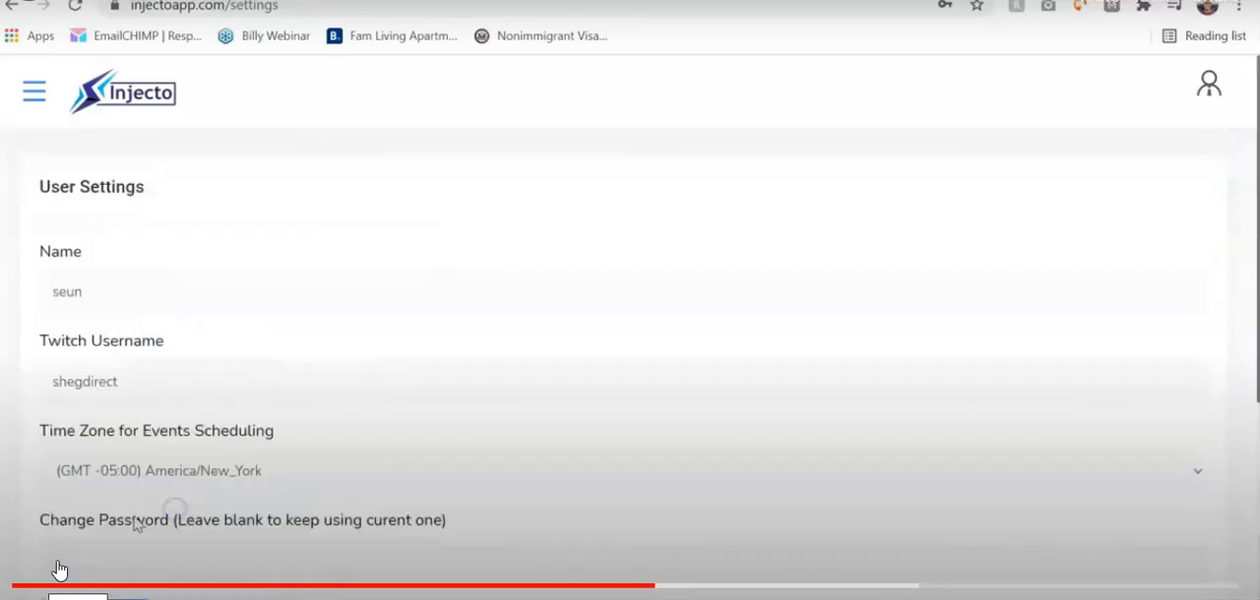
{"action": "scroll", "scroll_direction": "down", "scroll_amount": 3}
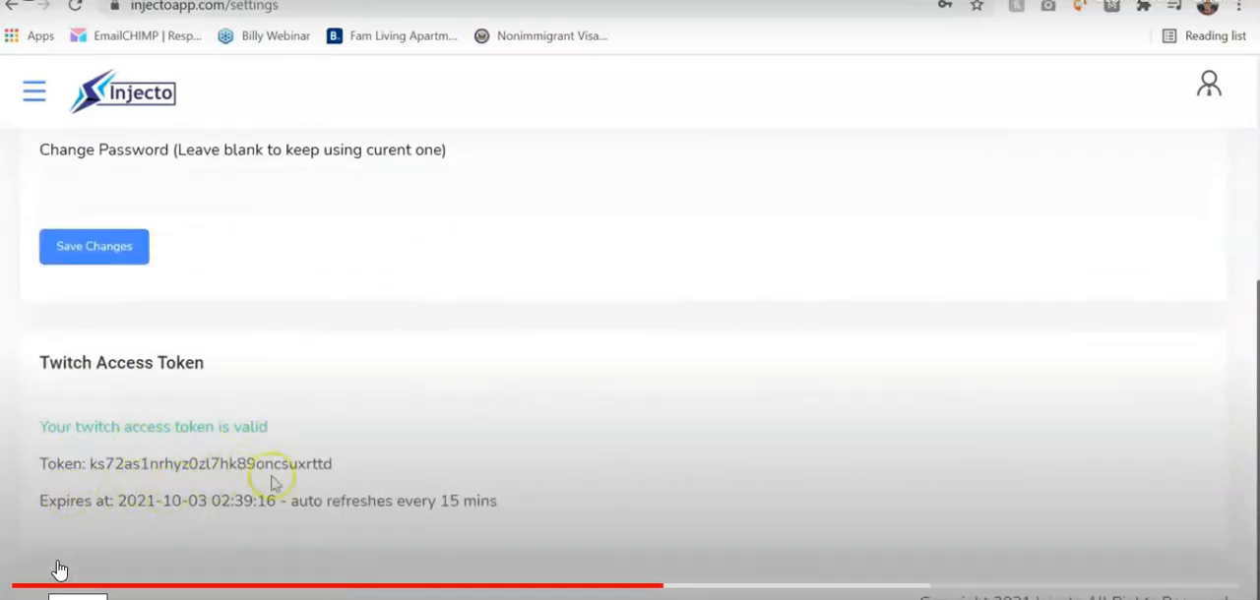
{"action": "mouse_move", "coordinate": [566, 350]}
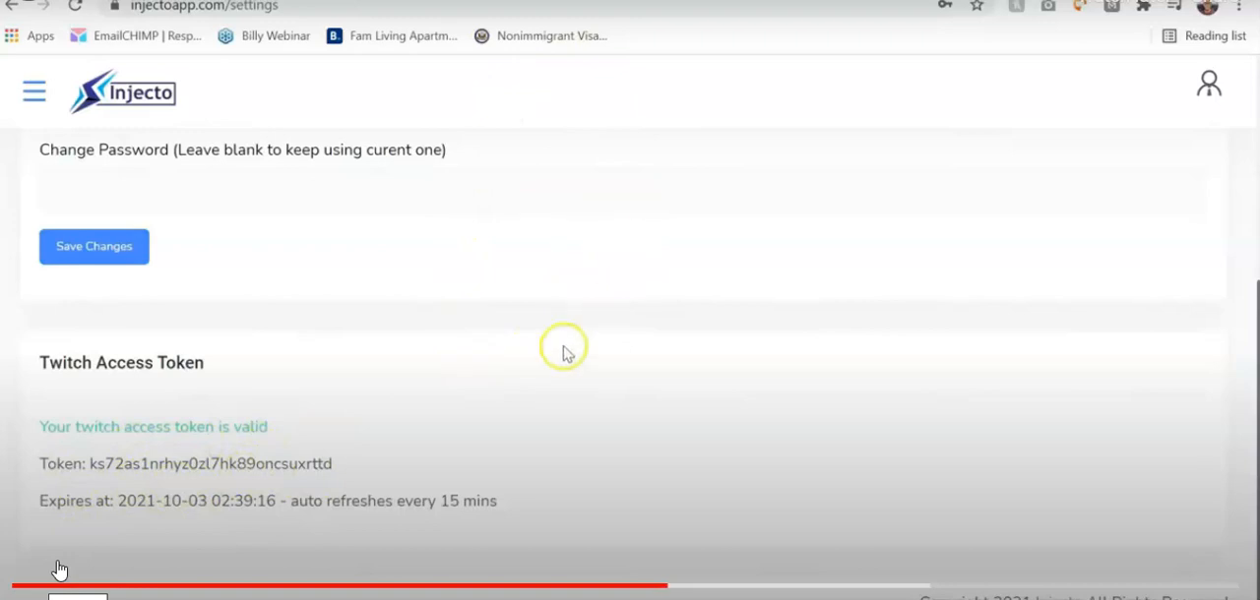
{"action": "mouse_move", "coordinate": [217, 469]}
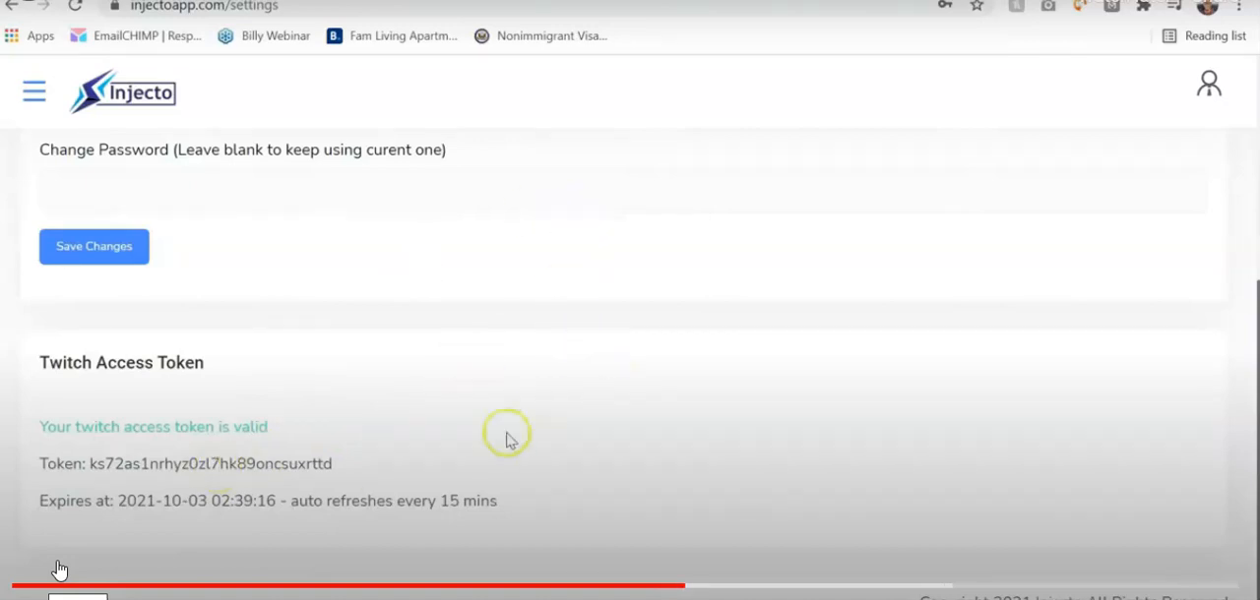
{"action": "mouse_move", "coordinate": [313, 462]}
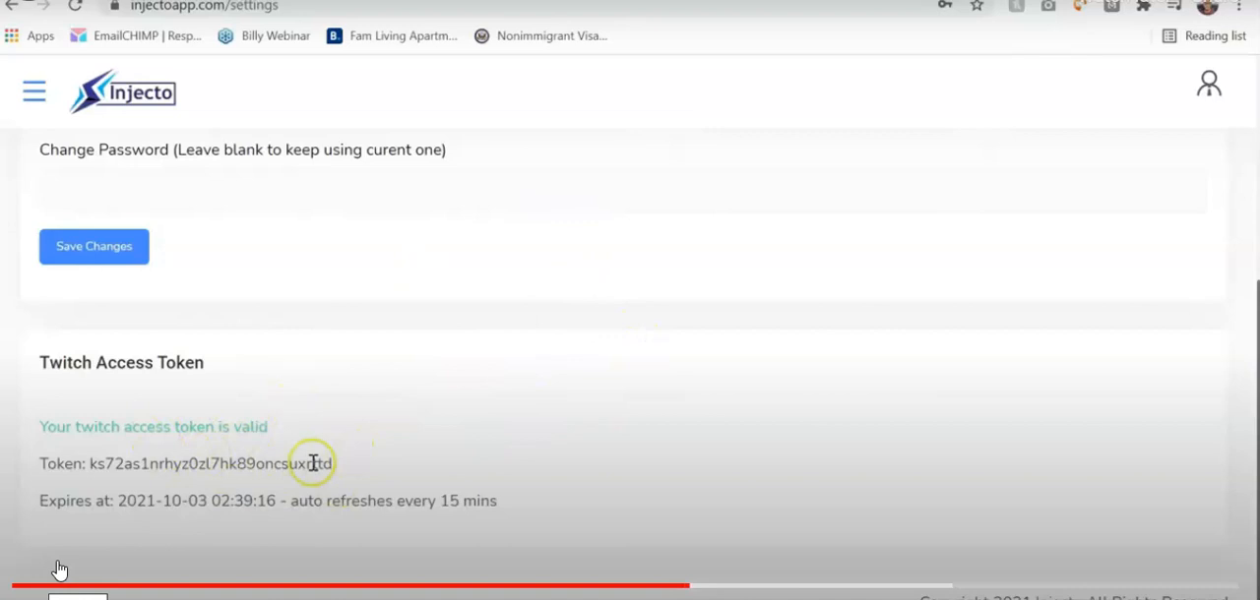
{"action": "scroll", "scroll_direction": "up", "scroll_amount": 3}
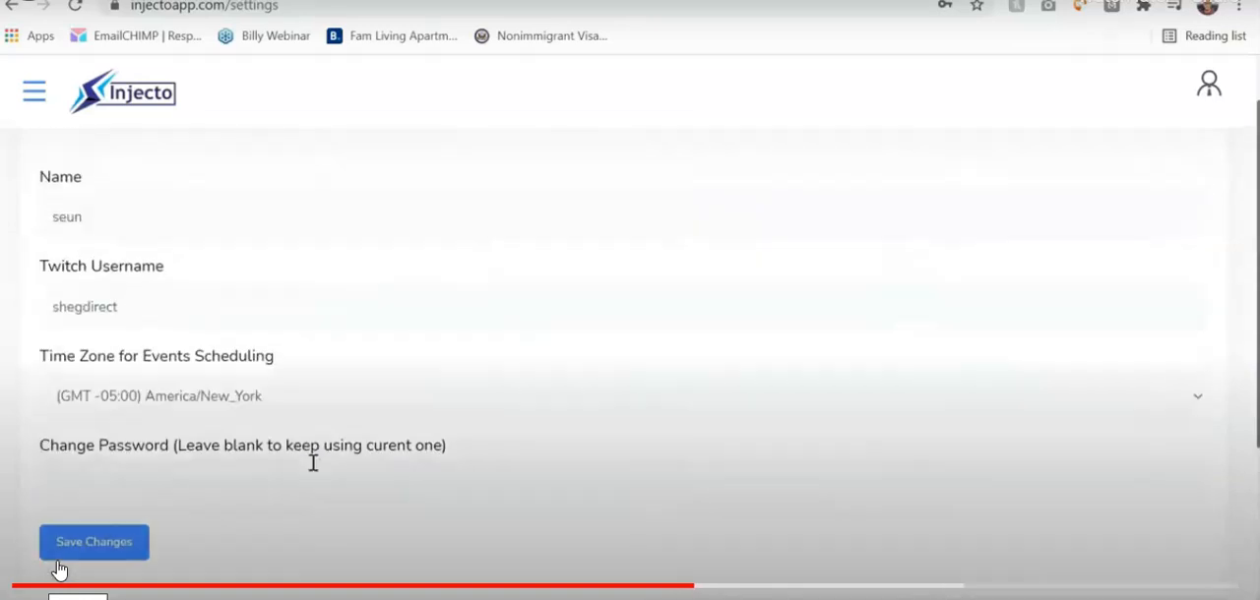
{"action": "left_click", "coordinate": [32, 93]}
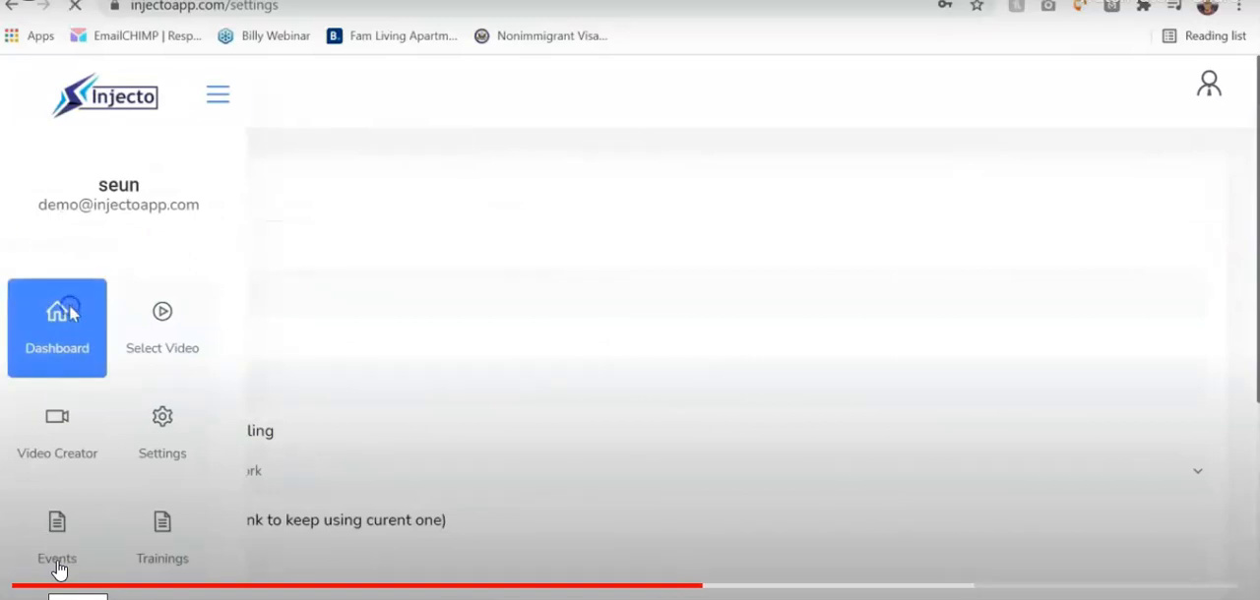
Return to the dashboard and start a video upload from the Upload Video card
{"action": "left_click", "coordinate": [56, 329]}
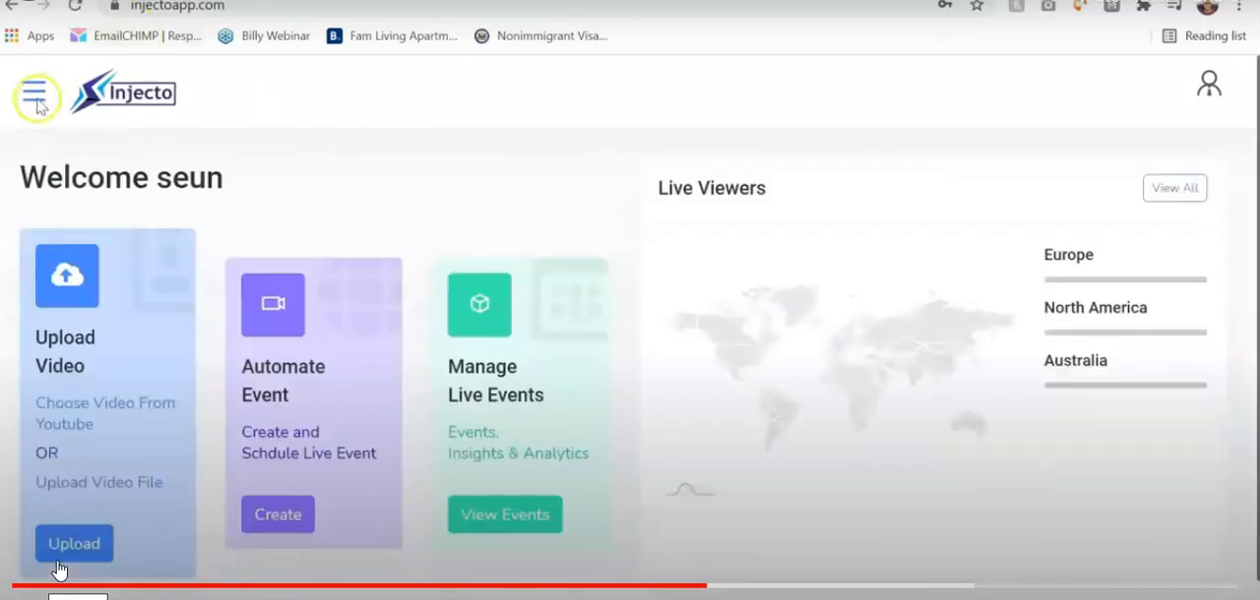
{"action": "left_click", "coordinate": [36, 93]}
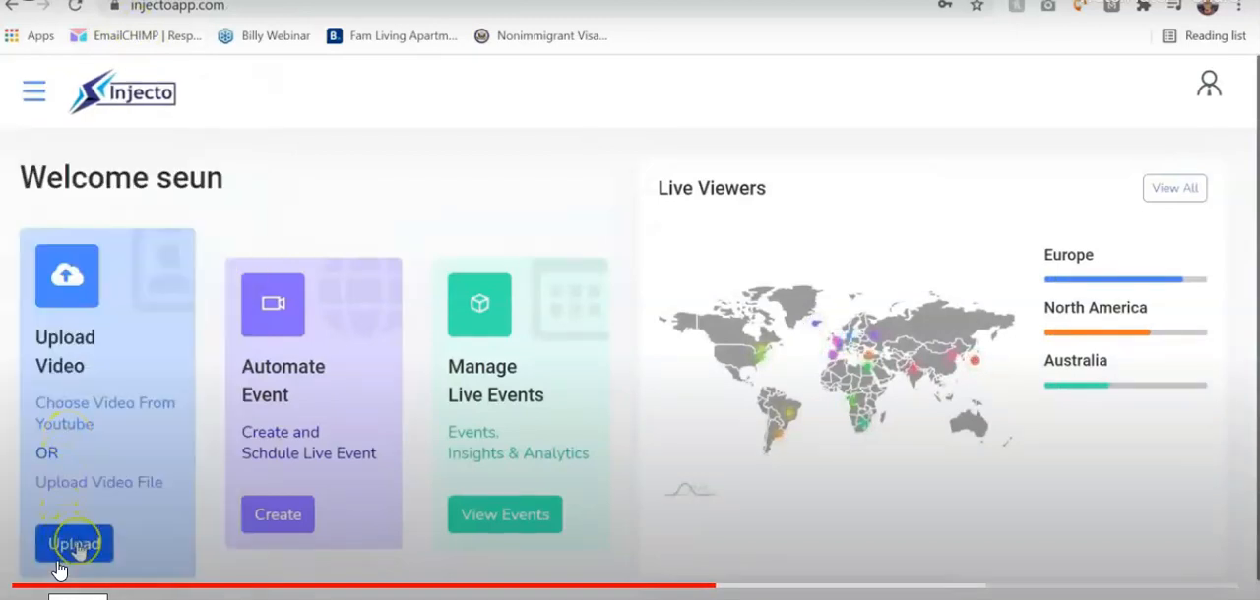
{"action": "left_click", "coordinate": [73, 542]}
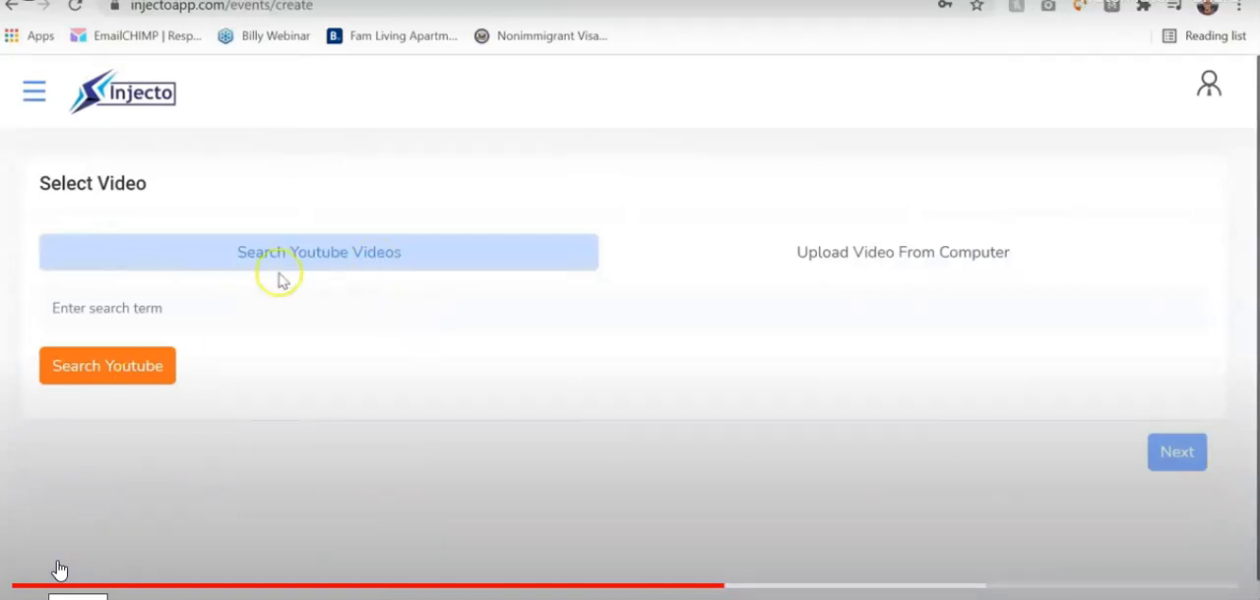
{"action": "mouse_move", "coordinate": [819, 243]}
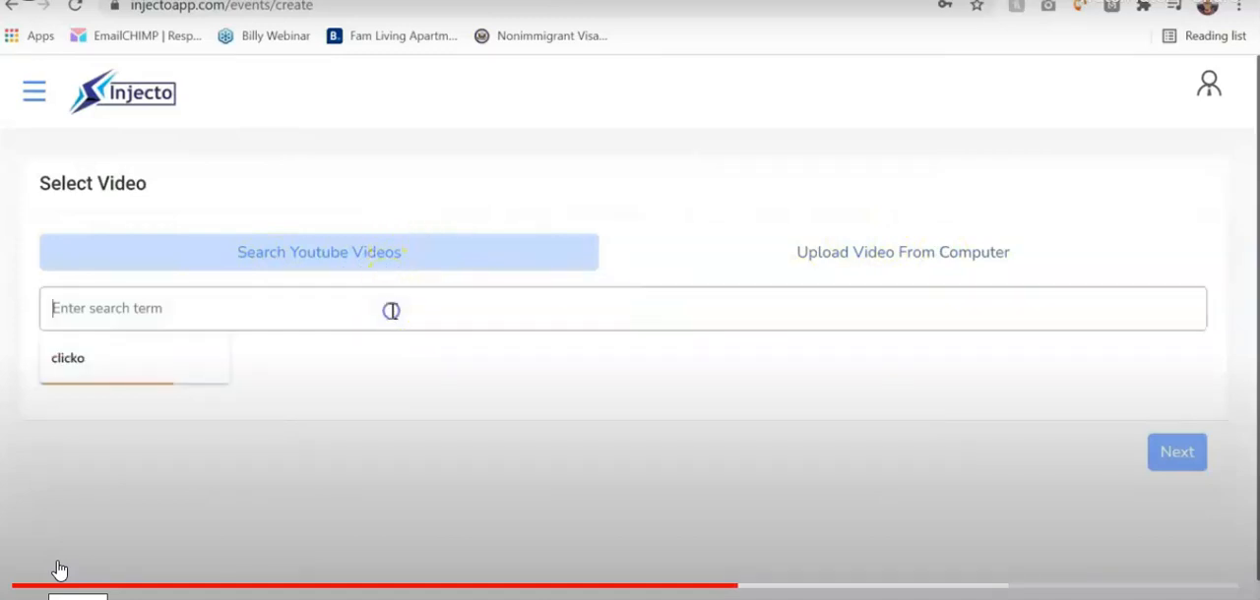
Search YouTube for 'clicko' from the Select Video step
{"action": "left_click", "coordinate": [67, 358]}
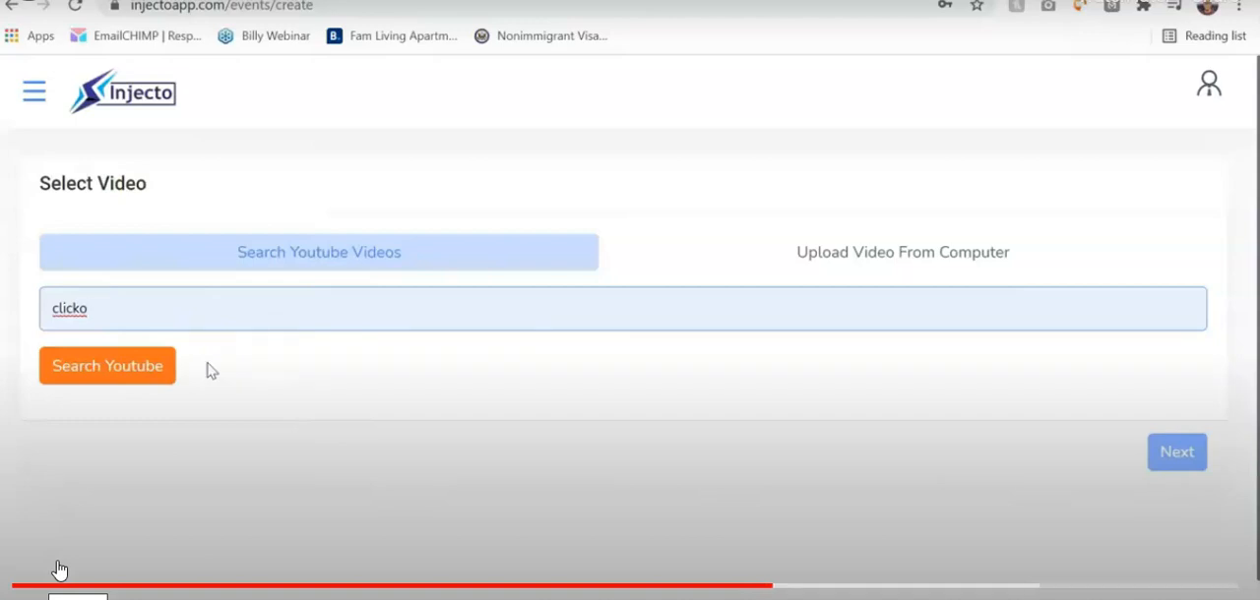
{"action": "left_click", "coordinate": [129, 382]}
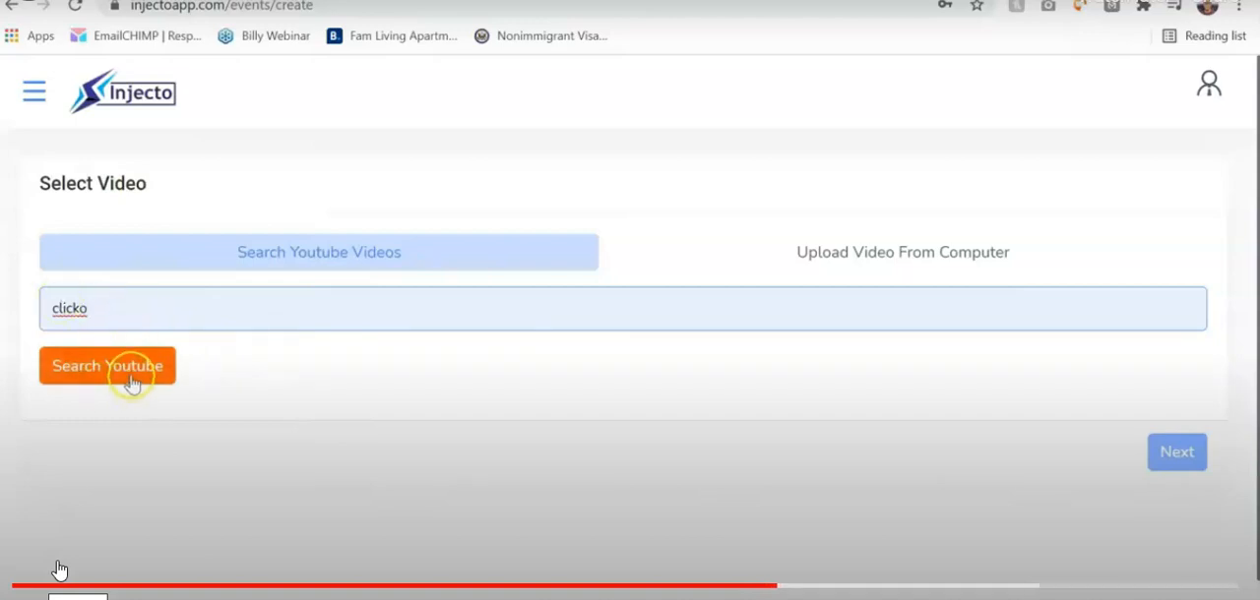
{"action": "left_click", "coordinate": [108, 366]}
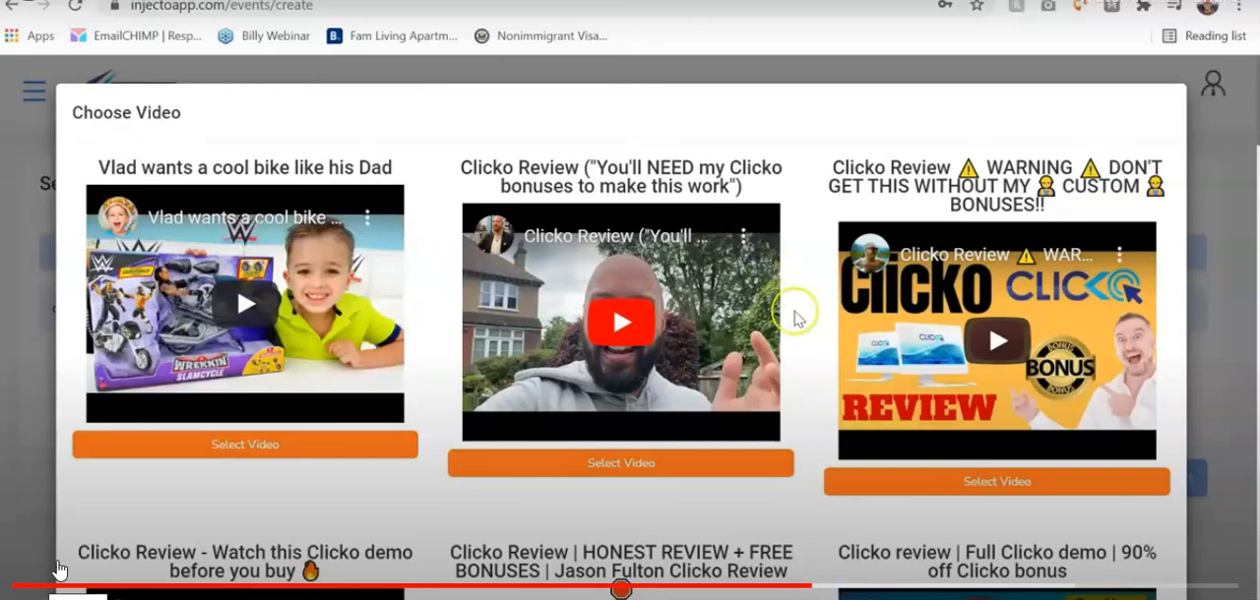
Select a Clicko review video for the event and continue to the event details form
{"action": "scroll", "scroll_direction": "down", "scroll_amount": 3}
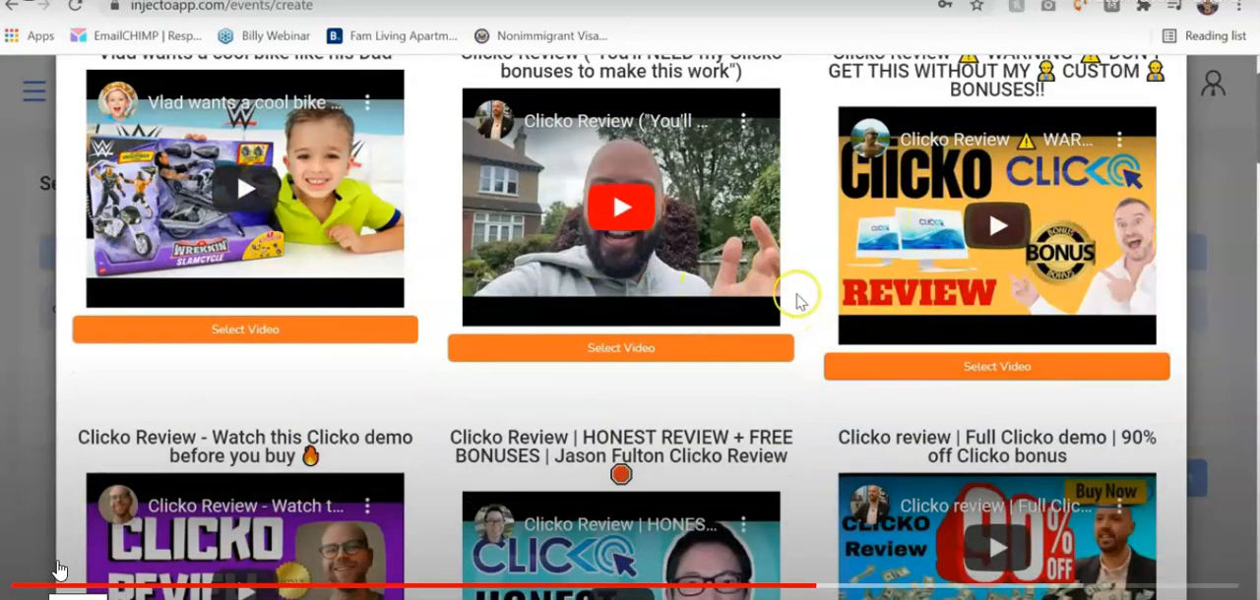
{"action": "left_click", "coordinate": [620, 348]}
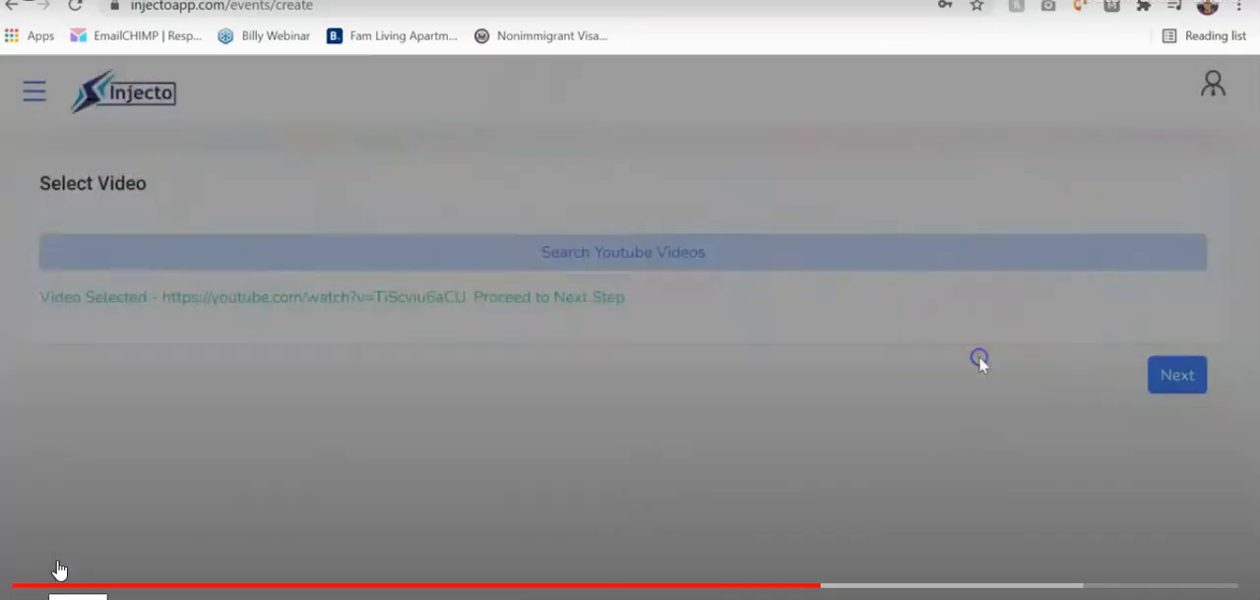
{"action": "left_click", "coordinate": [1177, 375]}
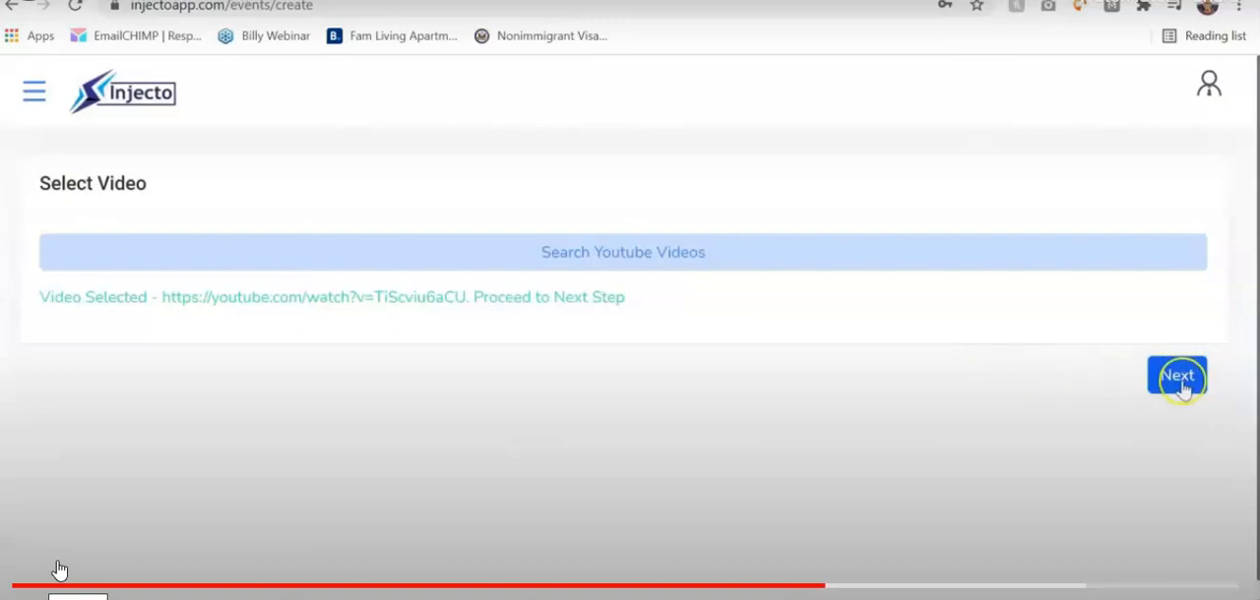
{"action": "left_click", "coordinate": [1176, 376]}
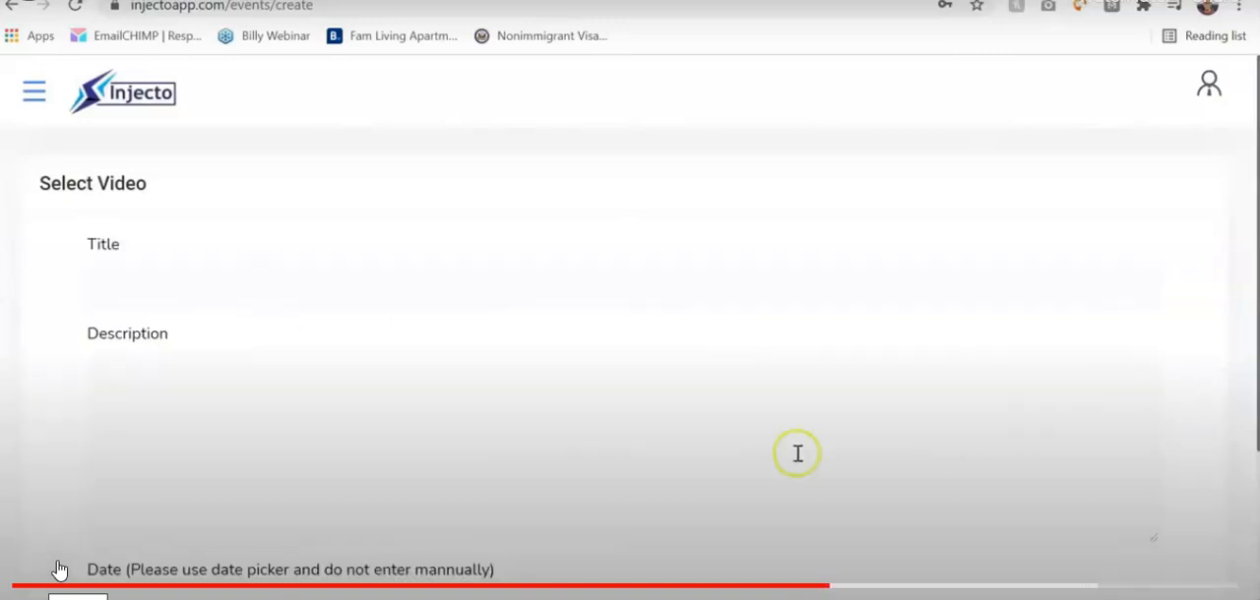
{"action": "mouse_move", "coordinate": [315, 300]}
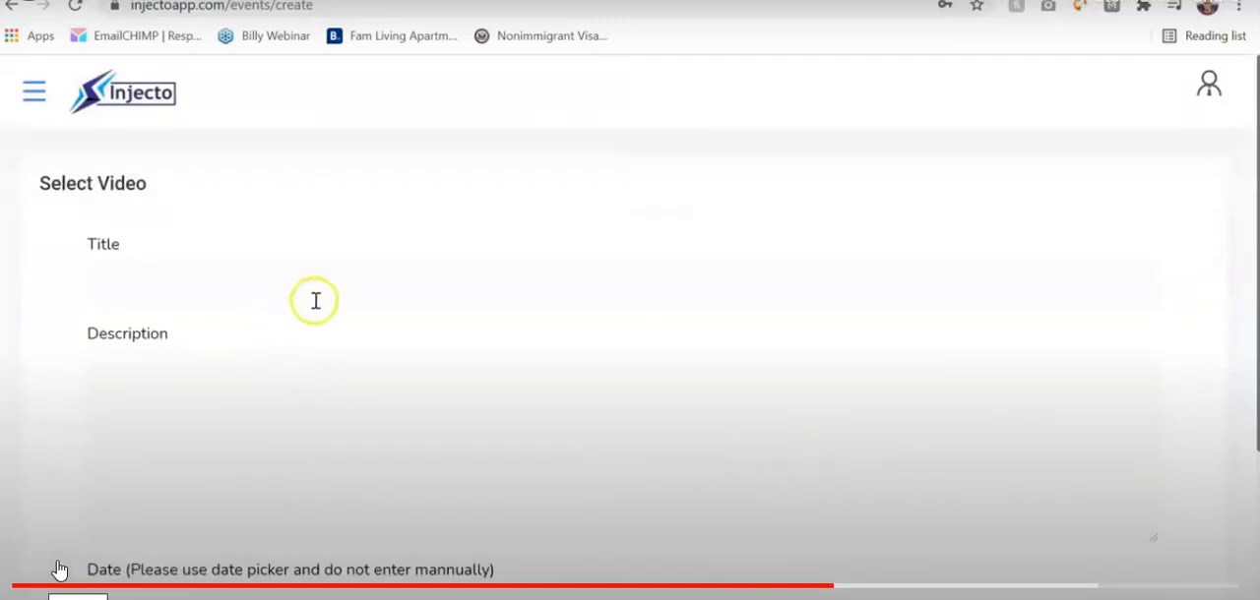
Enter the event title 'How I Get Paid $30 Per Click Every Single Day'
{"action": "left_click", "coordinate": [323, 286]}
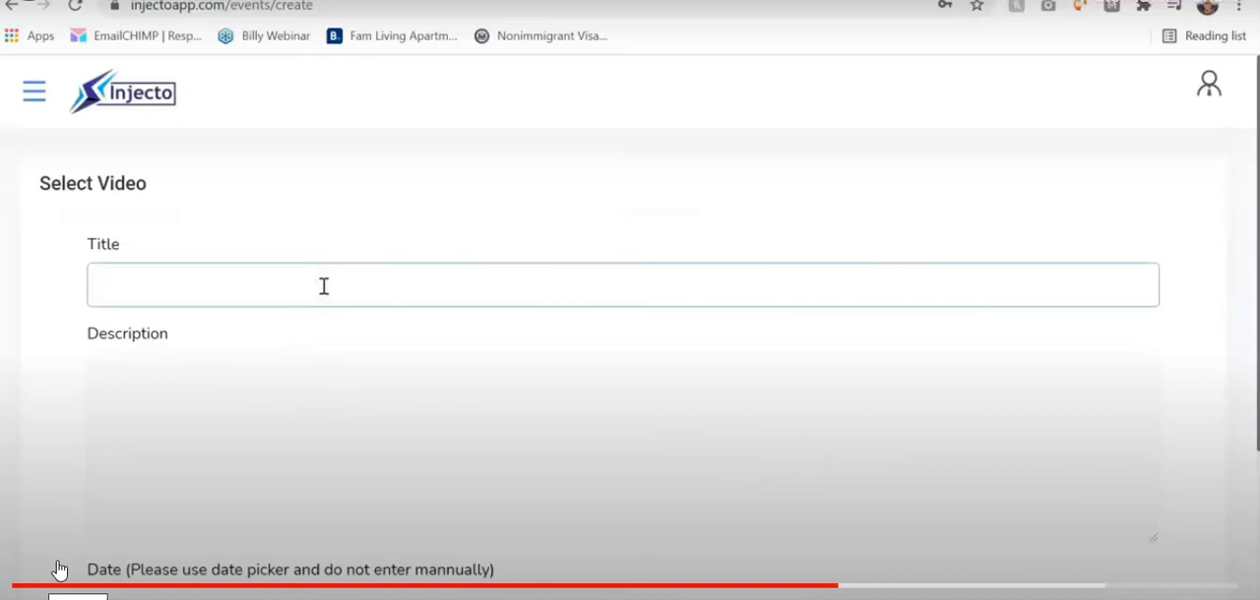
{"action": "type", "text": "How I Get Paid"}
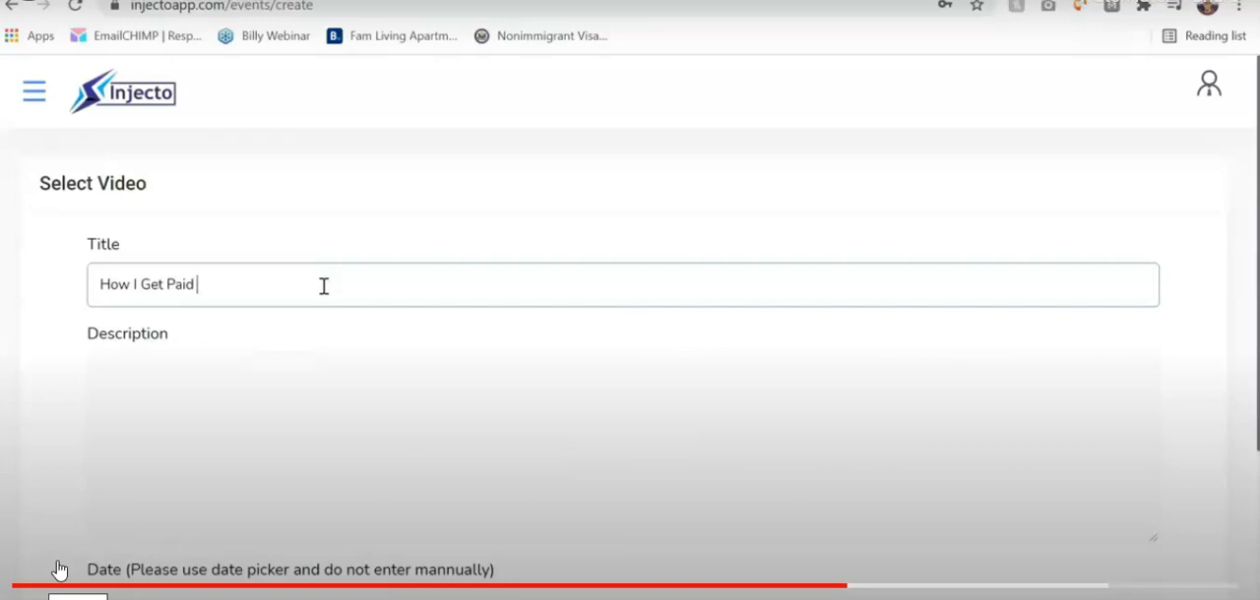
{"action": "type", "text": "$30 Per C"}
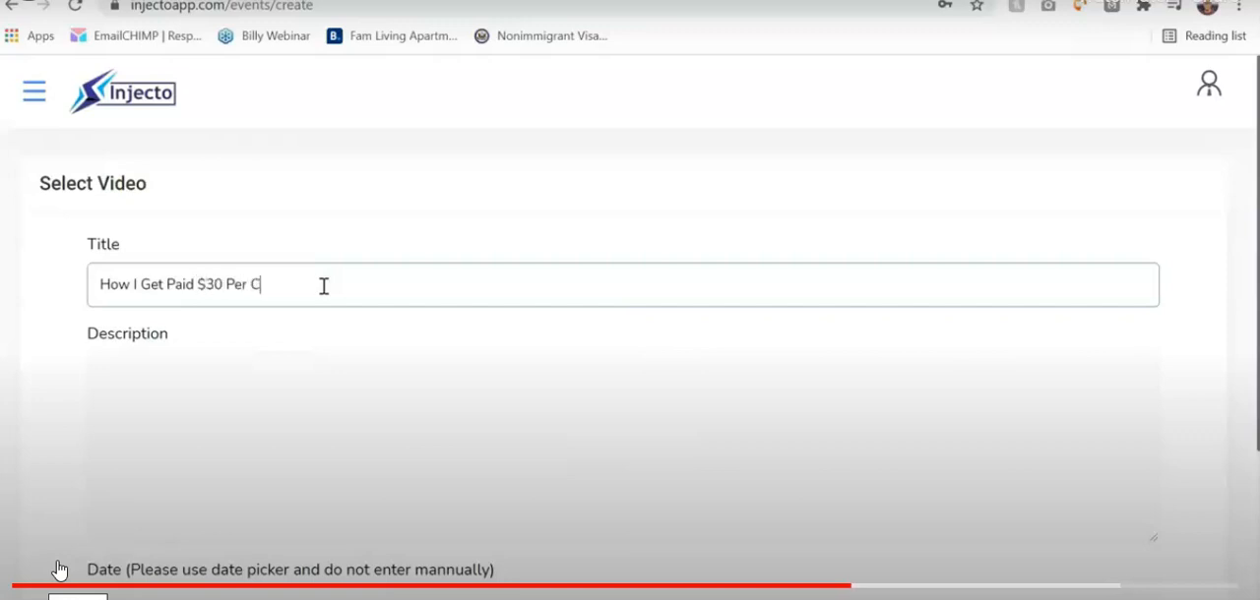
{"action": "type", "text": "lick Ever"}
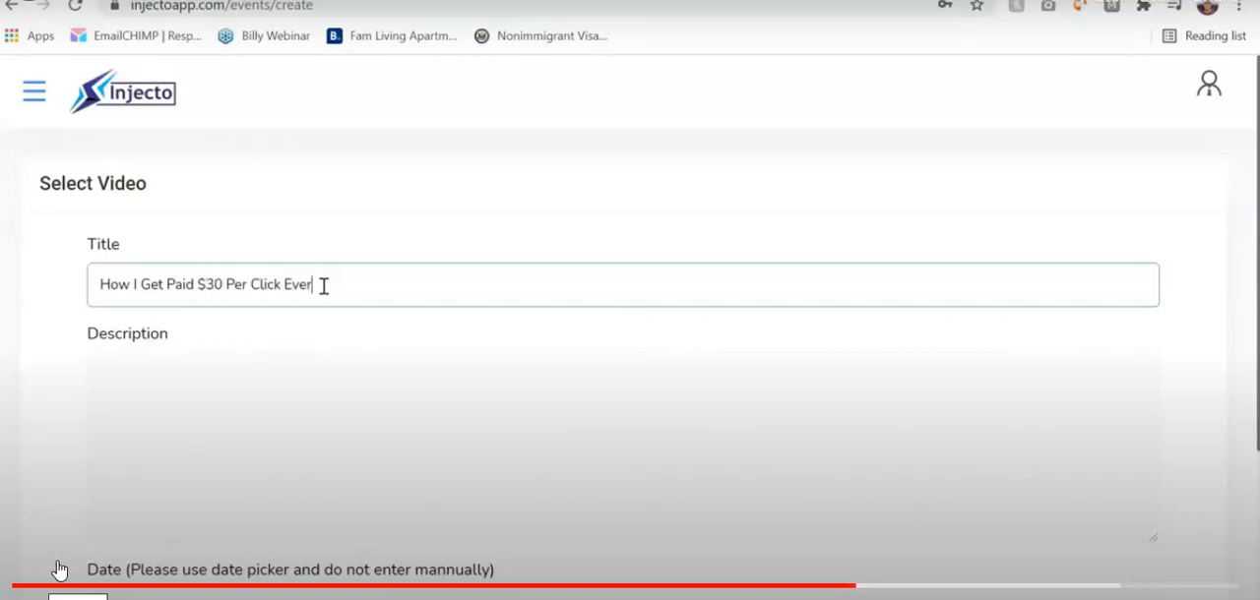
{"action": "type", "text": "Single Day"}
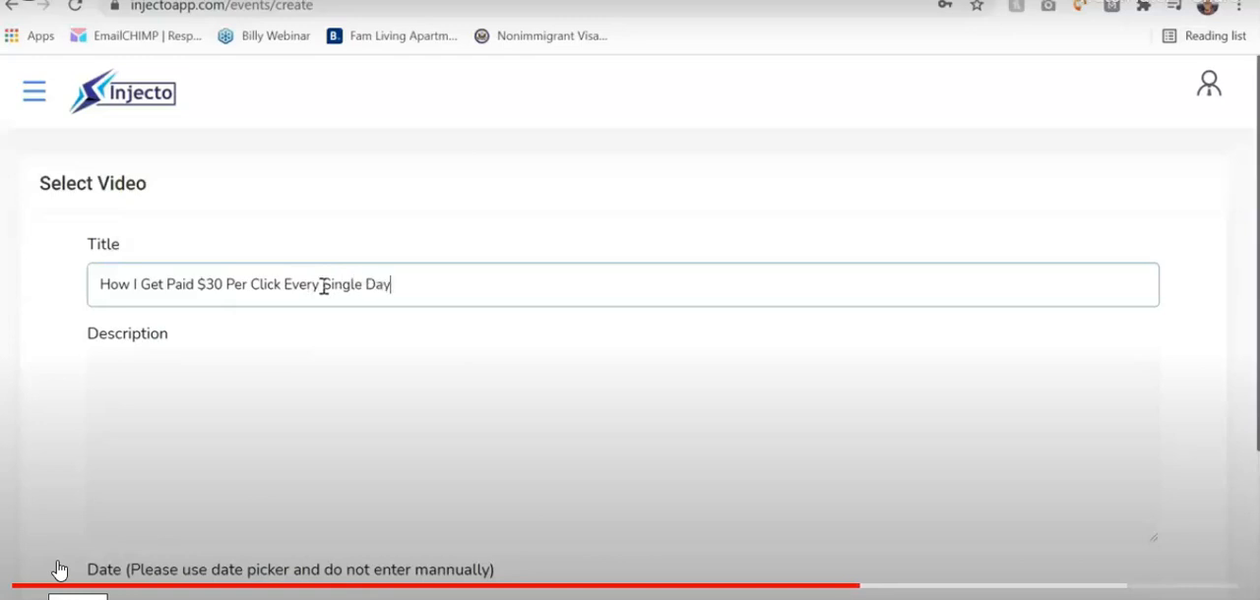
Start the description with 'Discover' followed by the video's title line
{"action": "left_click", "coordinate": [295, 396]}
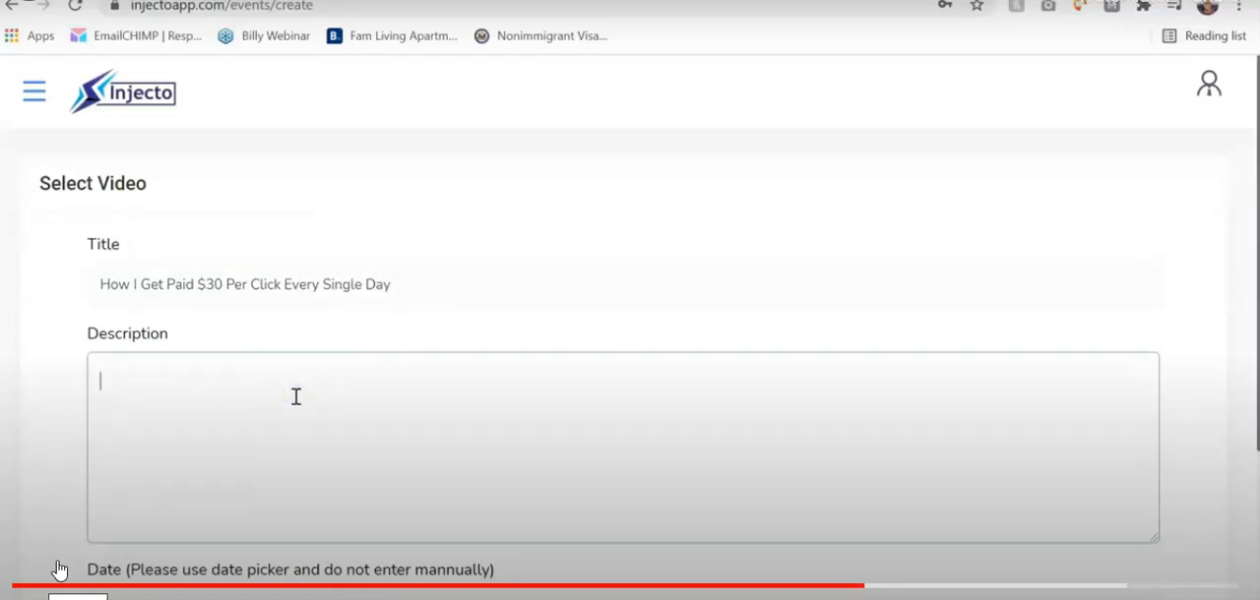
{"action": "type", "text": "Discove"}
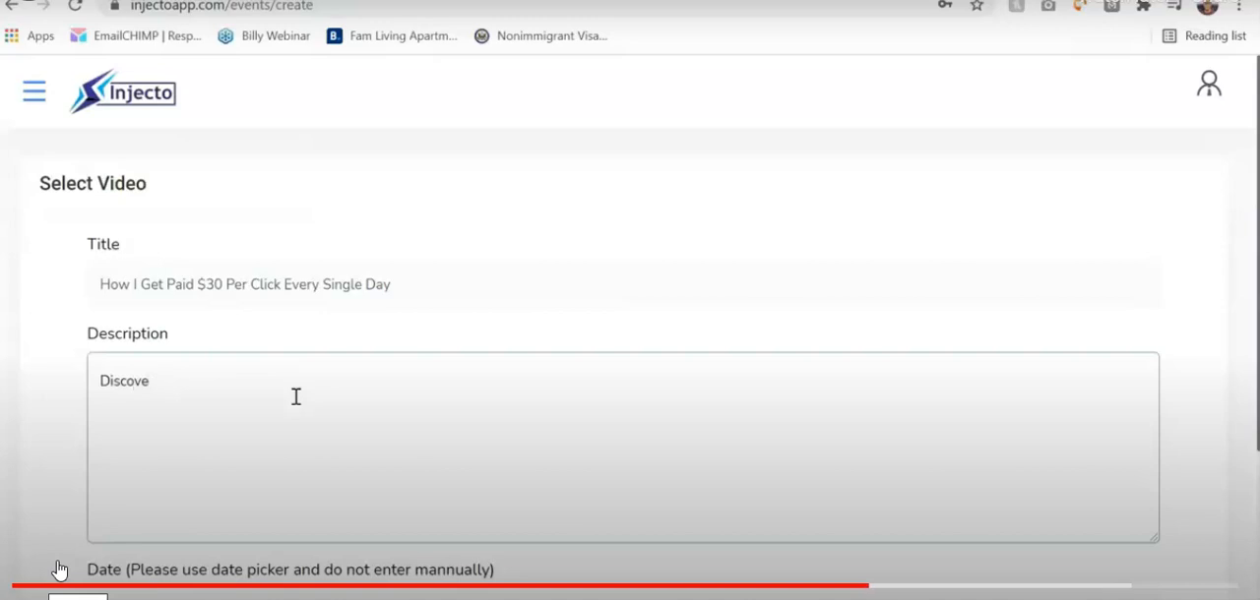
{"action": "type", "text": "r"}
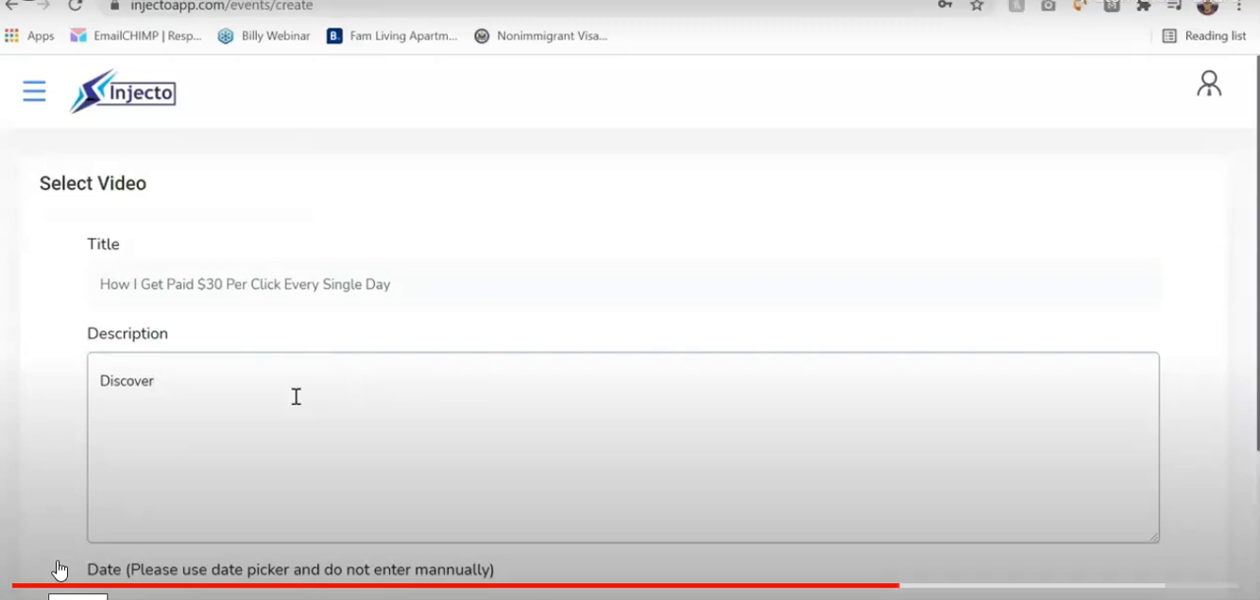
{"action": "type", "text": "How"}
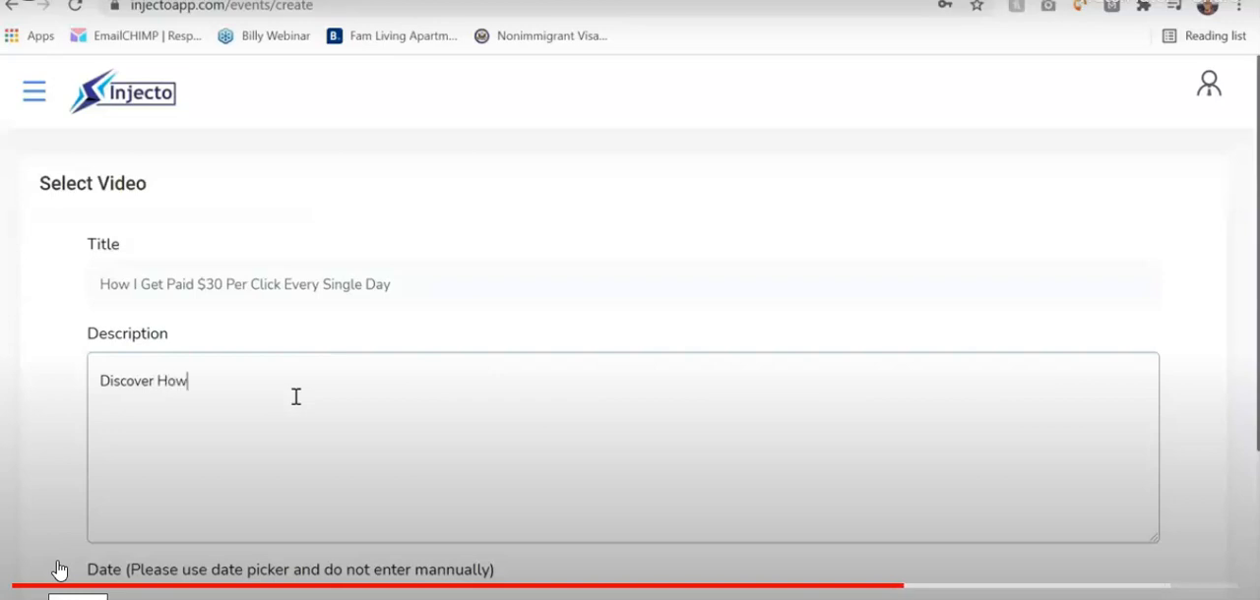
{"action": "triple_click", "coordinate": [244, 284]}
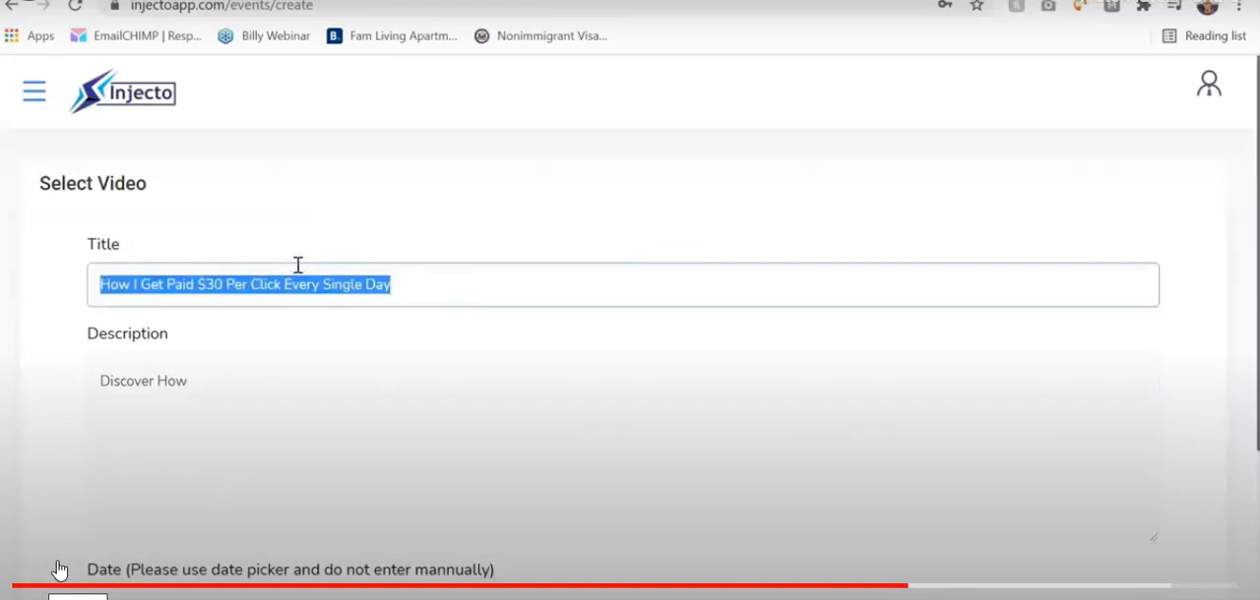
{"action": "type", "text": "I Get Paid $30 Per Click Every Single Day"}
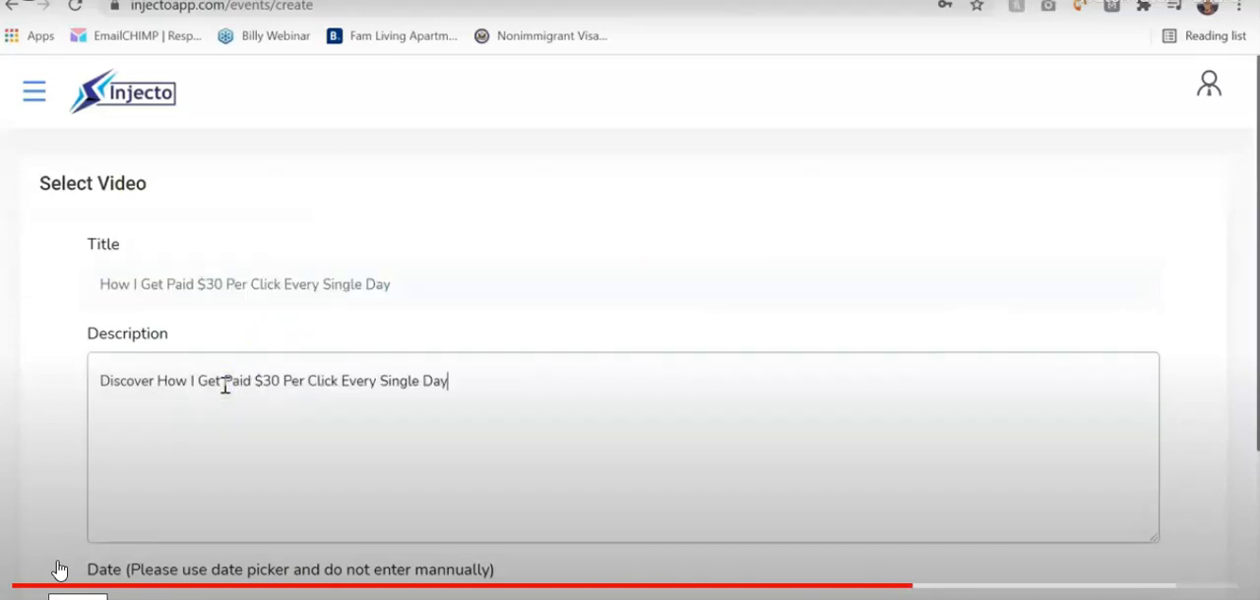
{"action": "type", "text": "Click"}
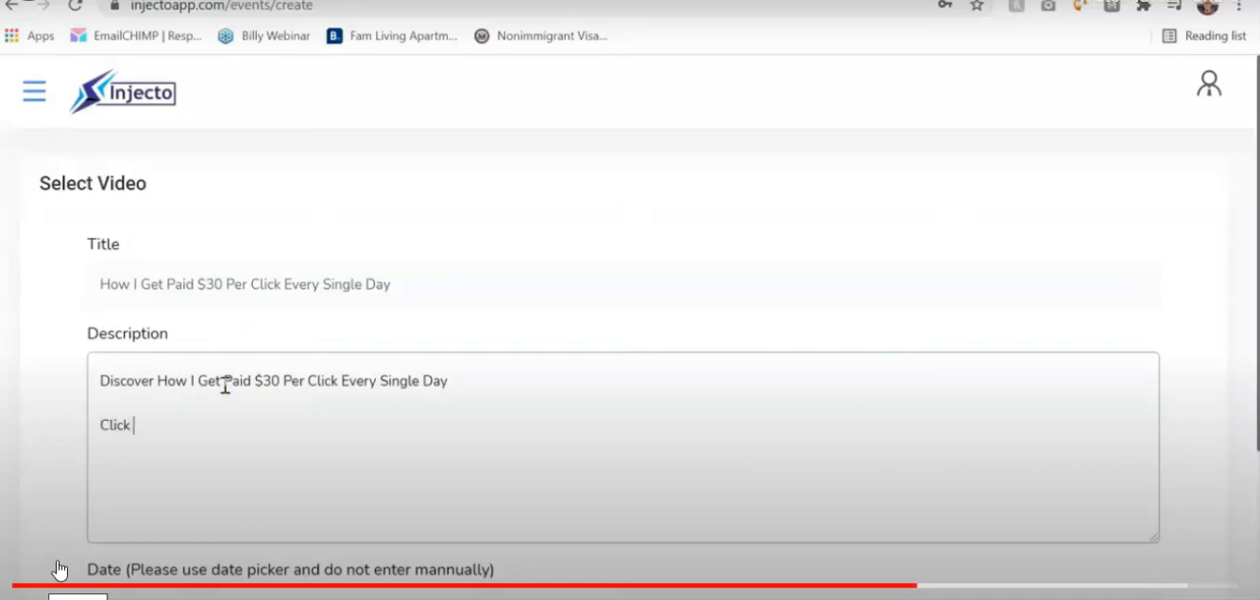
{"action": "type", "text": "Here TO G"}
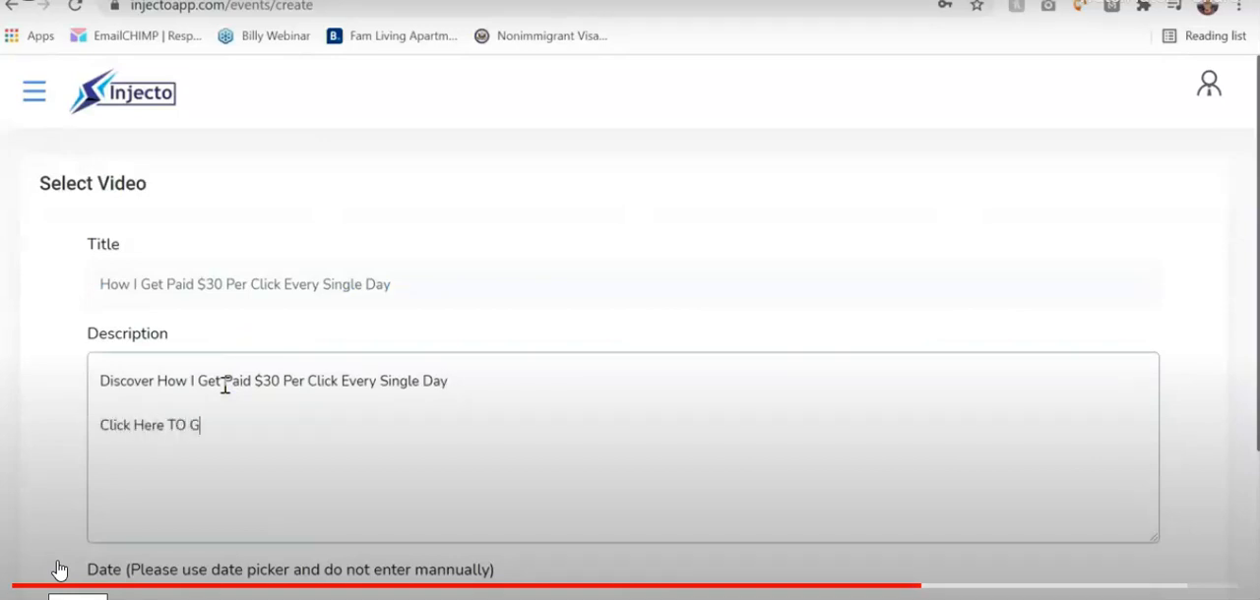
{"action": "type", "text": "et A"}
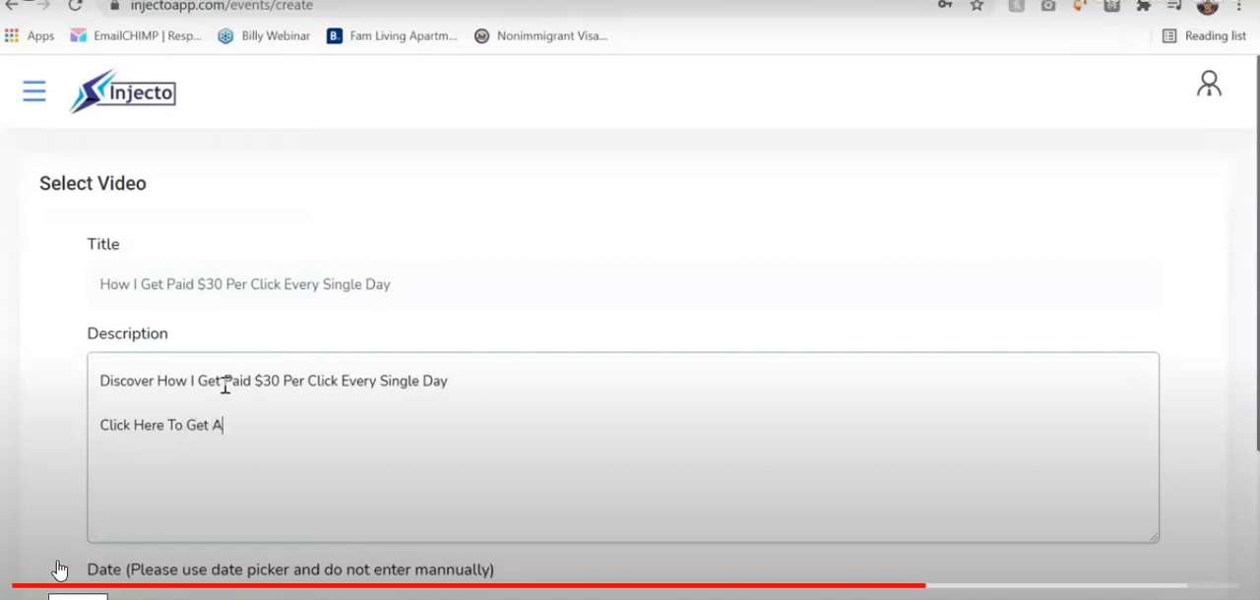
{"action": "type", "text": "ccess ="}
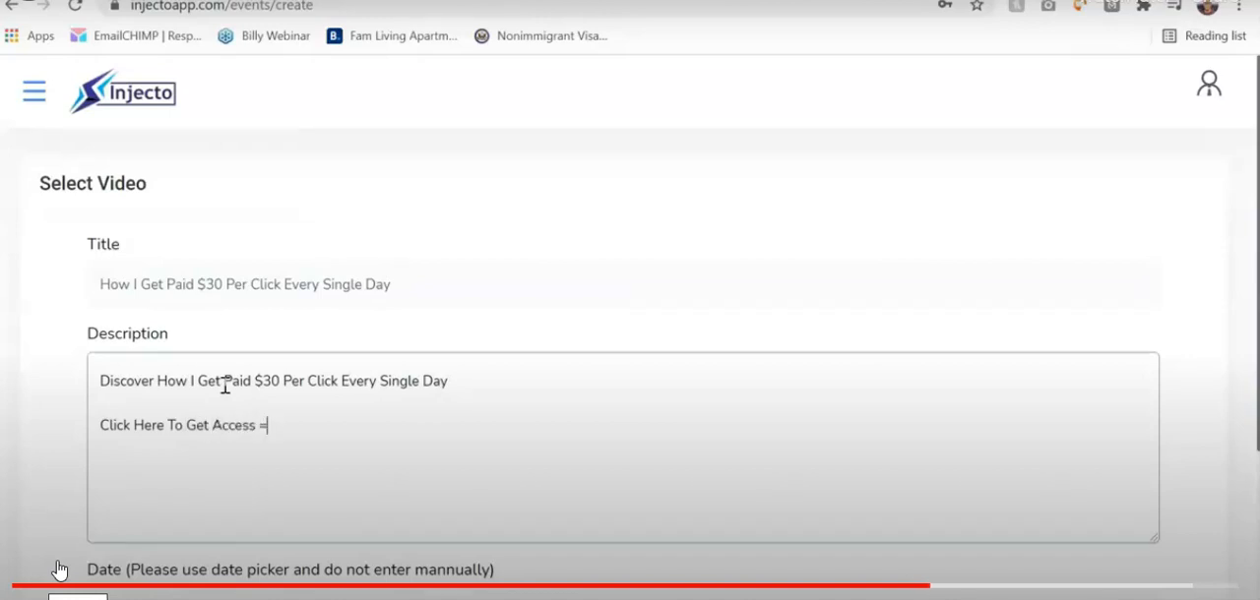
{"action": "type", "text": ">>"}
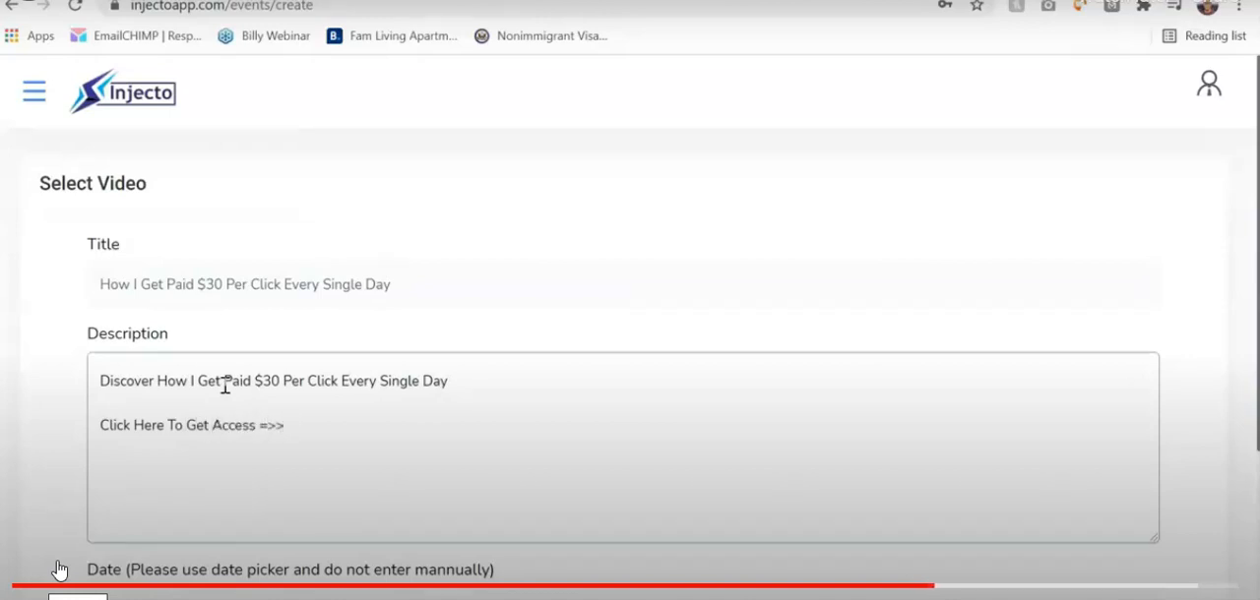
{"action": "type", "text": "http://"}
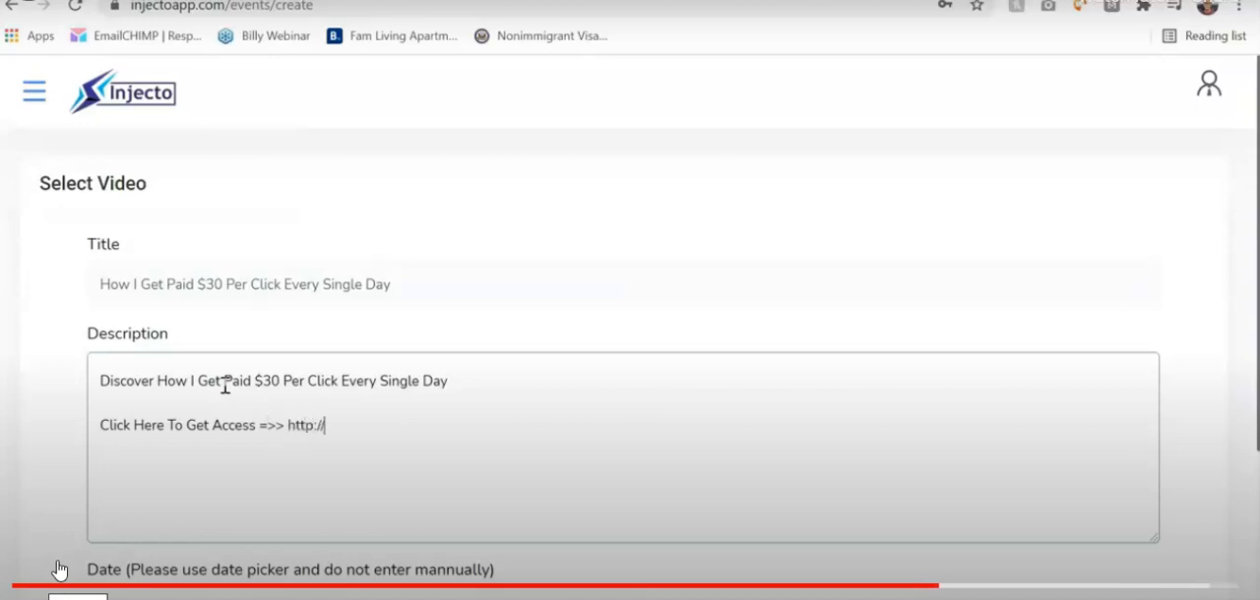
{"action": "type", "text": "youraffiliatelinkhere.com"}
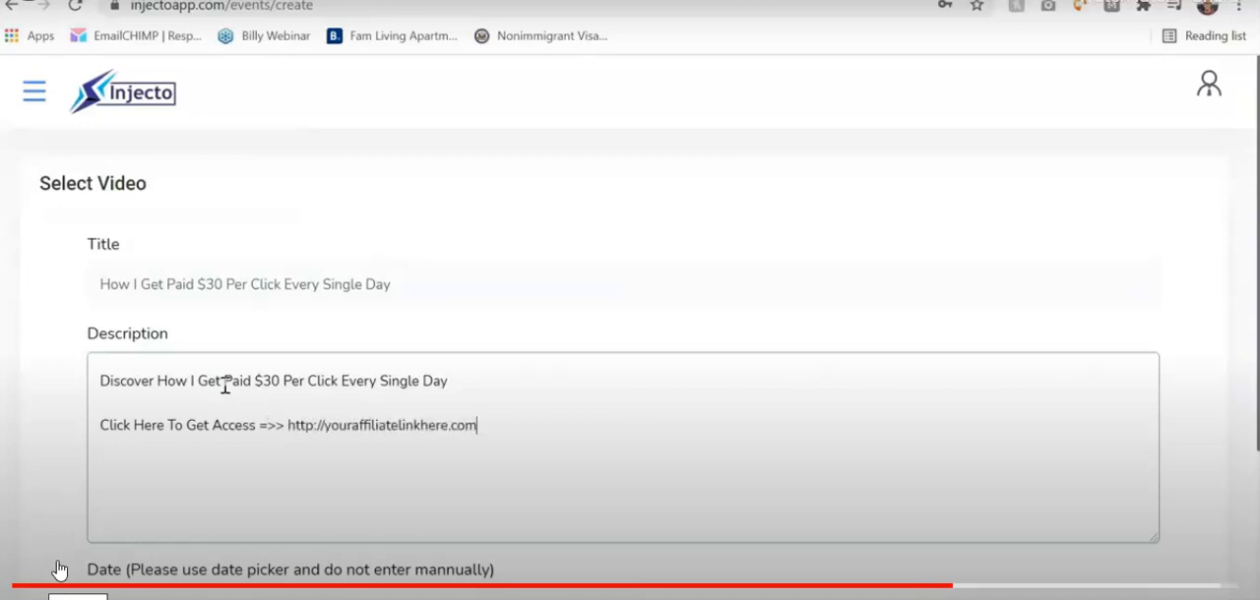
{"action": "scroll", "scroll_direction": "down", "scroll_amount": 3}
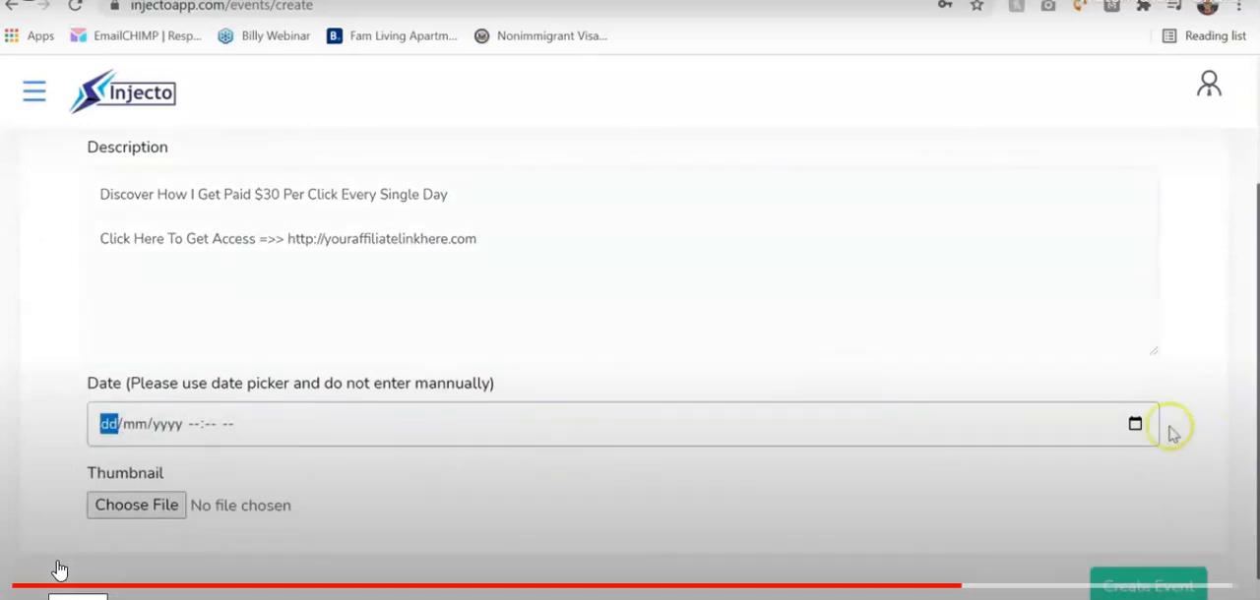
Set the event date to 03/10/2021 10:27 pm and bring up the thumbnail file chooser
{"action": "left_click", "coordinate": [1135, 423]}
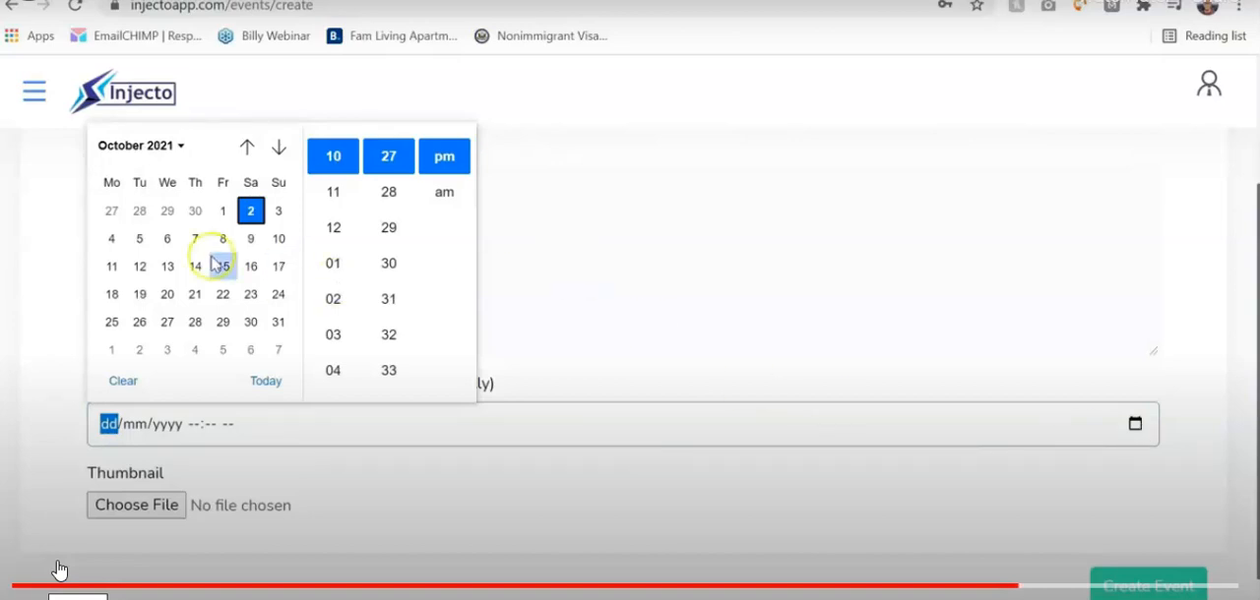
{"action": "left_click", "coordinate": [279, 211]}
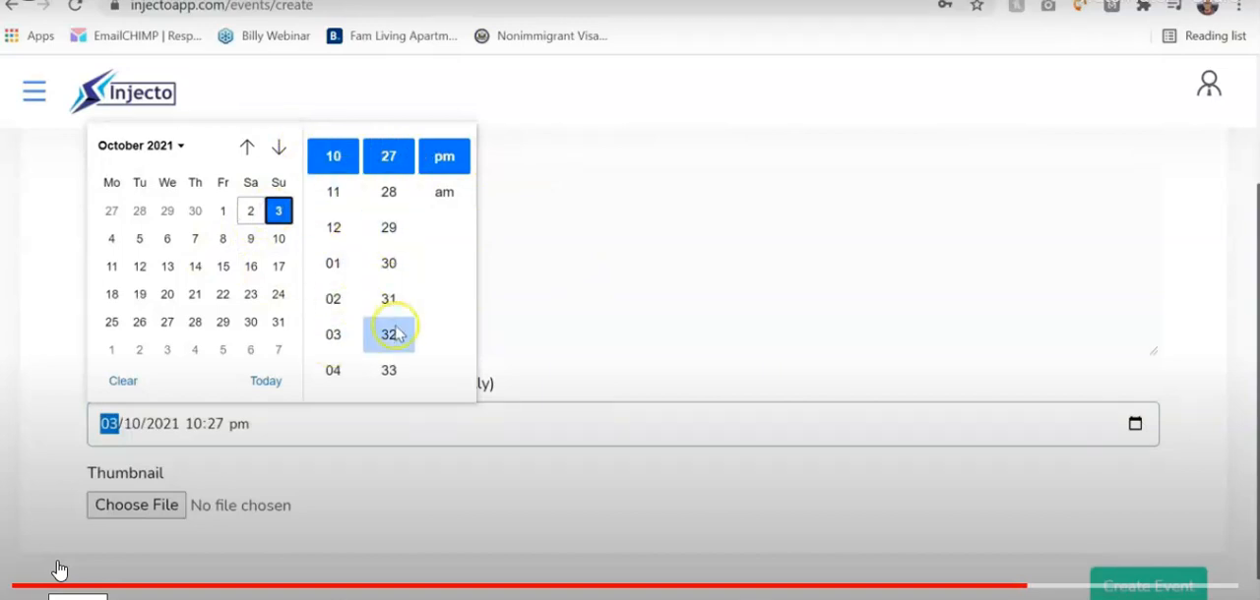
{"action": "left_click", "coordinate": [604, 234]}
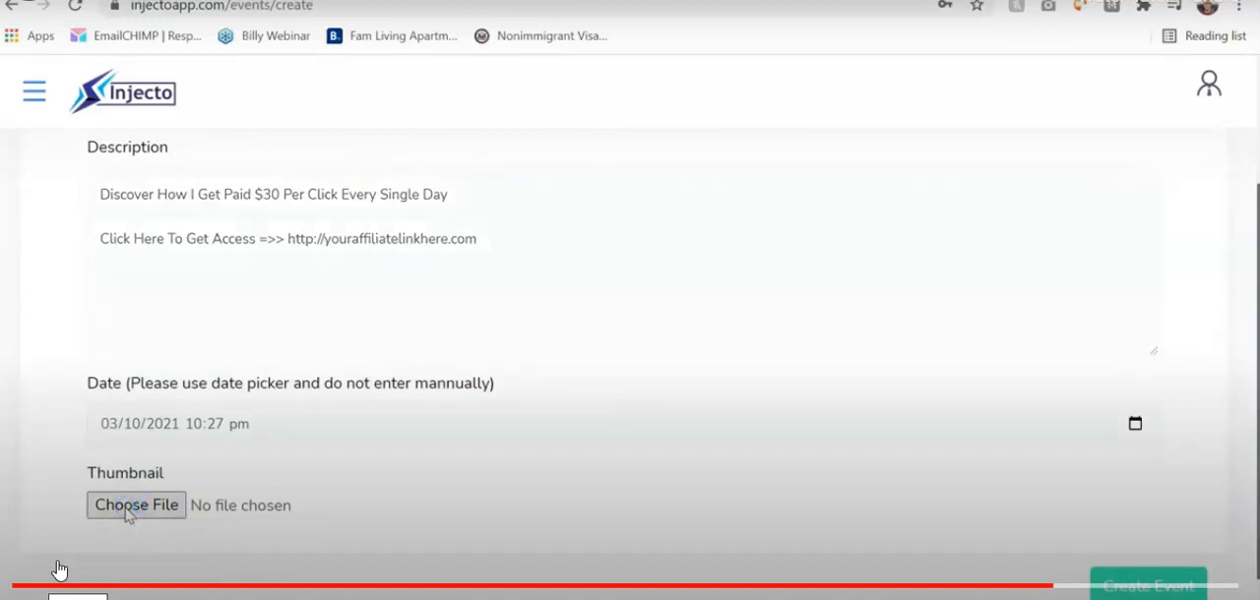
{"action": "left_click", "coordinate": [136, 505]}
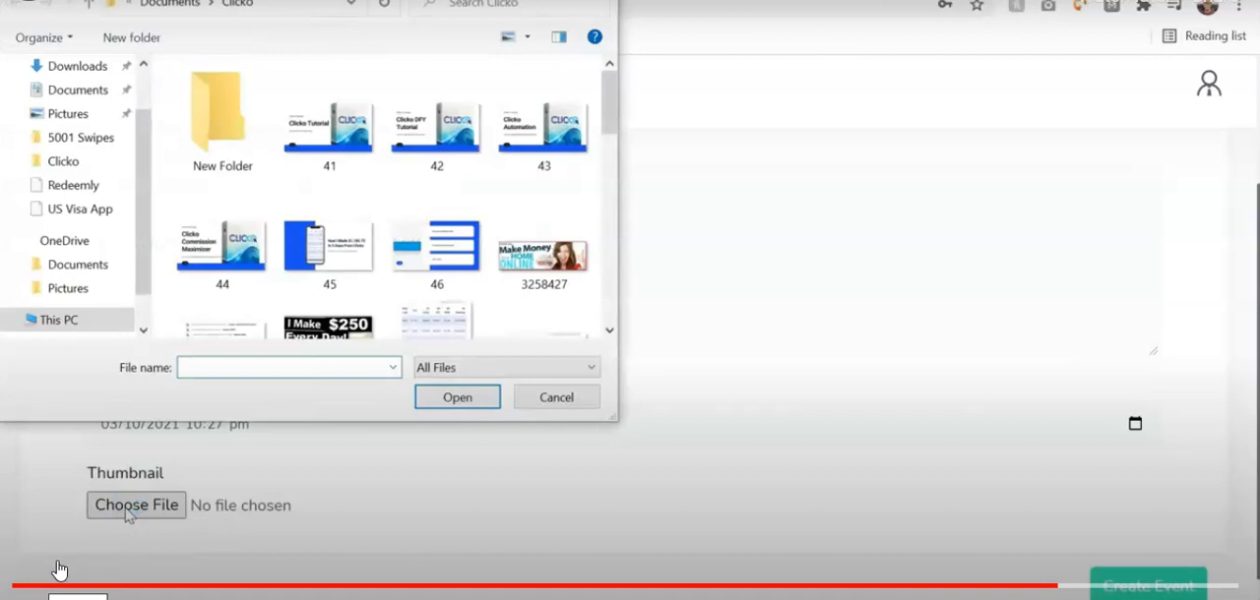
Attach 45.png as the thumbnail and create the $30-per-click event
{"action": "left_click", "coordinate": [328, 244]}
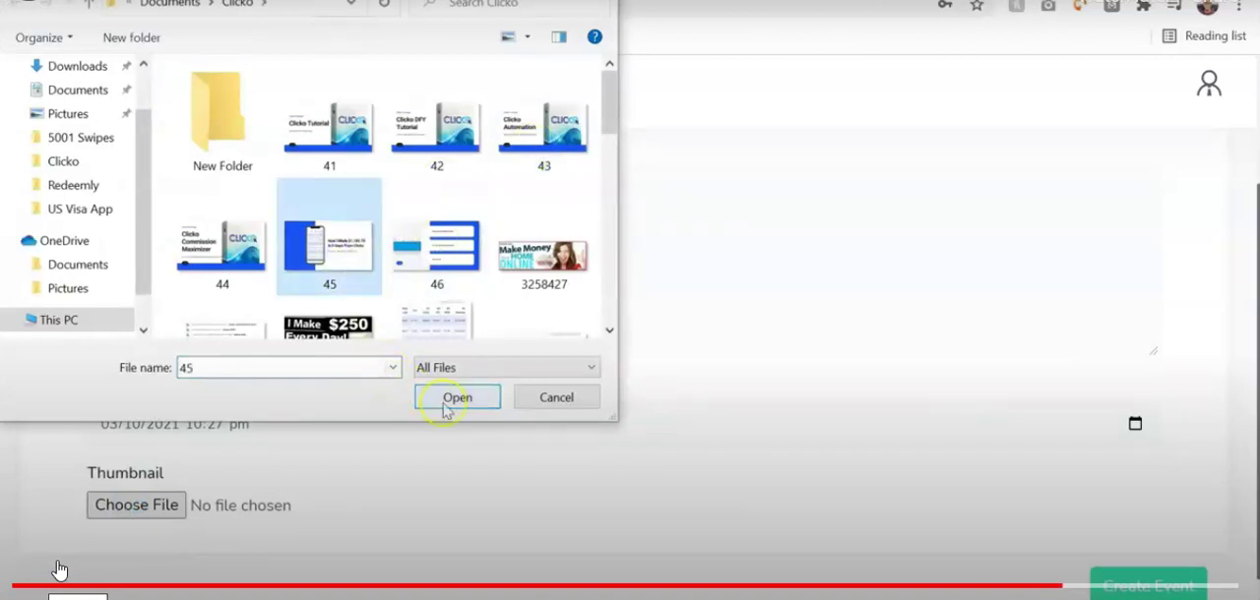
{"action": "left_click", "coordinate": [458, 397]}
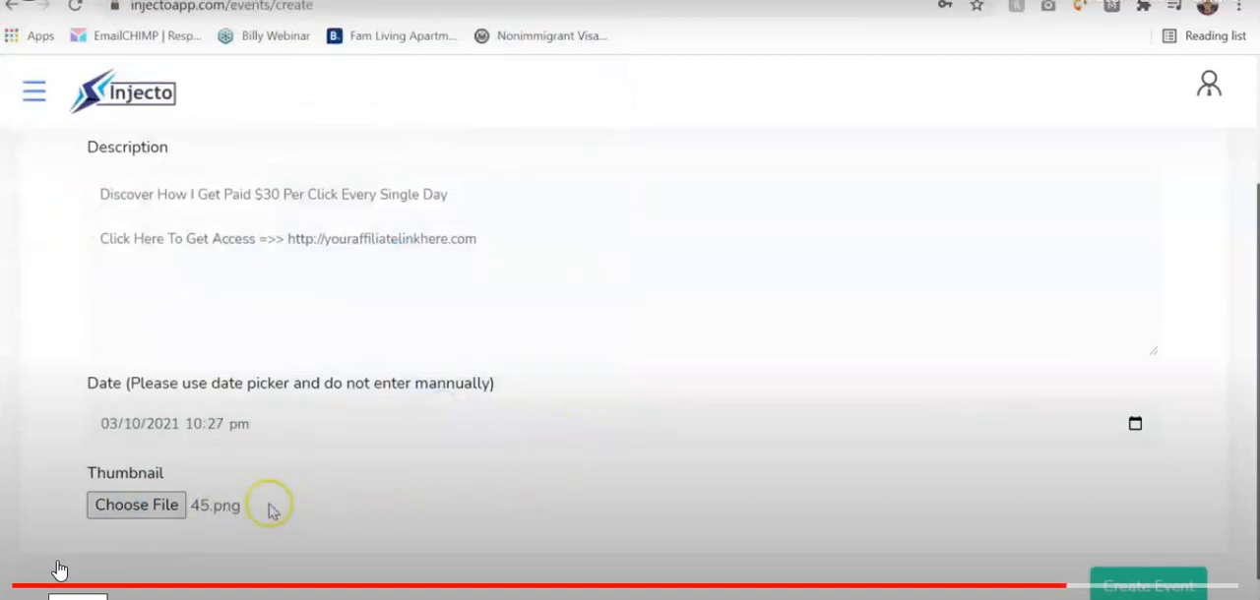
{"action": "scroll", "scroll_direction": "down", "scroll_amount": 3}
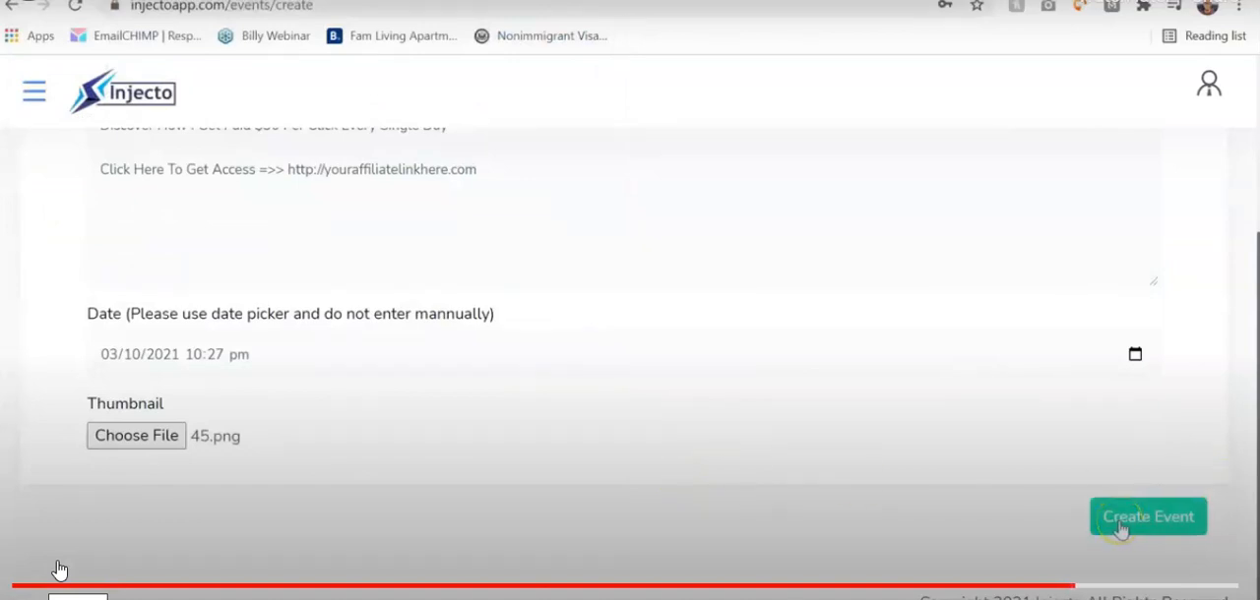
{"action": "left_click", "coordinate": [1148, 517]}
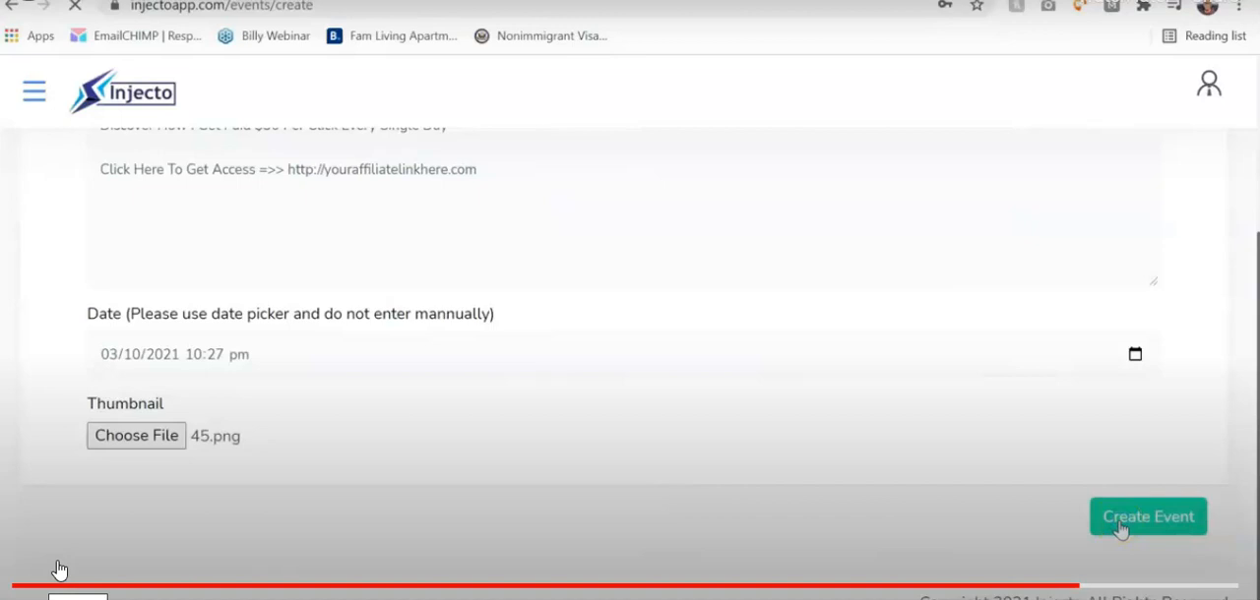
{"action": "left_click", "coordinate": [1148, 517]}
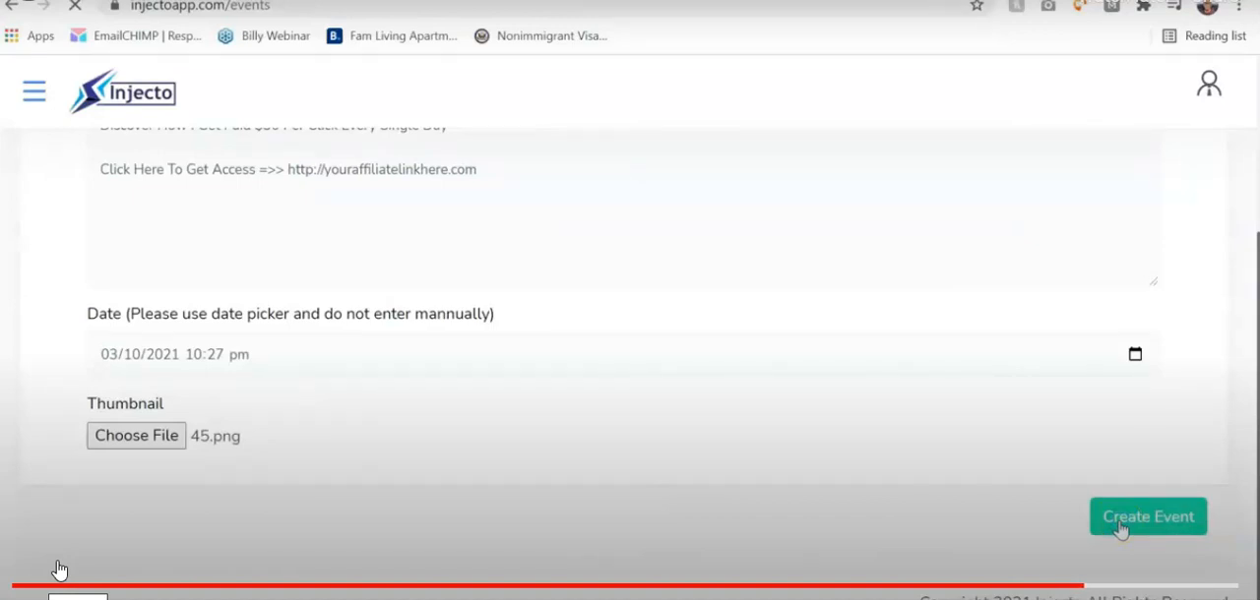
{"action": "left_click", "coordinate": [1147, 516]}
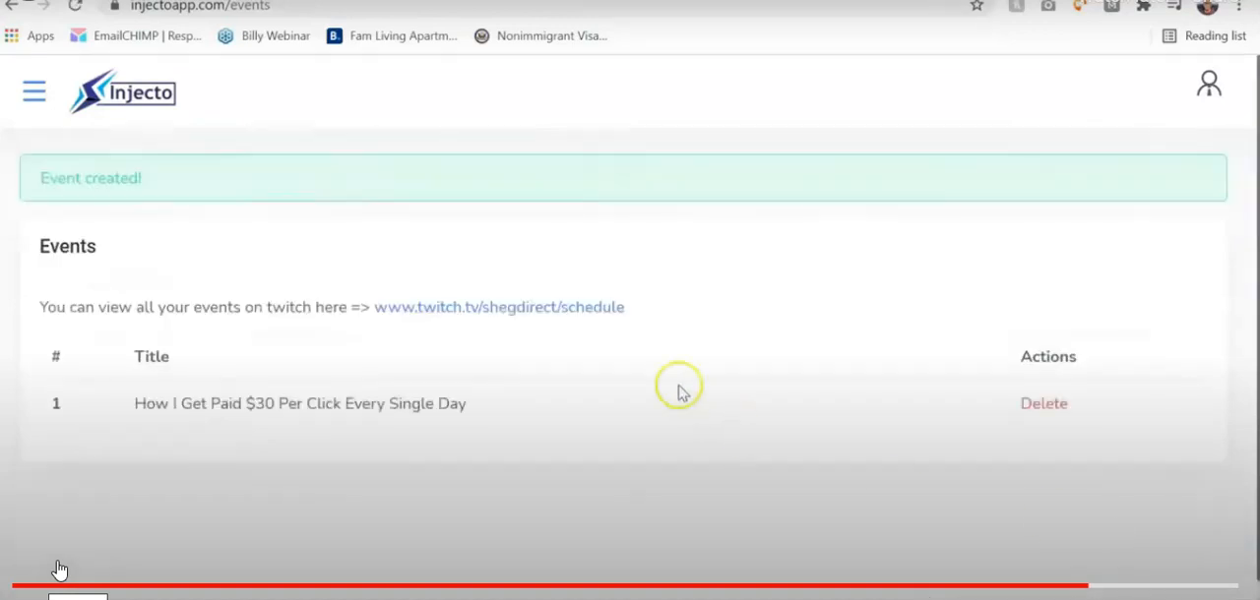
{"action": "mouse_move", "coordinate": [404, 268]}
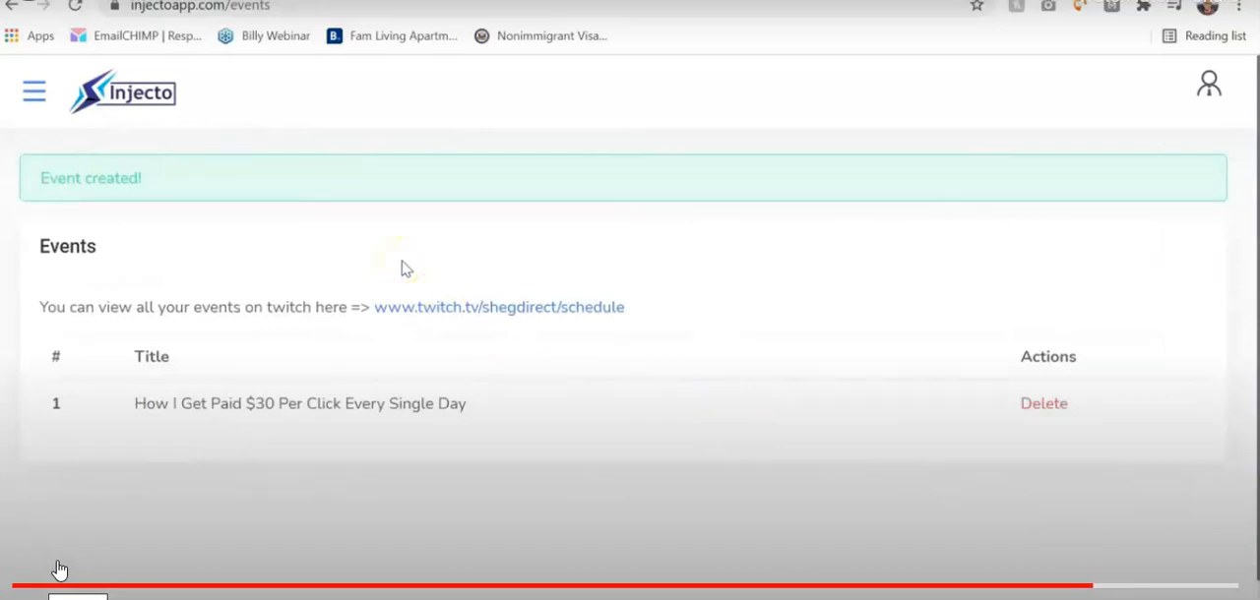
{"action": "mouse_move", "coordinate": [163, 182]}
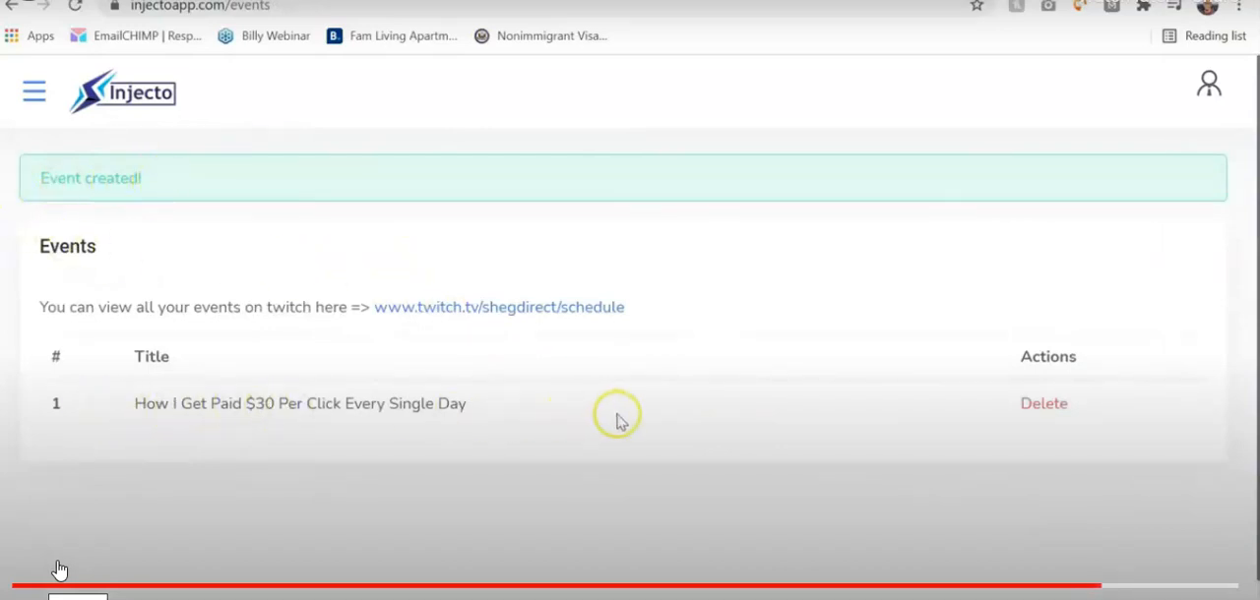
{"action": "mouse_move", "coordinate": [305, 304]}
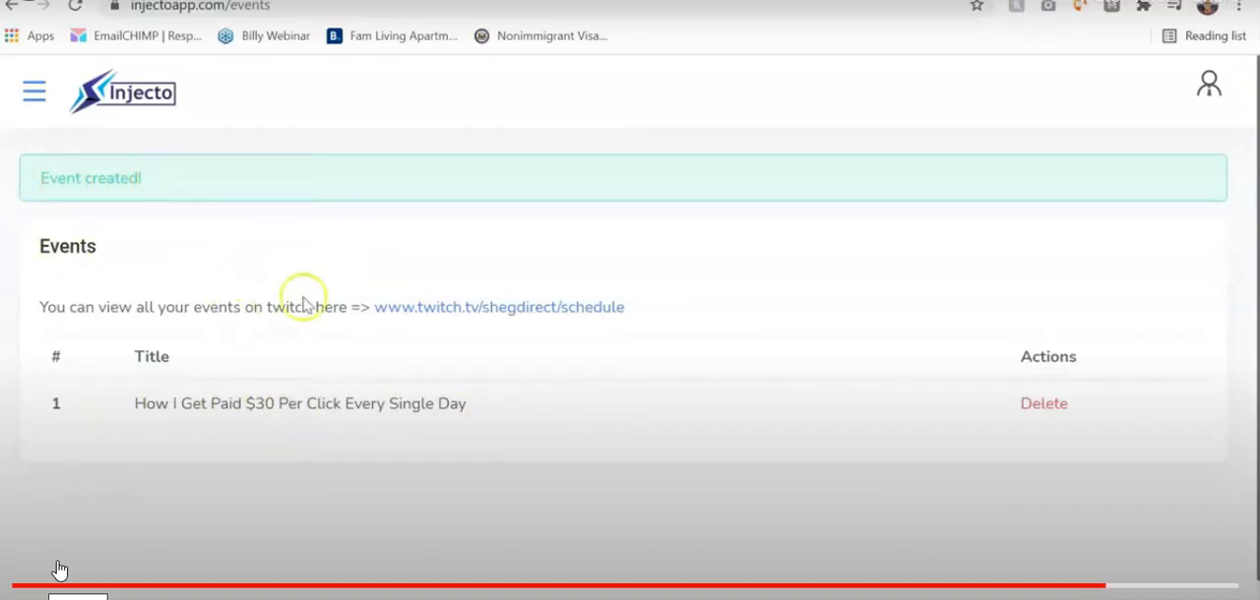
{"action": "mouse_move", "coordinate": [496, 312]}
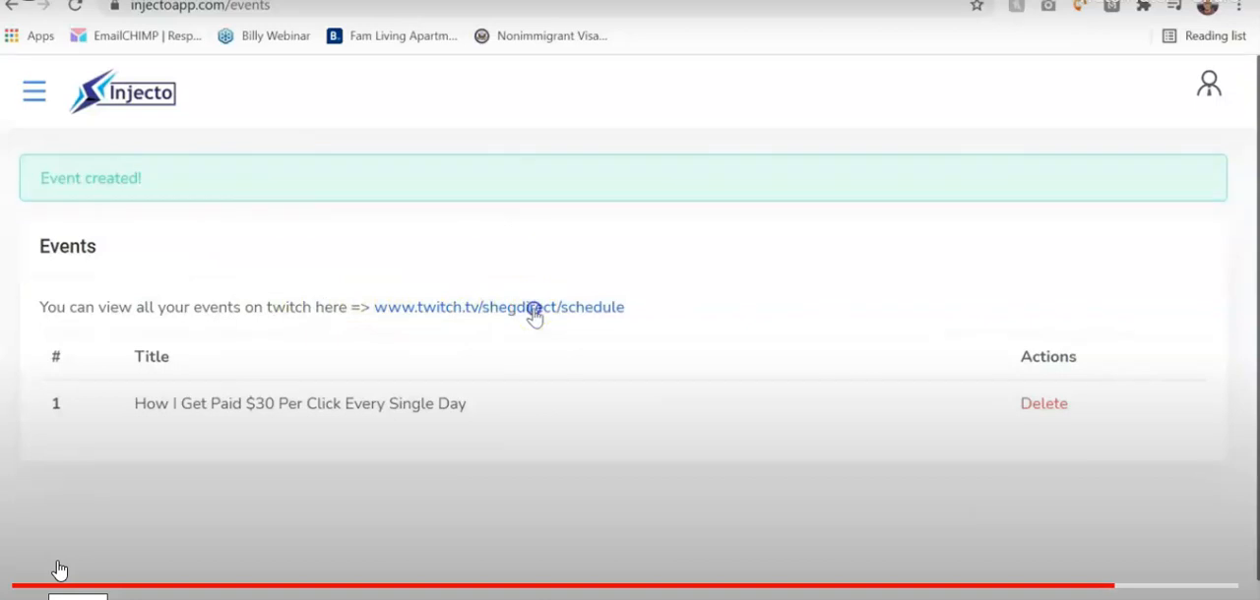
Follow the twitch.tv schedule link above the Events table
{"action": "left_click", "coordinate": [535, 309]}
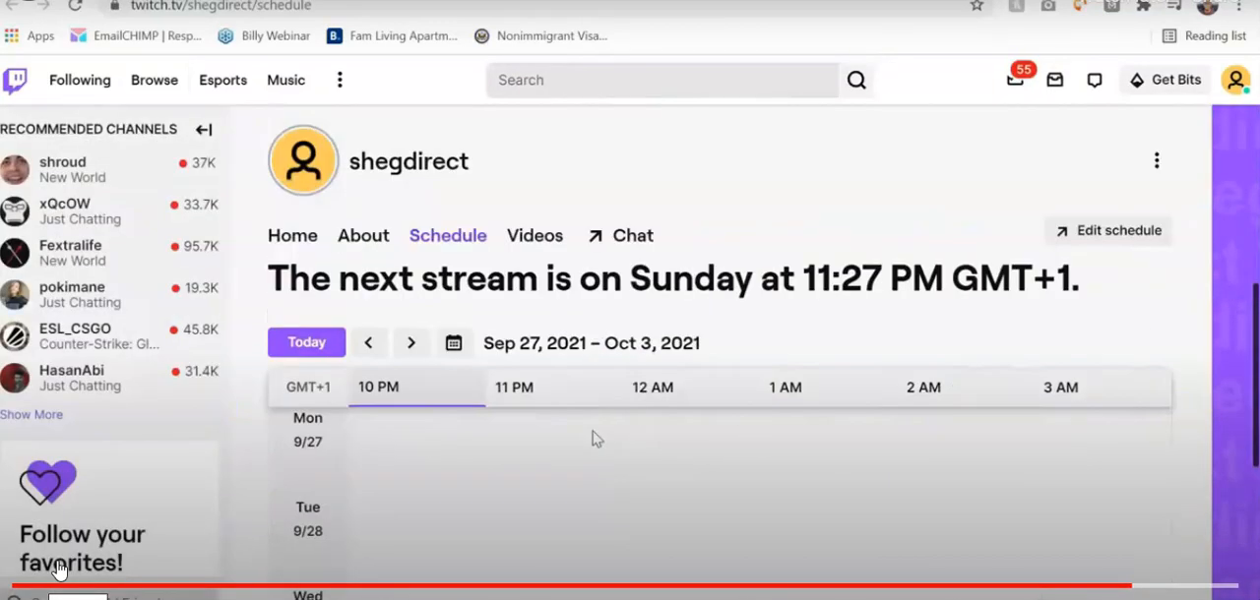
Scroll the Twitch schedule to the $30-per-click stream on Sunday, October 3
{"action": "scroll", "scroll_direction": "down", "scroll_amount": 3}
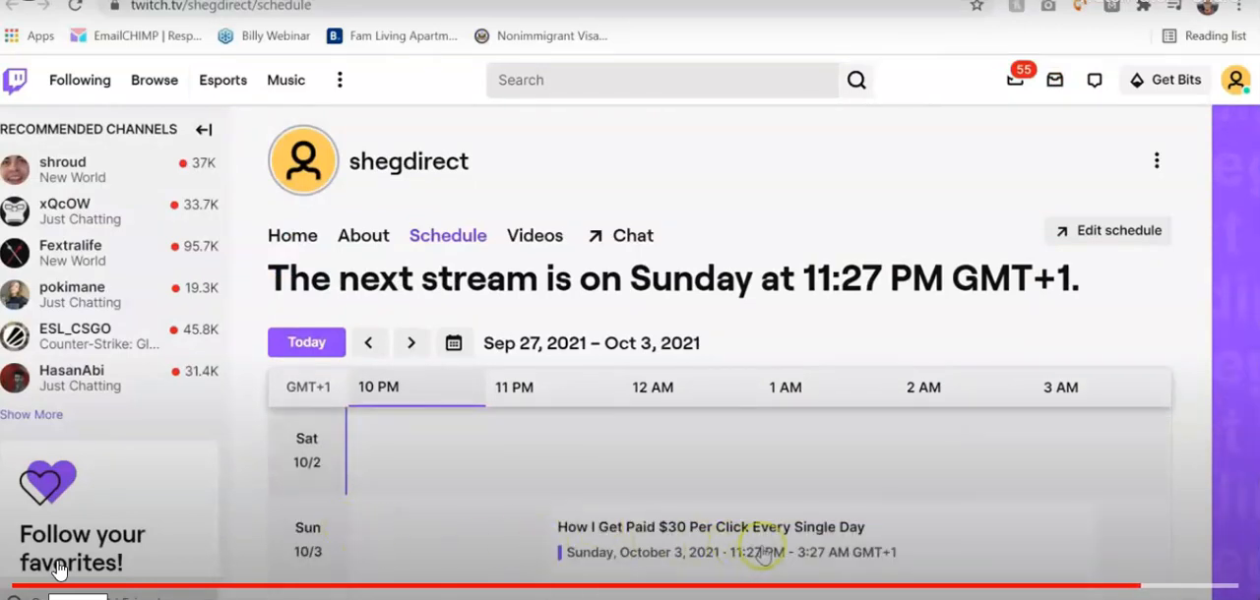
{"action": "mouse_move", "coordinate": [692, 542]}
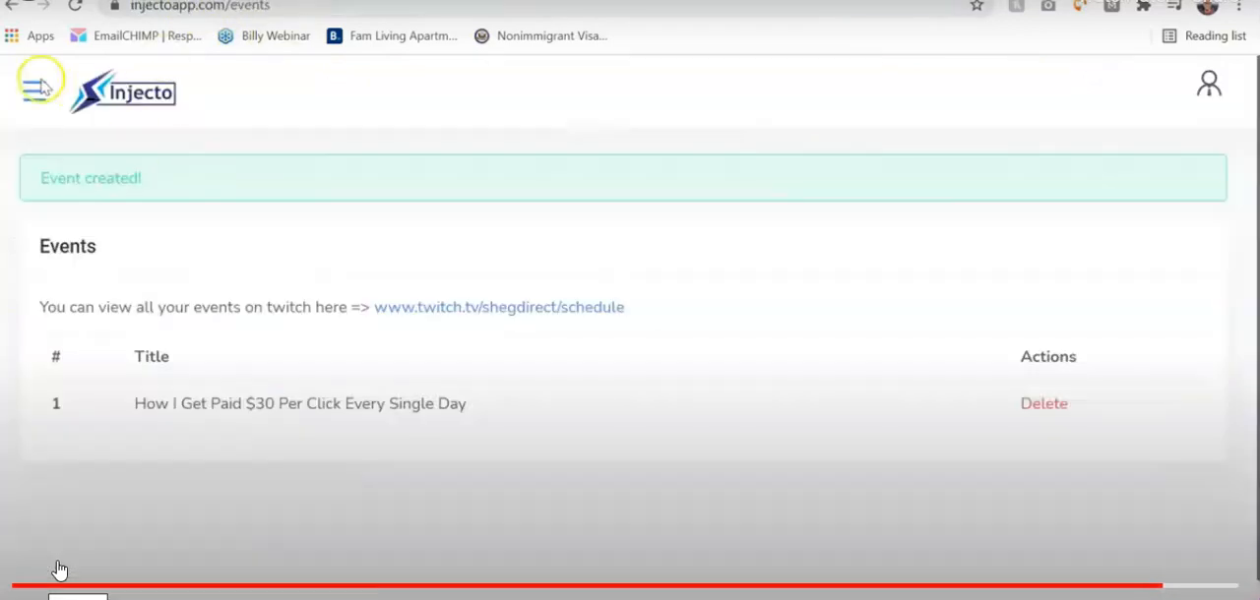
Return to Injecto's events list through the navigation menu's Events entry
{"action": "left_click", "coordinate": [39, 81]}
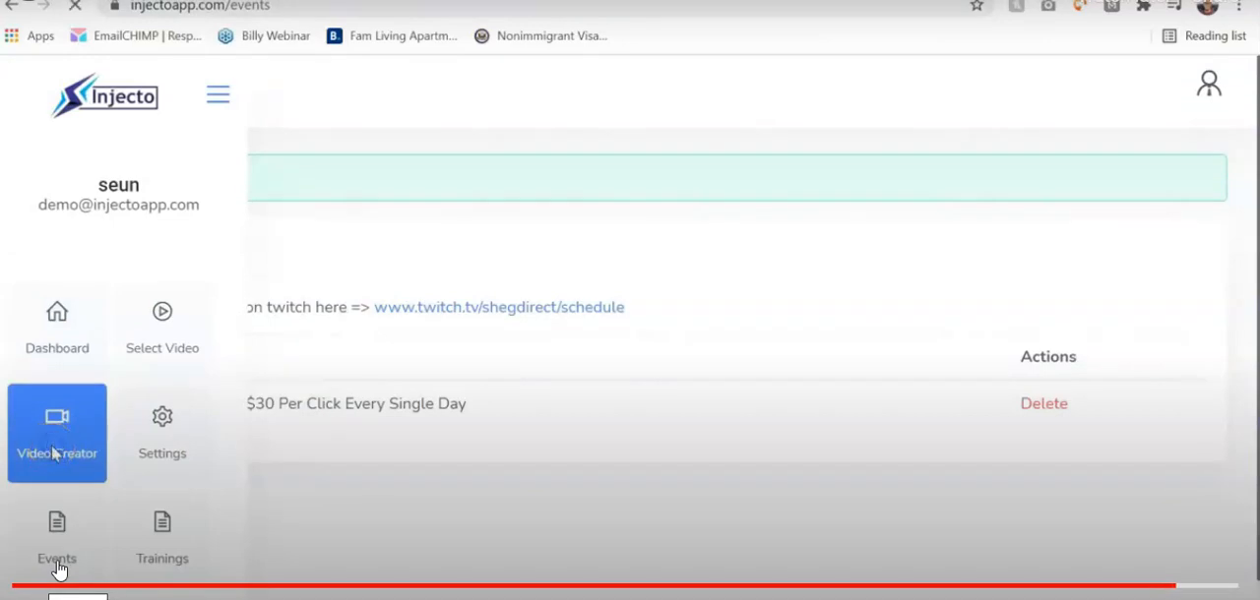
{"action": "left_click", "coordinate": [56, 433]}
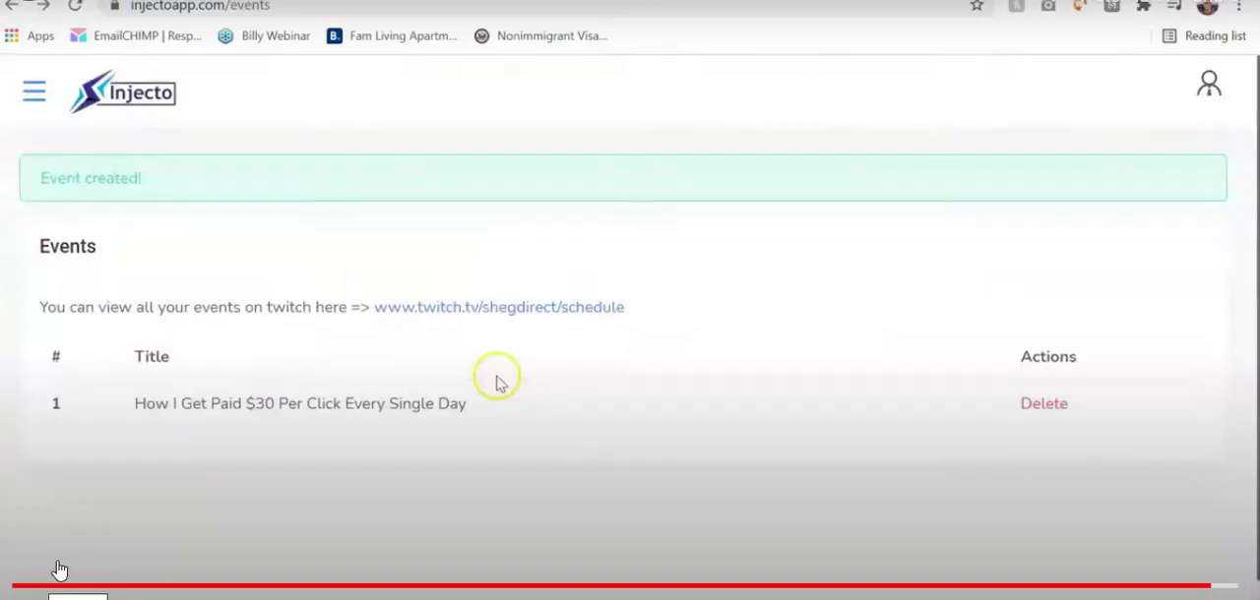
{"action": "mouse_move", "coordinate": [480, 380]}
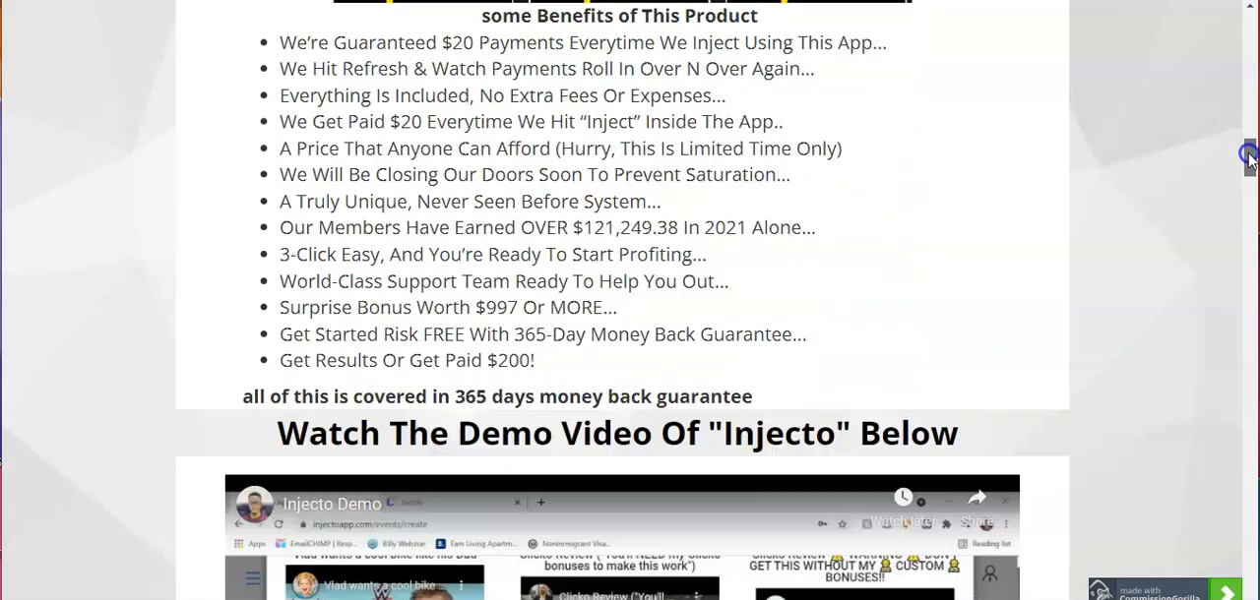
Scroll past the benefits list and demo video to the Bonus #2 conversion tutorial
{"action": "scroll", "scroll_direction": "down", "scroll_amount": 3}
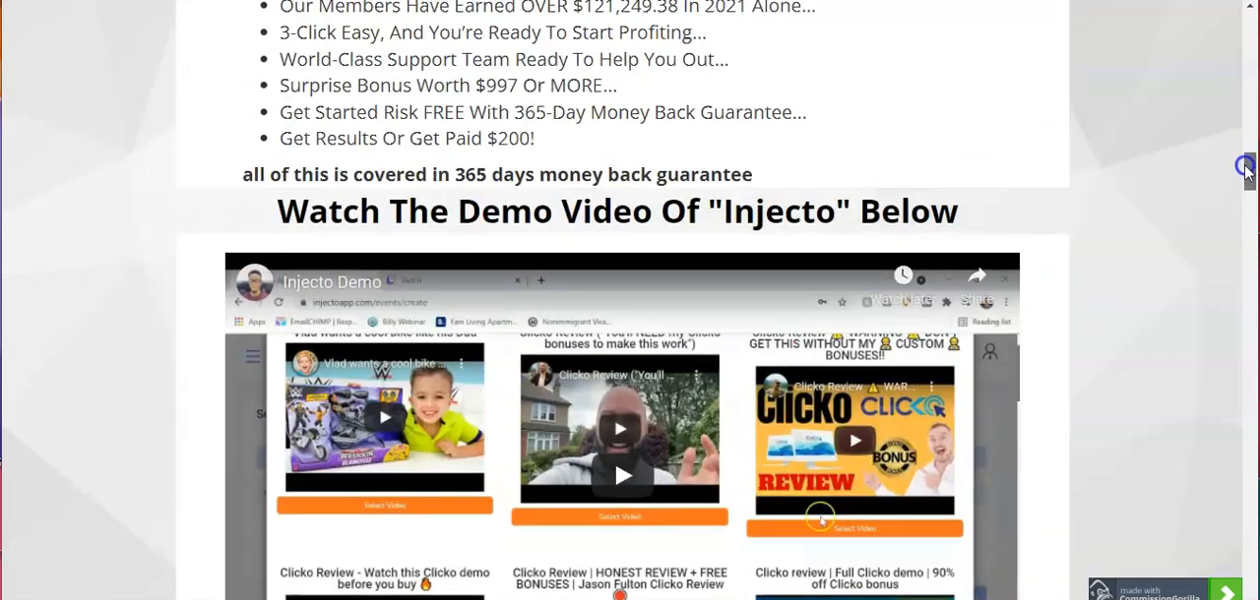
{"action": "scroll", "scroll_direction": "down", "scroll_amount": 3}
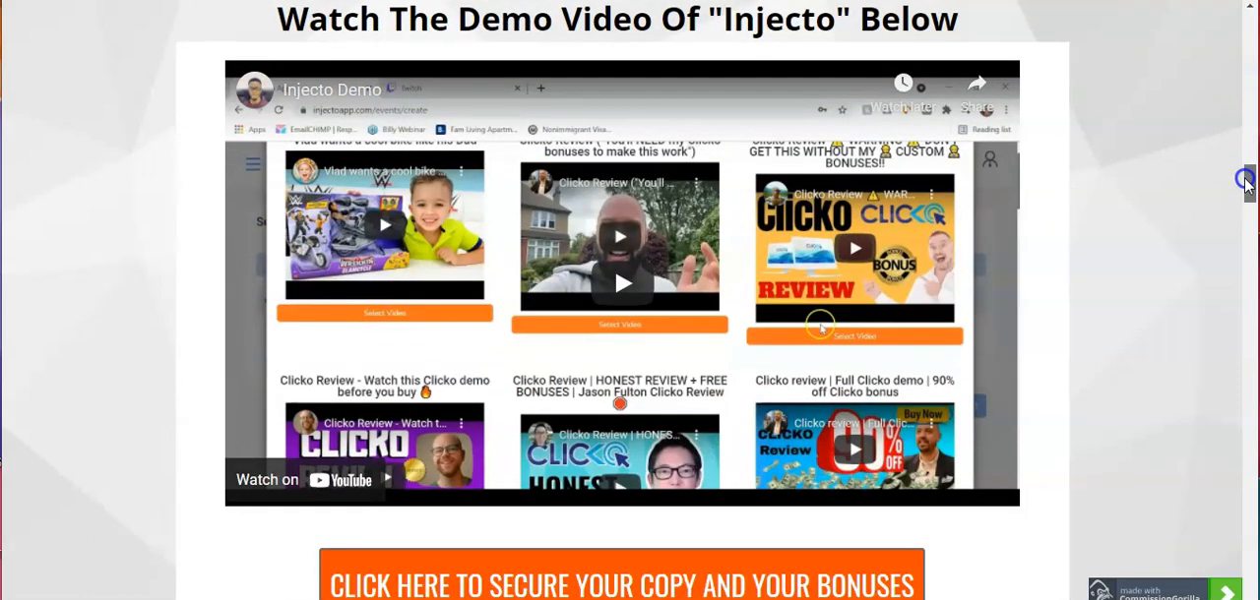
{"action": "scroll", "scroll_direction": "down", "scroll_amount": 3}
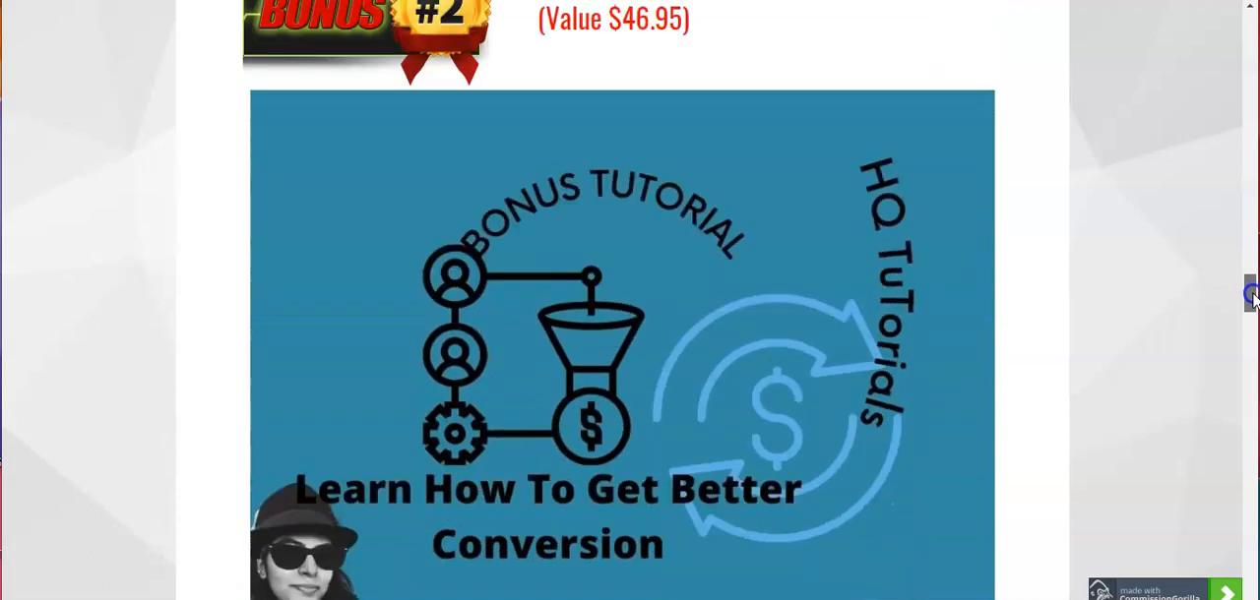
Scroll to Nancy.G's Facebook-following bonus and the Secure Your Copy button
{"action": "scroll", "scroll_direction": "down", "scroll_amount": 3}
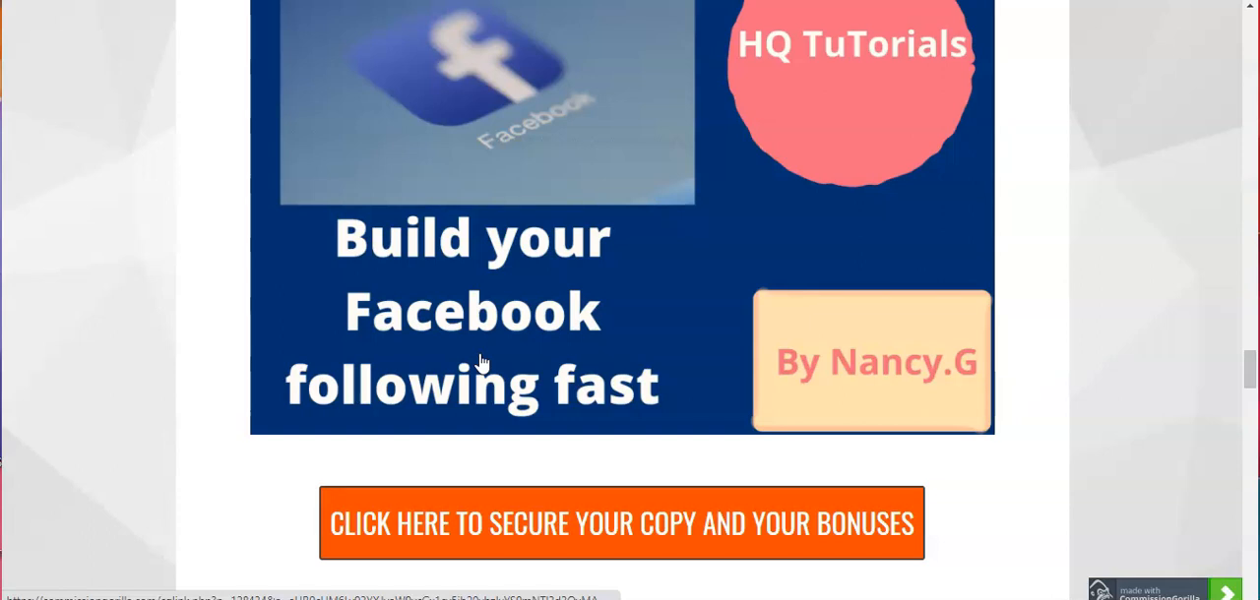
{"action": "mouse_move", "coordinate": [1249, 374]}
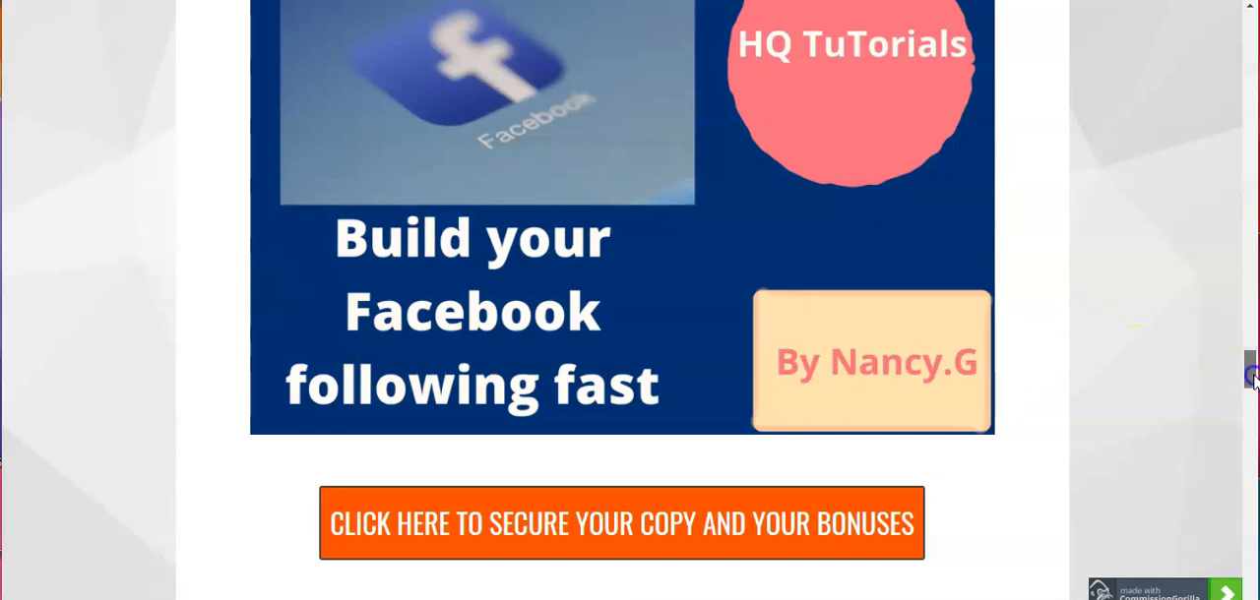
Scroll past the Polaris and Bonus #5 offers to the Claim Your Free Bonus Package section
{"action": "scroll", "scroll_direction": "down", "scroll_amount": 3}
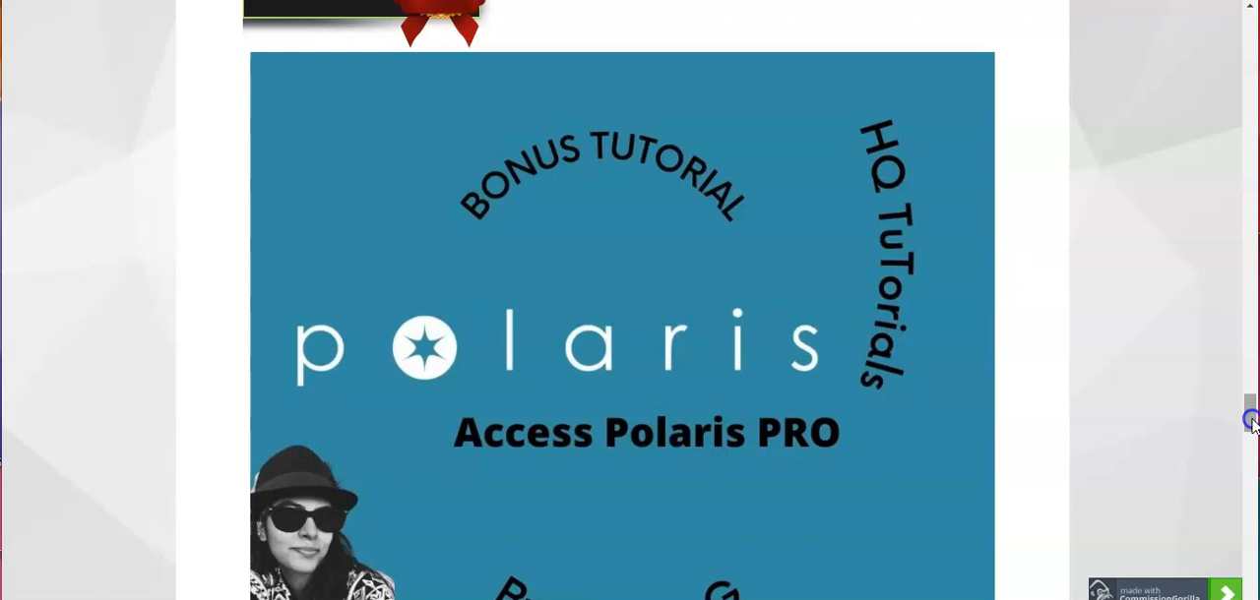
{"action": "scroll", "scroll_direction": "down", "scroll_amount": 3}
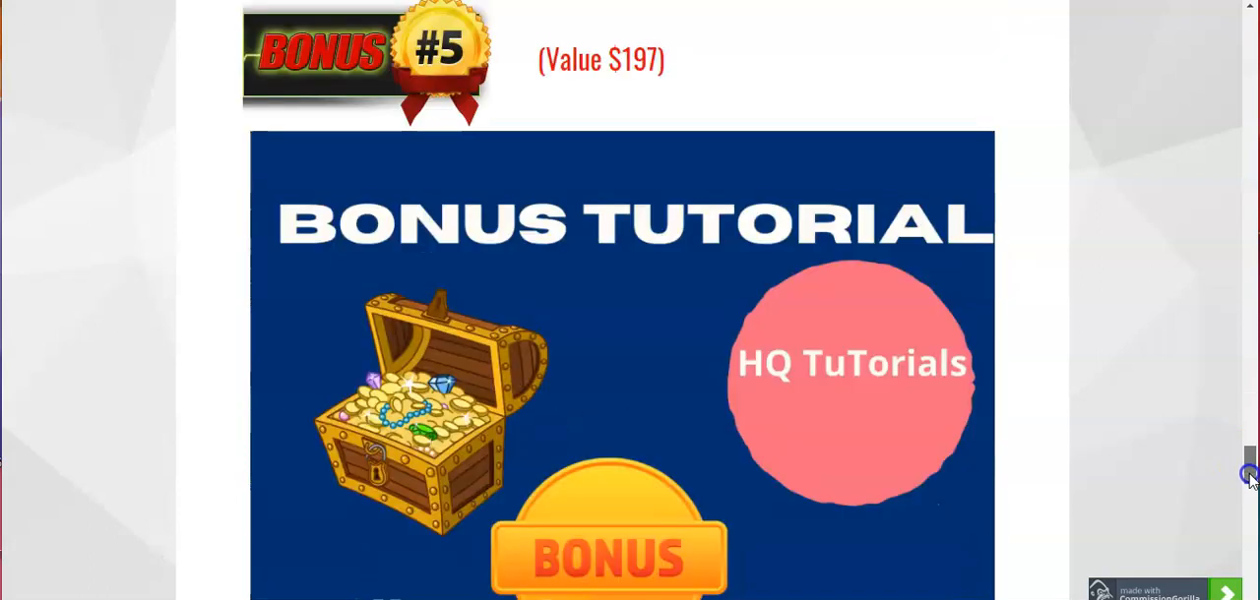
{"action": "scroll", "scroll_direction": "down", "scroll_amount": 3}
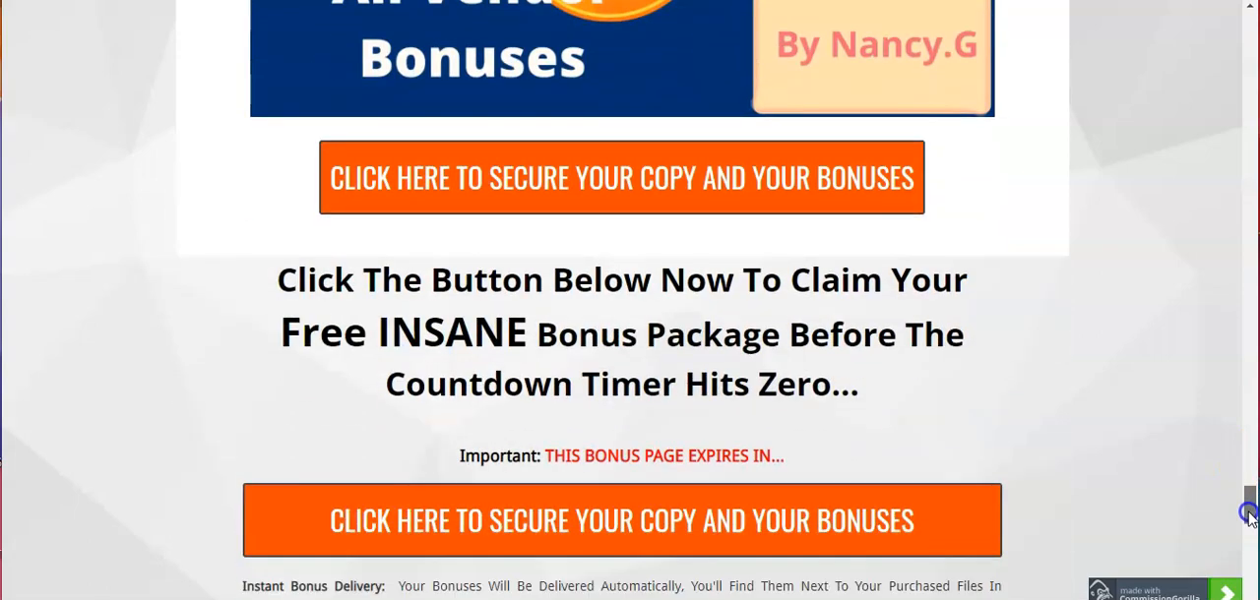
{"action": "scroll", "scroll_direction": "down", "scroll_amount": 3}
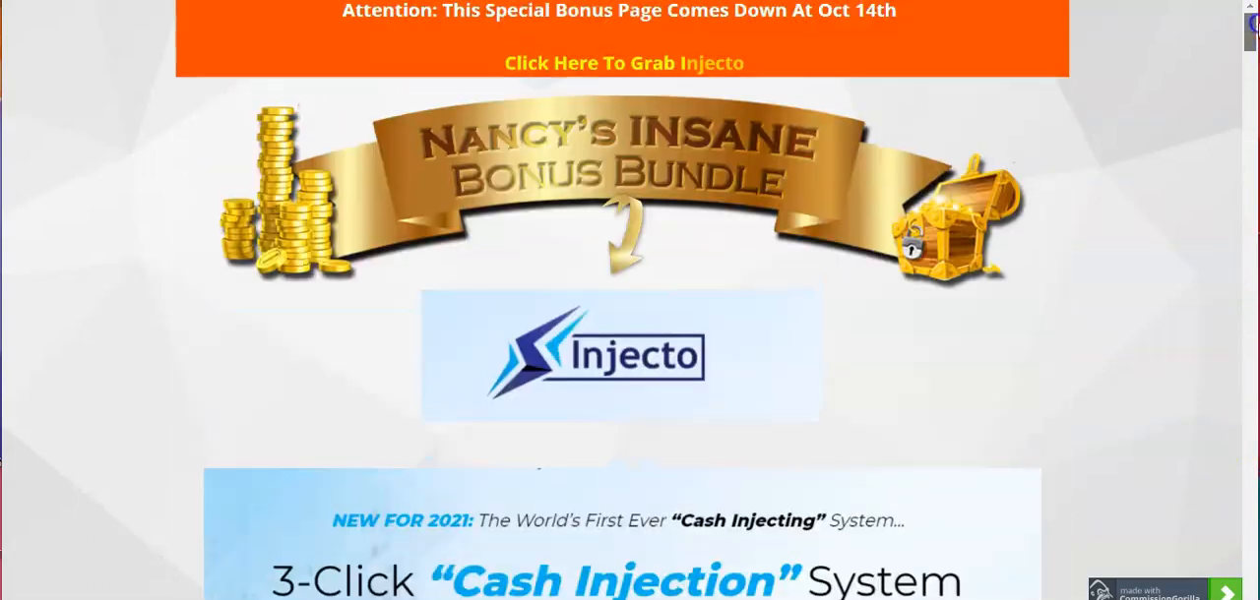
{"action": "mouse_move", "coordinate": [1132, 47]}
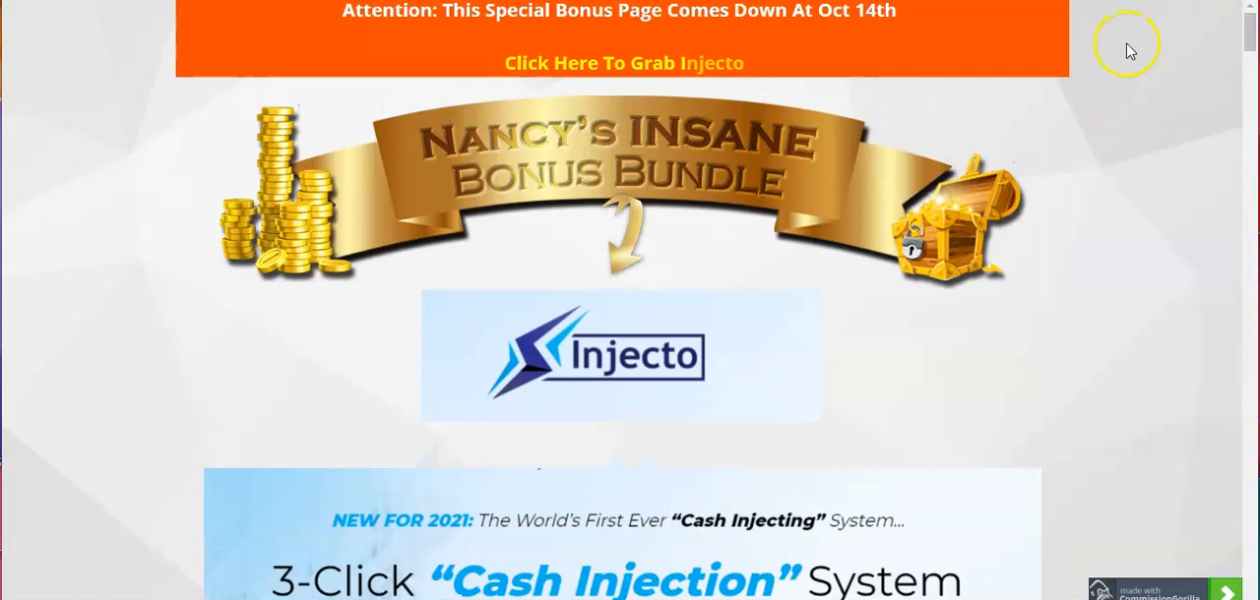
{"action": "mouse_move", "coordinate": [375, 220]}
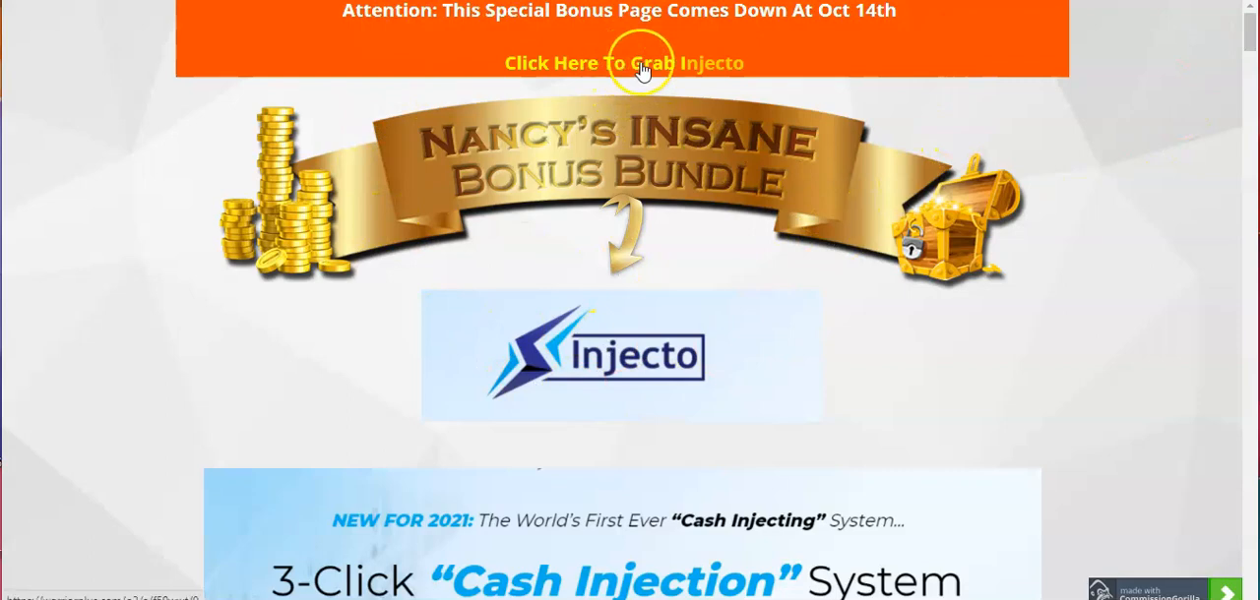
{"action": "mouse_move", "coordinate": [1143, 88]}
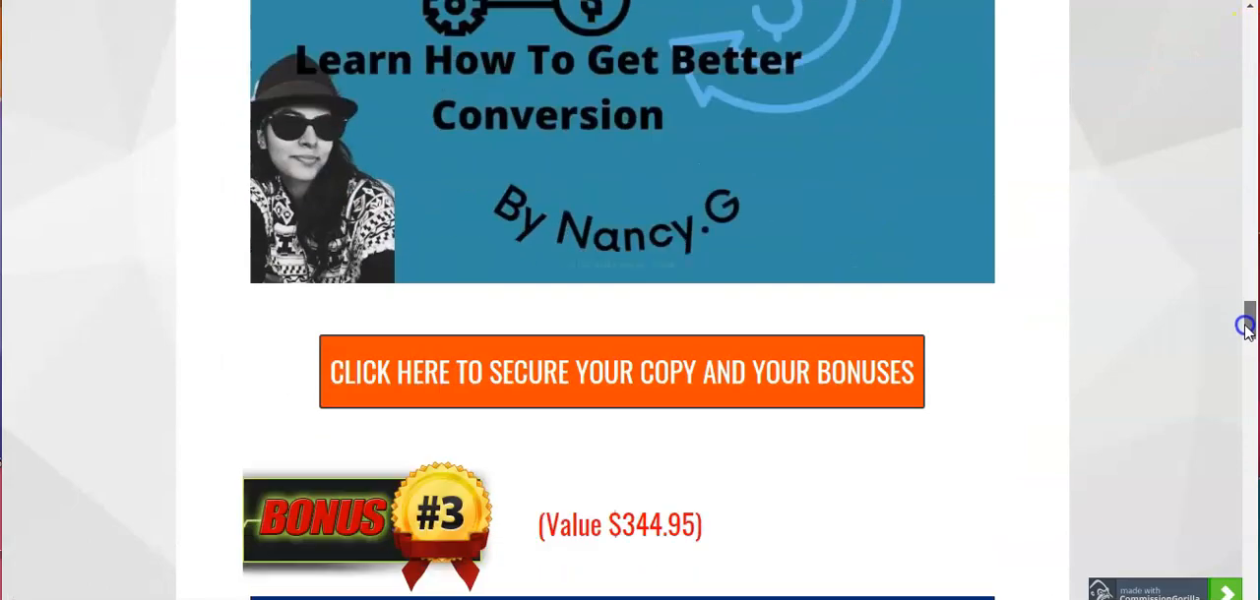
Scroll down the Commission Gorilla bonus page to Nancy.G's thank-you sign-off and share buttons
{"action": "scroll", "scroll_direction": "down", "scroll_amount": 3}
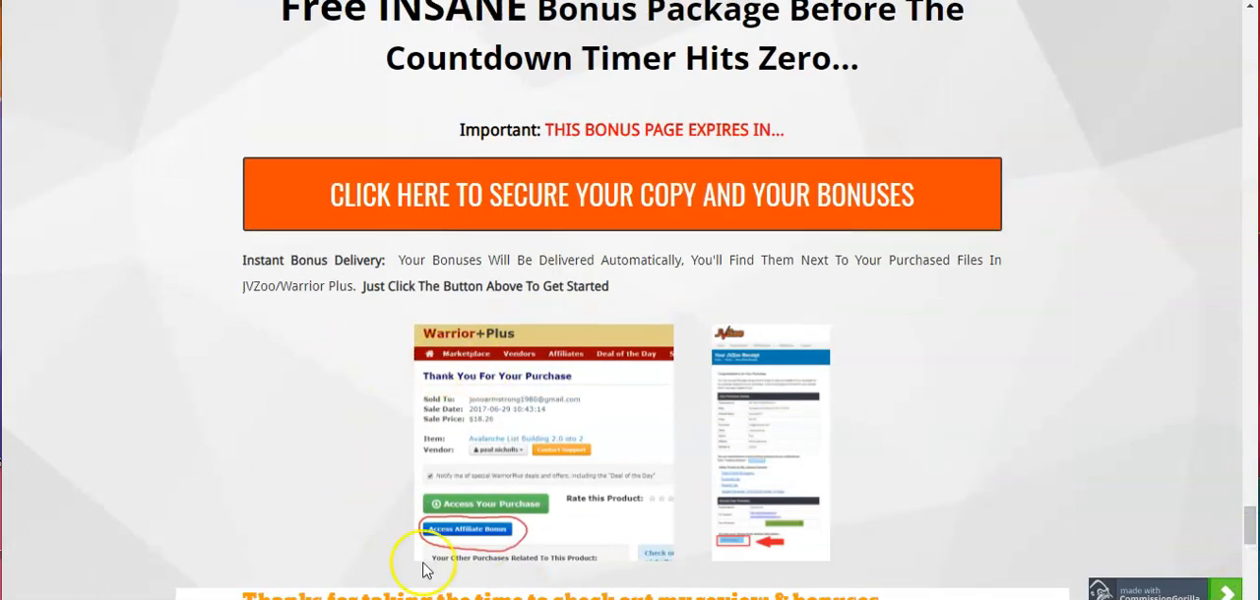
{"action": "mouse_move", "coordinate": [501, 531]}
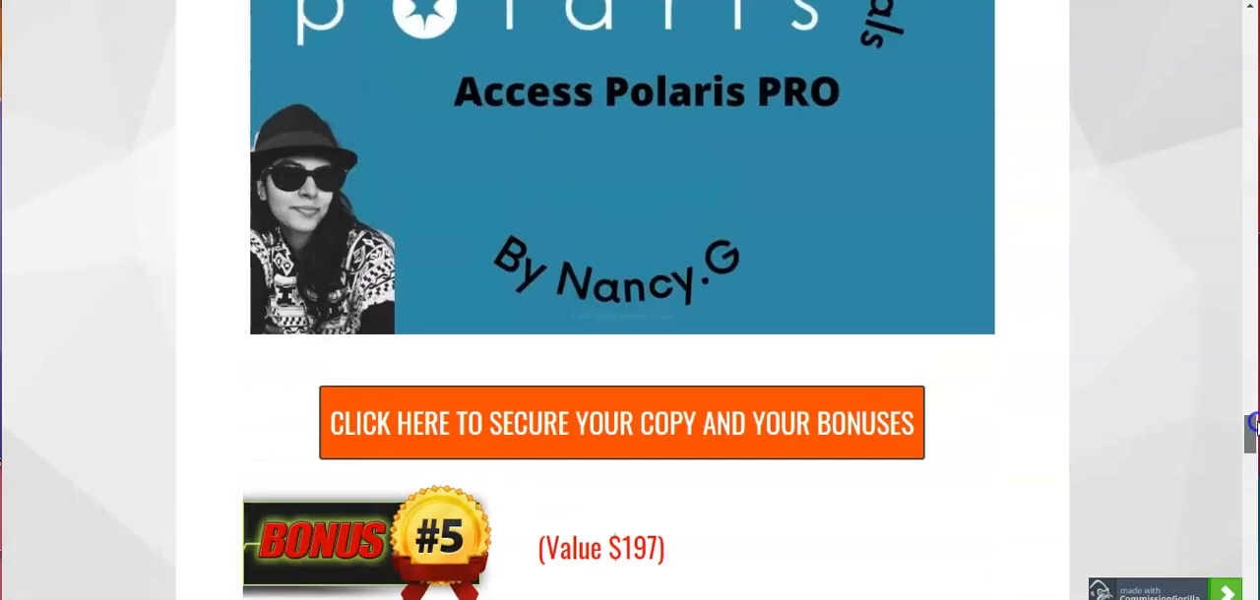
{"action": "scroll", "scroll_direction": "down", "scroll_amount": 3}
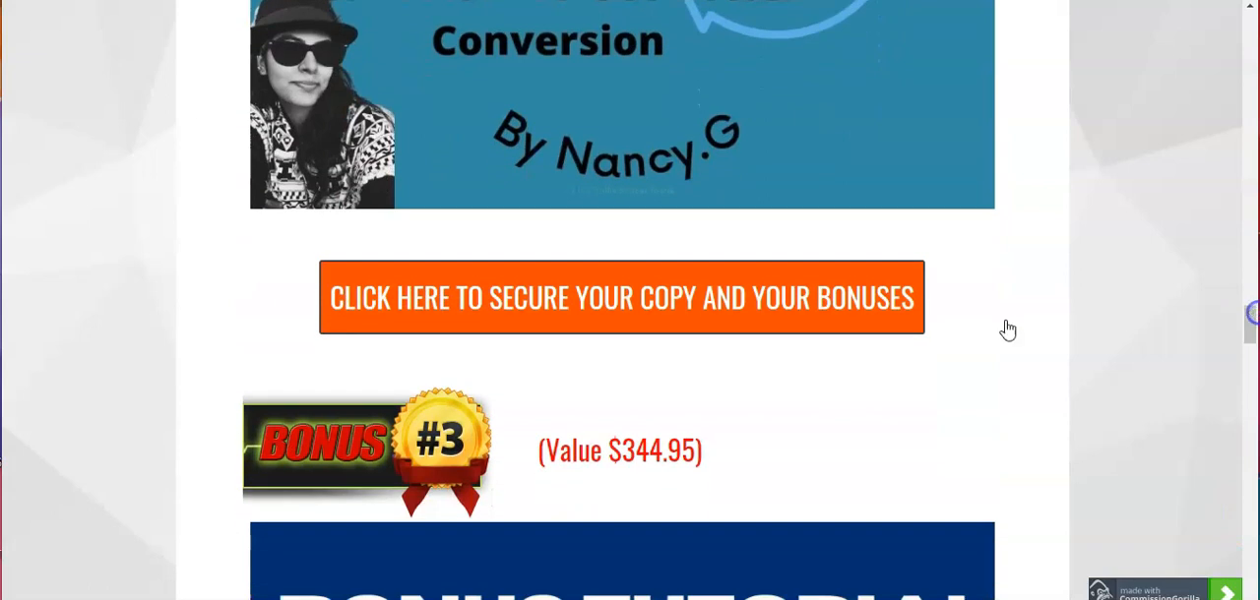
{"action": "scroll", "scroll_direction": "down", "scroll_amount": 3}
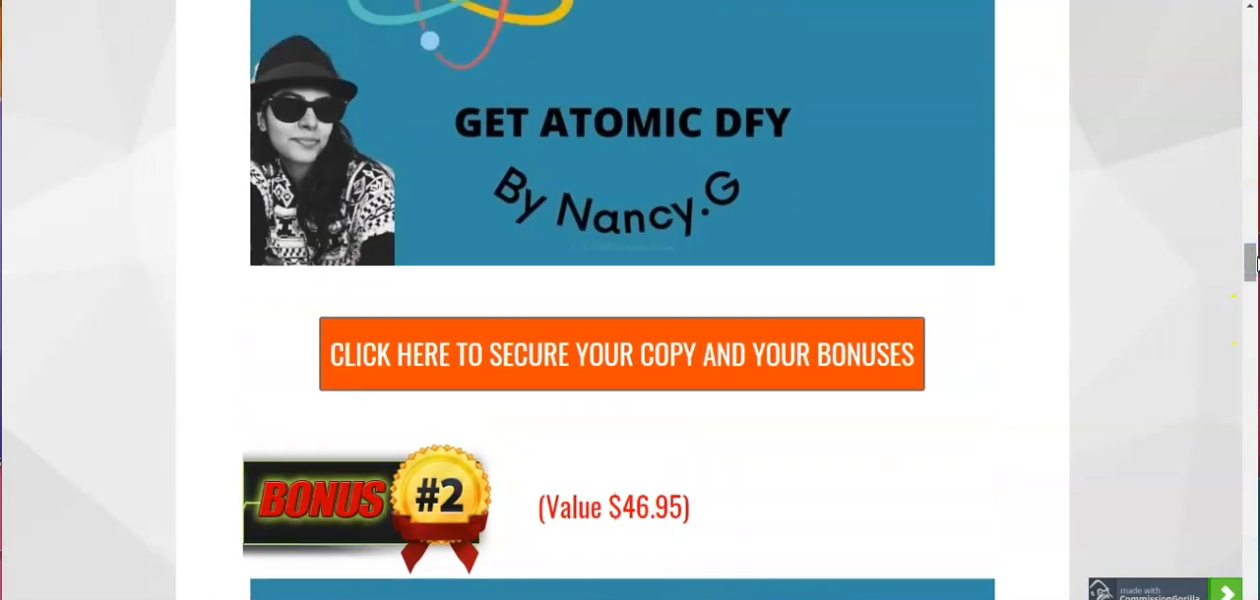
{"action": "scroll", "scroll_direction": "down", "scroll_amount": 3}
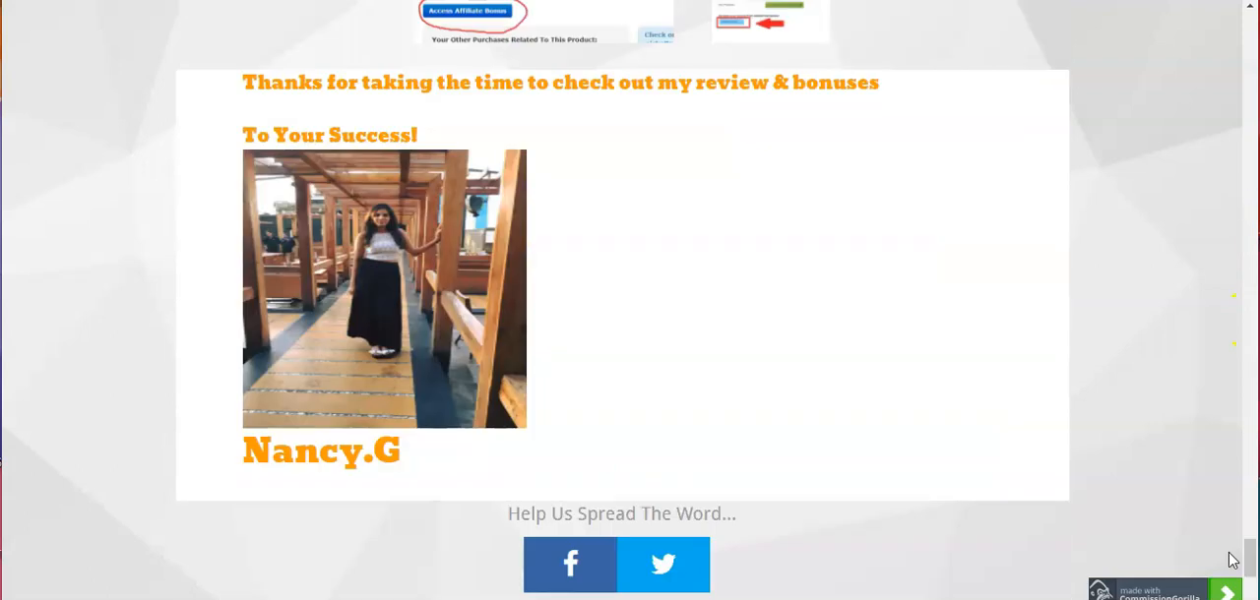